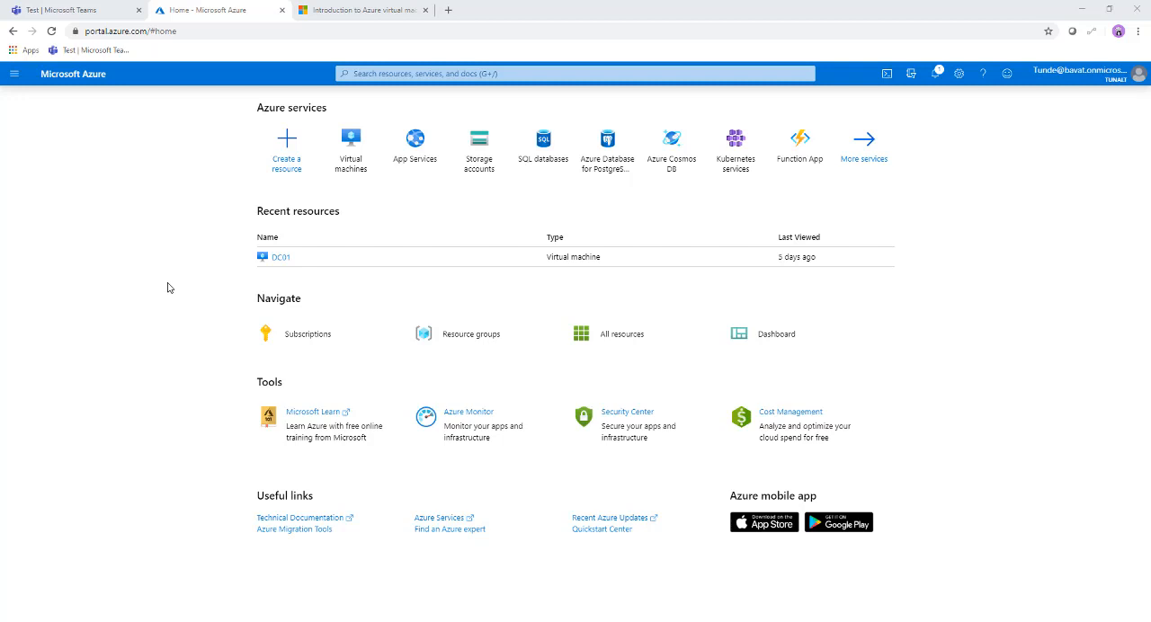
pyautogui.moveTo(176, 295)
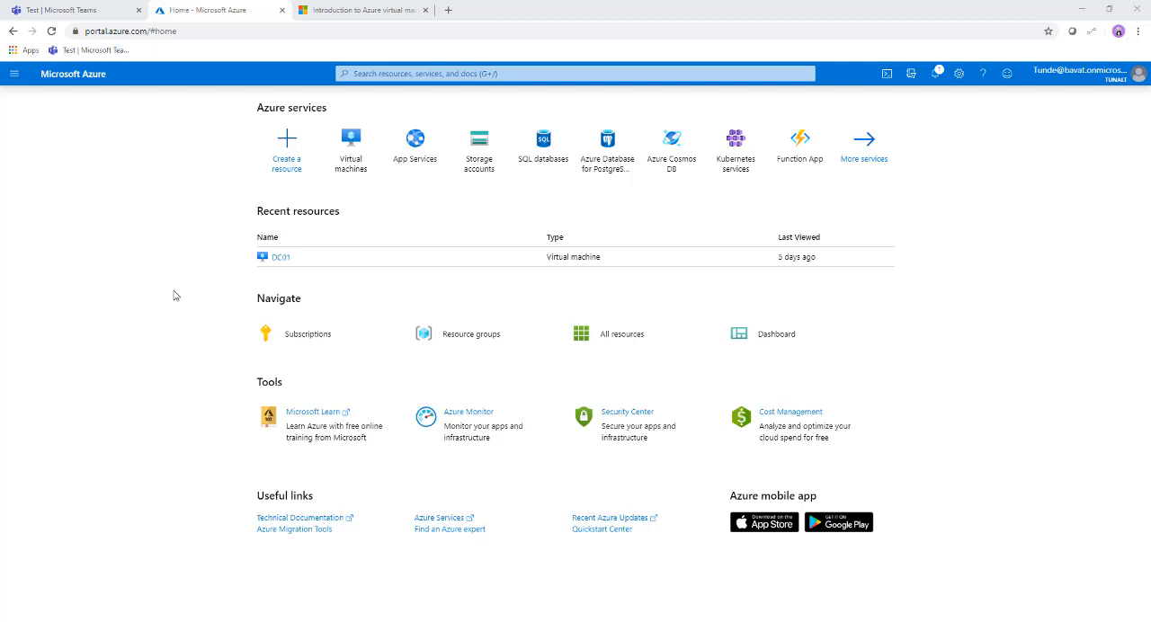
pyautogui.moveTo(54, 322)
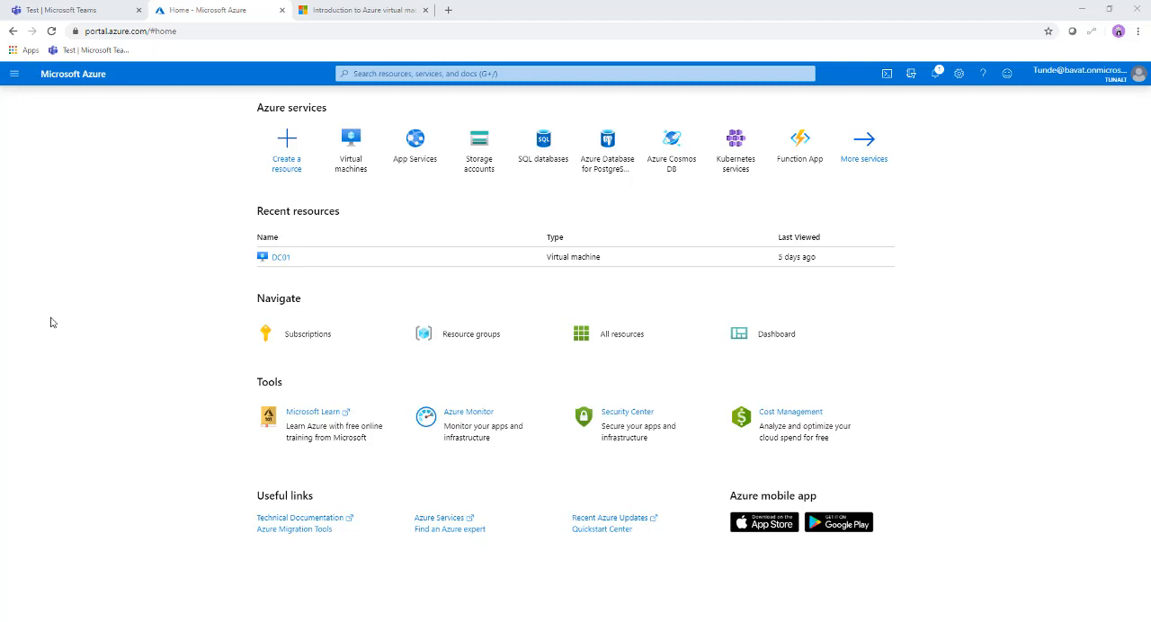
pyautogui.moveTo(89, 316)
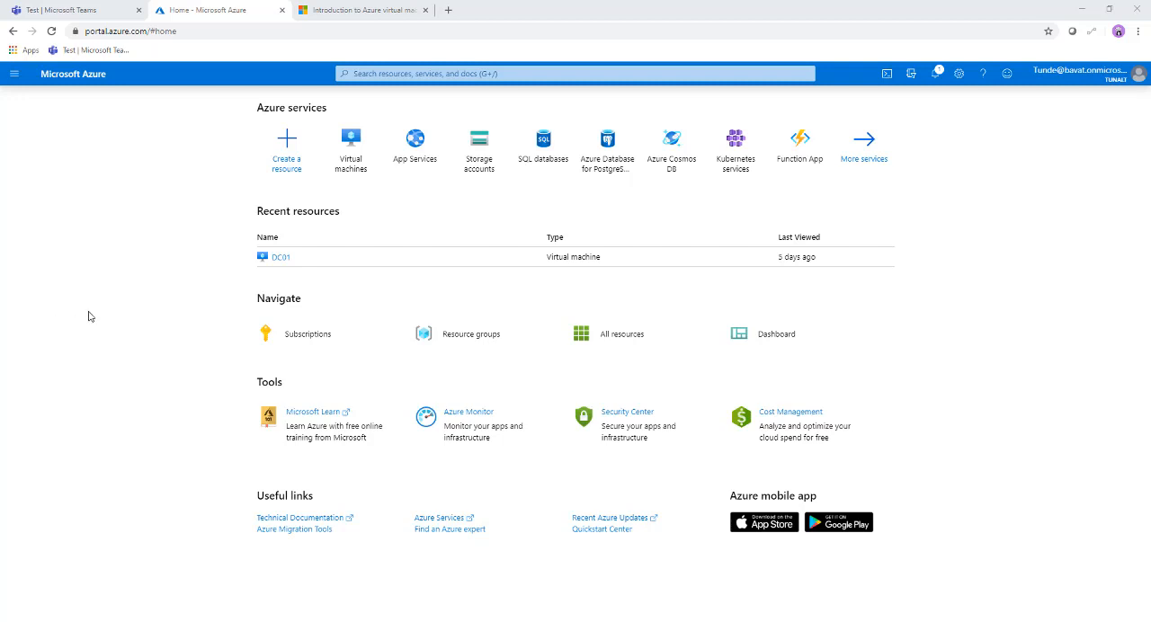
pyautogui.moveTo(159, 308)
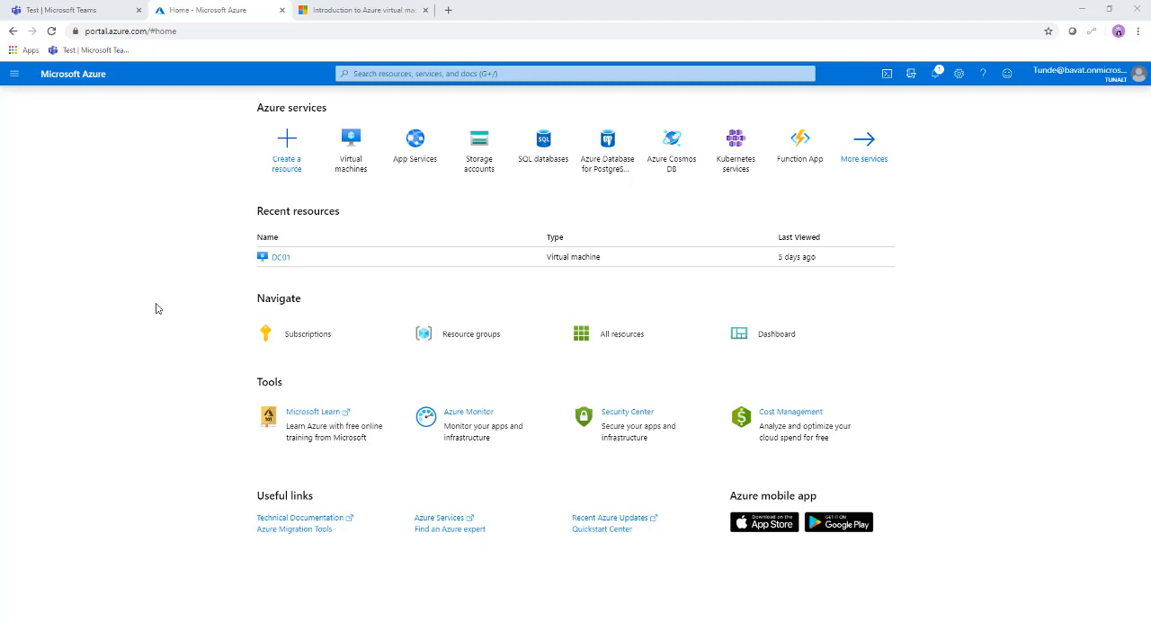
pyautogui.moveTo(252, 233)
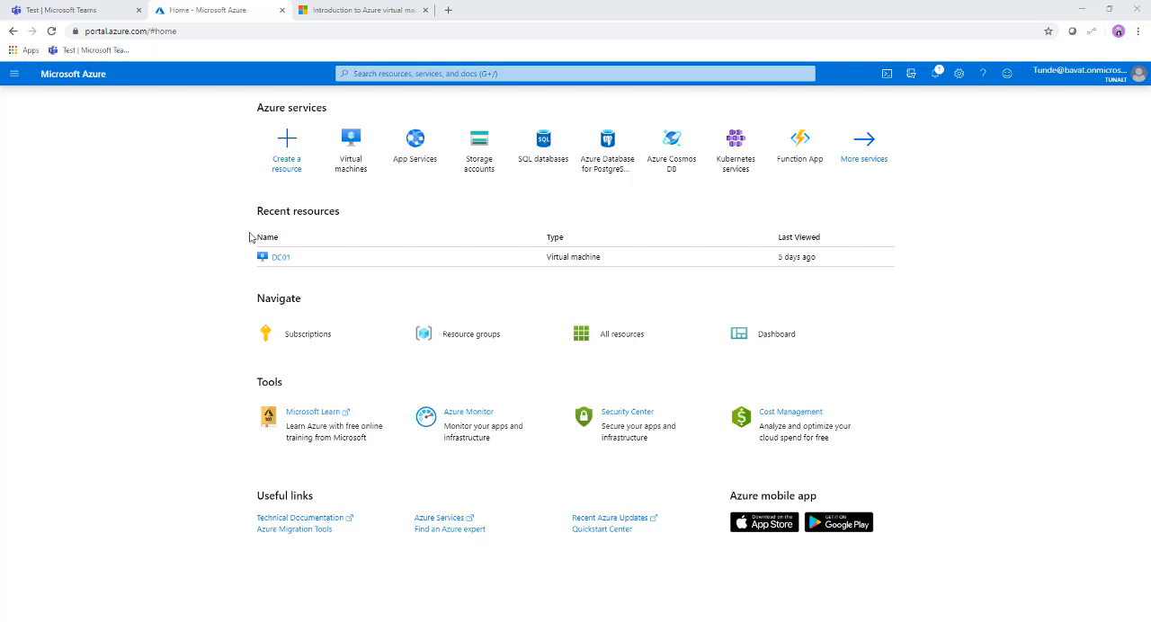
pyautogui.moveTo(350, 149)
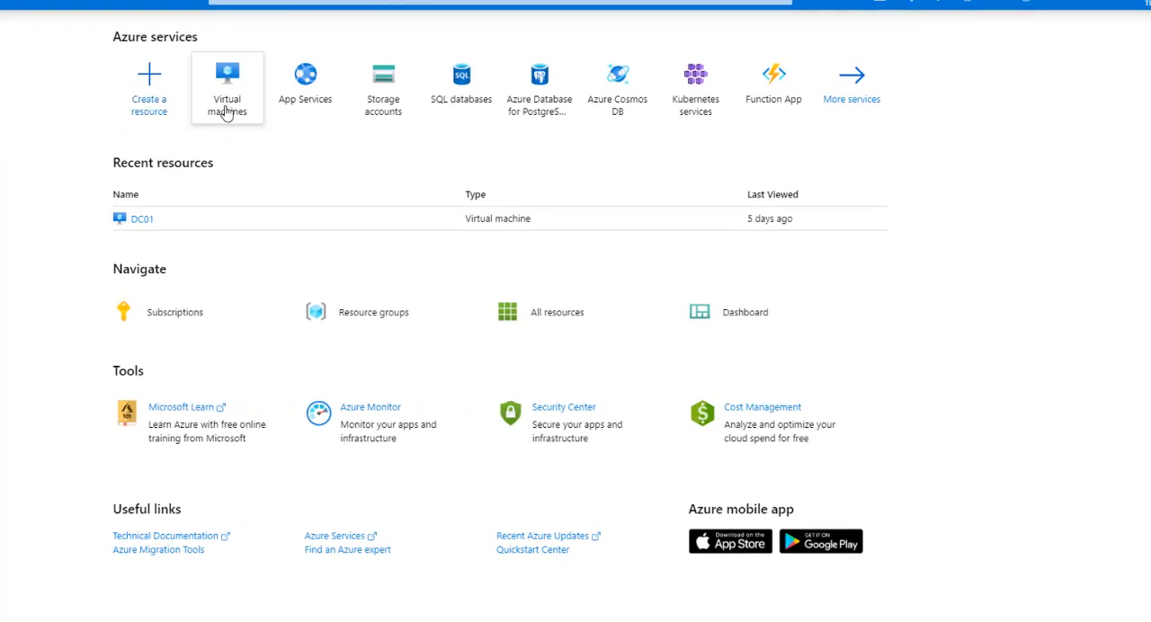
# Step: Open the Virtual machines list from Azure services on the home page
pyautogui.click(227, 85)
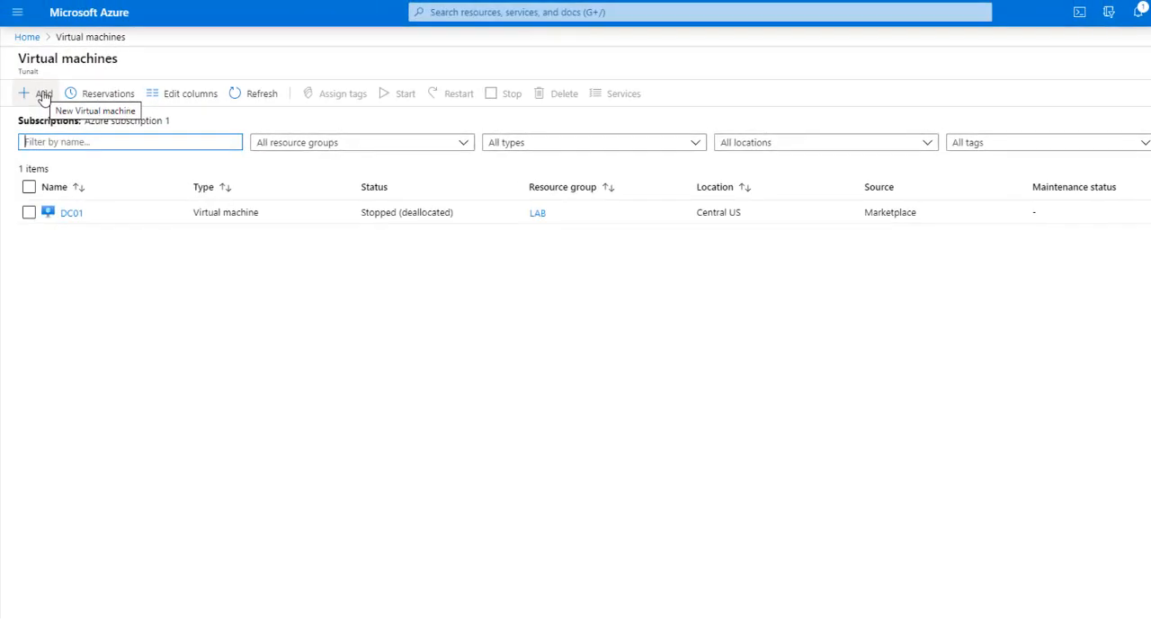
pyautogui.moveTo(167, 13)
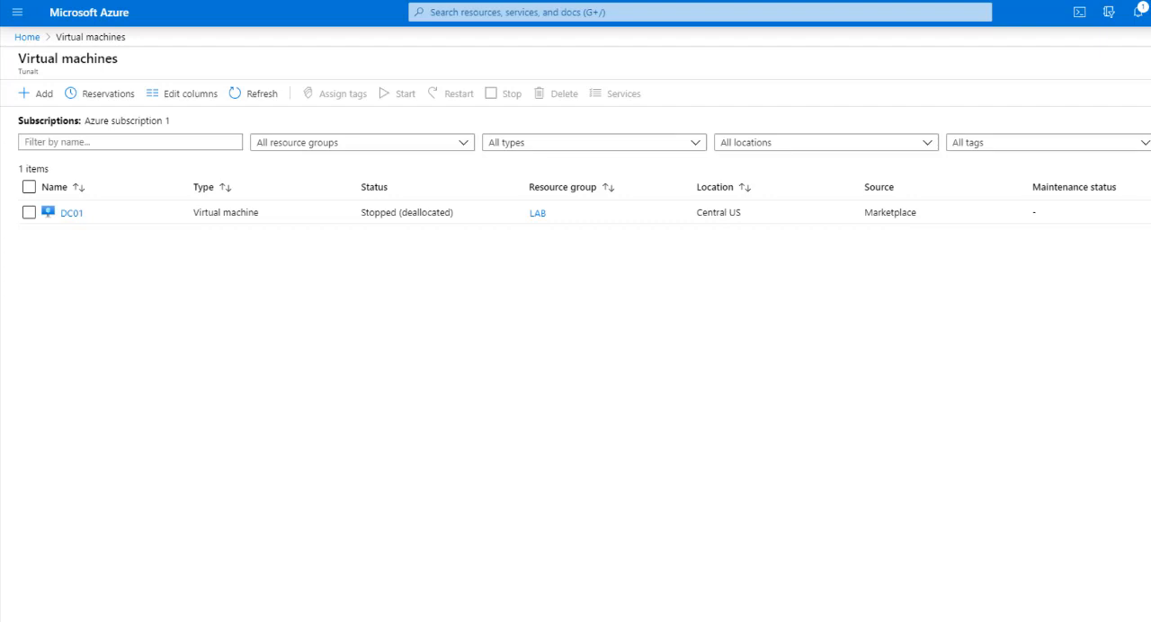
pyautogui.moveTo(216, 287)
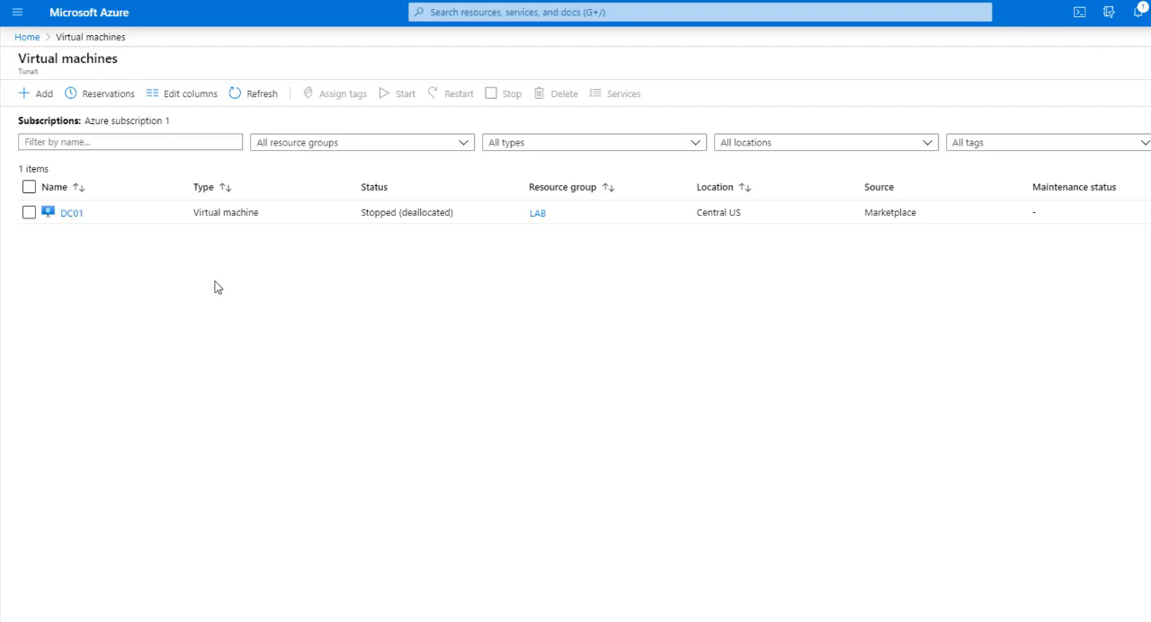
pyautogui.moveTo(163, 294)
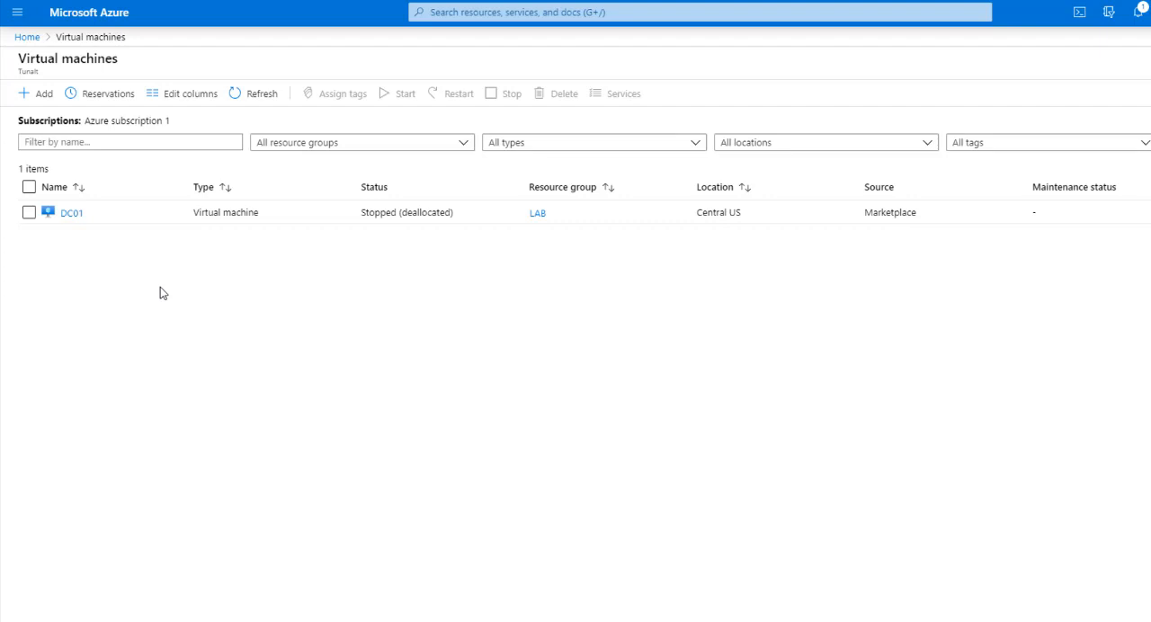
pyautogui.moveTo(190, 212)
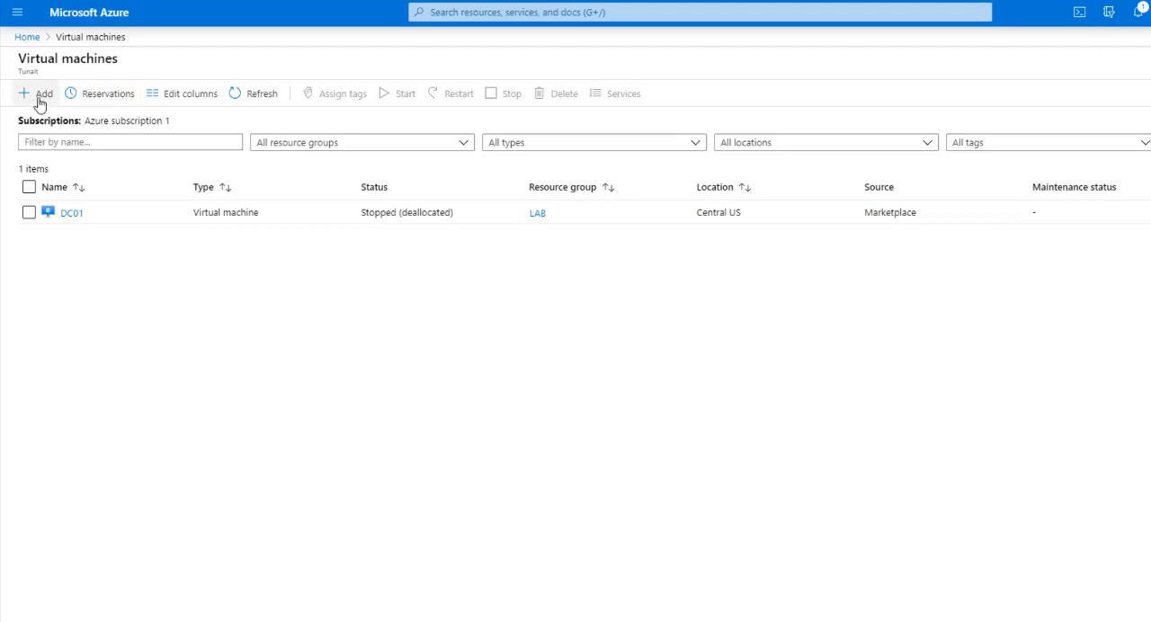
# Step: Start a new virtual machine under Azure subscription 1
pyautogui.click(36, 94)
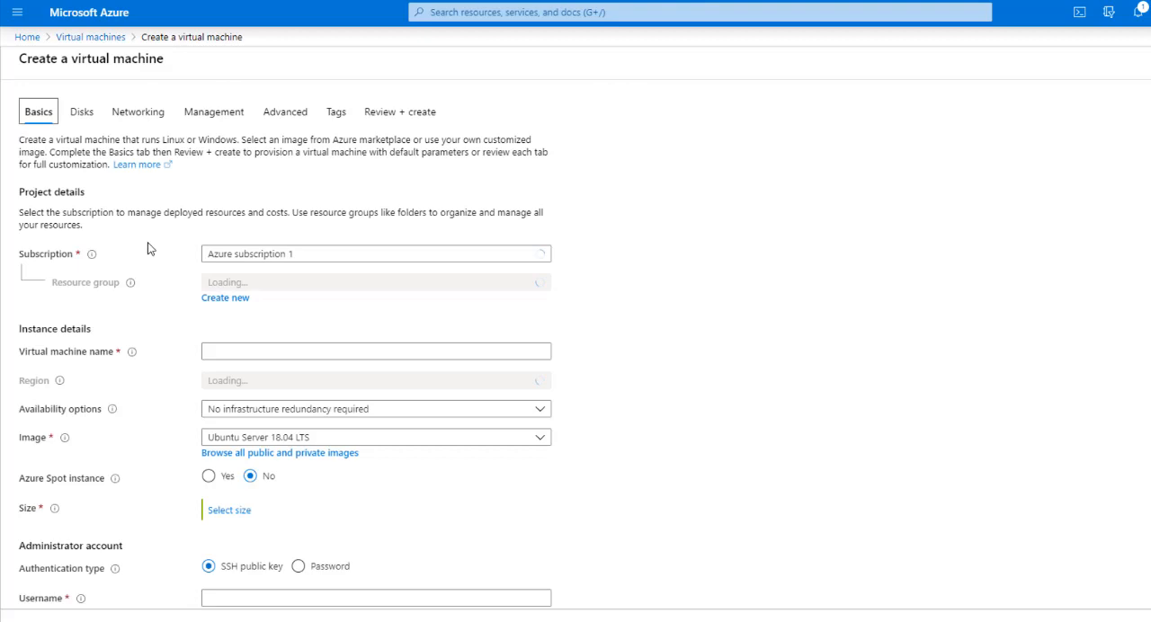
pyautogui.scroll(-3)
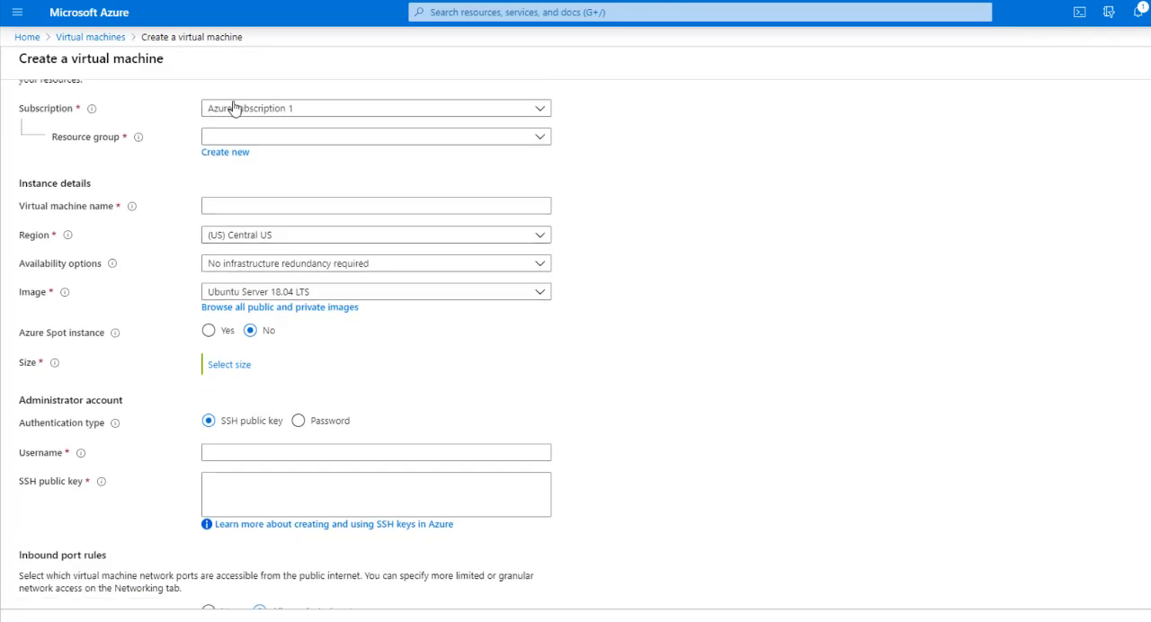
pyautogui.click(229, 364)
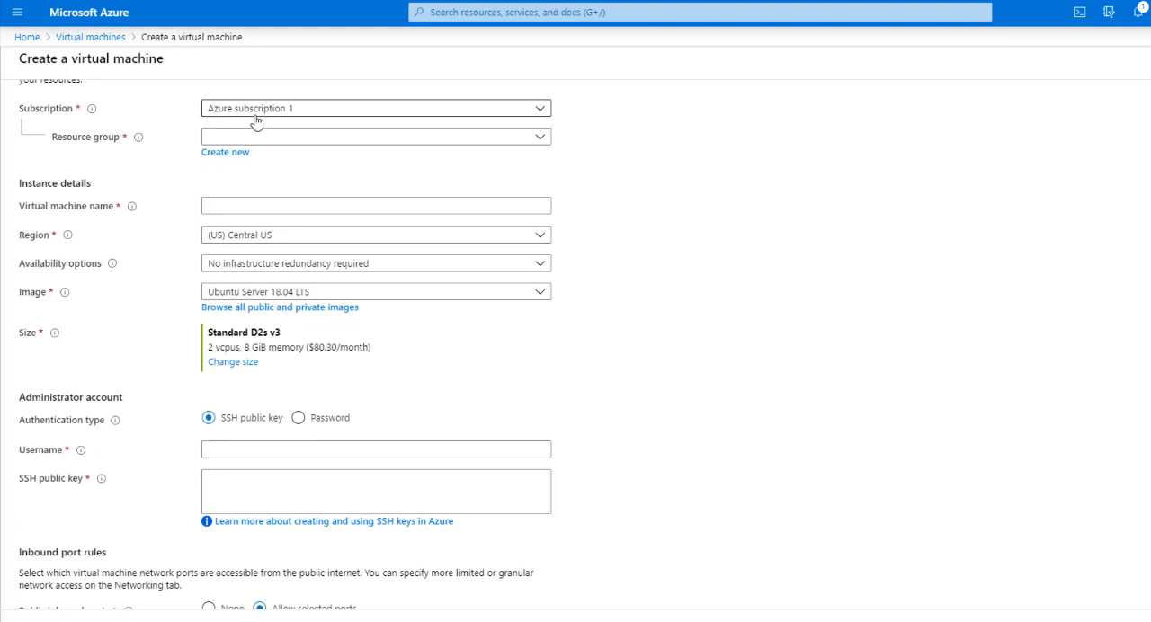
pyautogui.moveTo(369, 110)
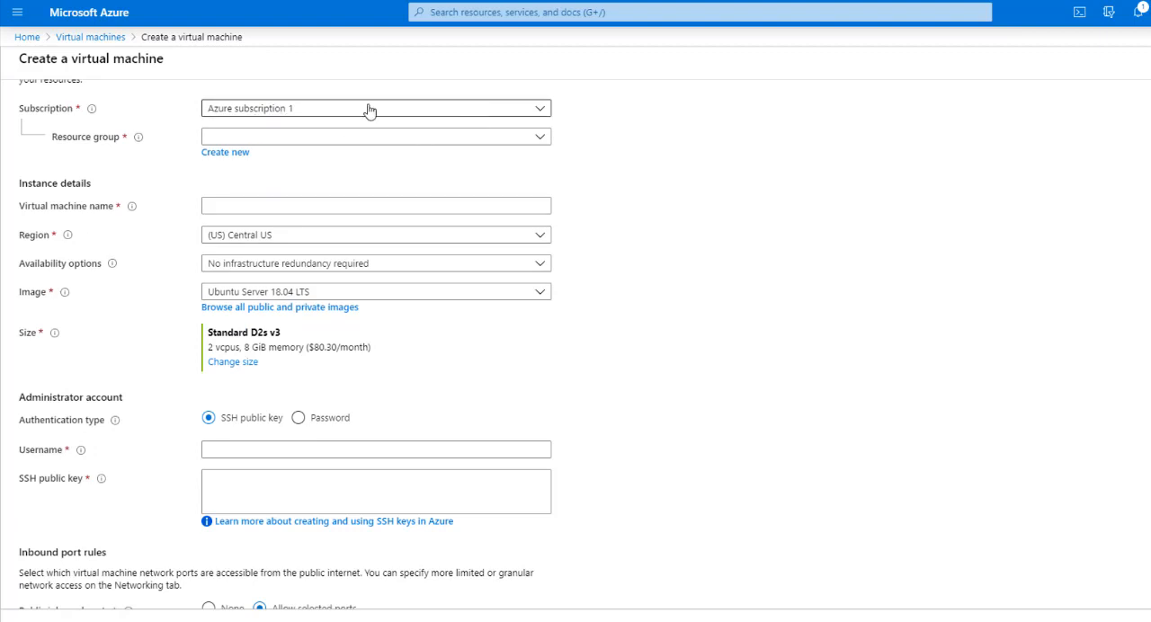
pyautogui.click(368, 108)
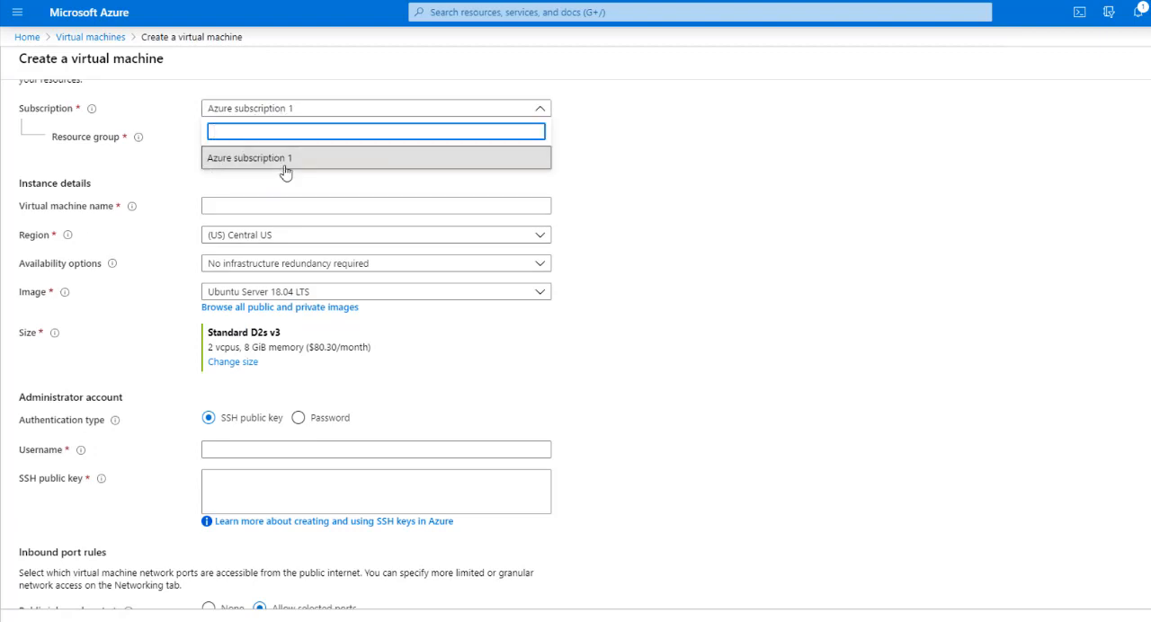
pyautogui.moveTo(307, 169)
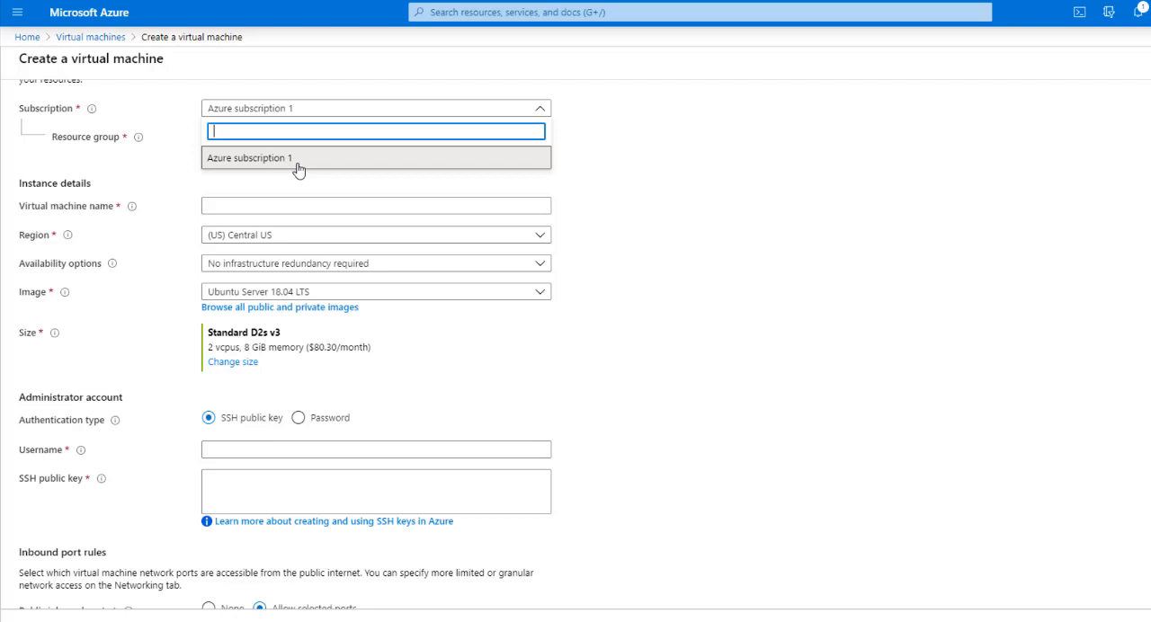
pyautogui.moveTo(293, 160)
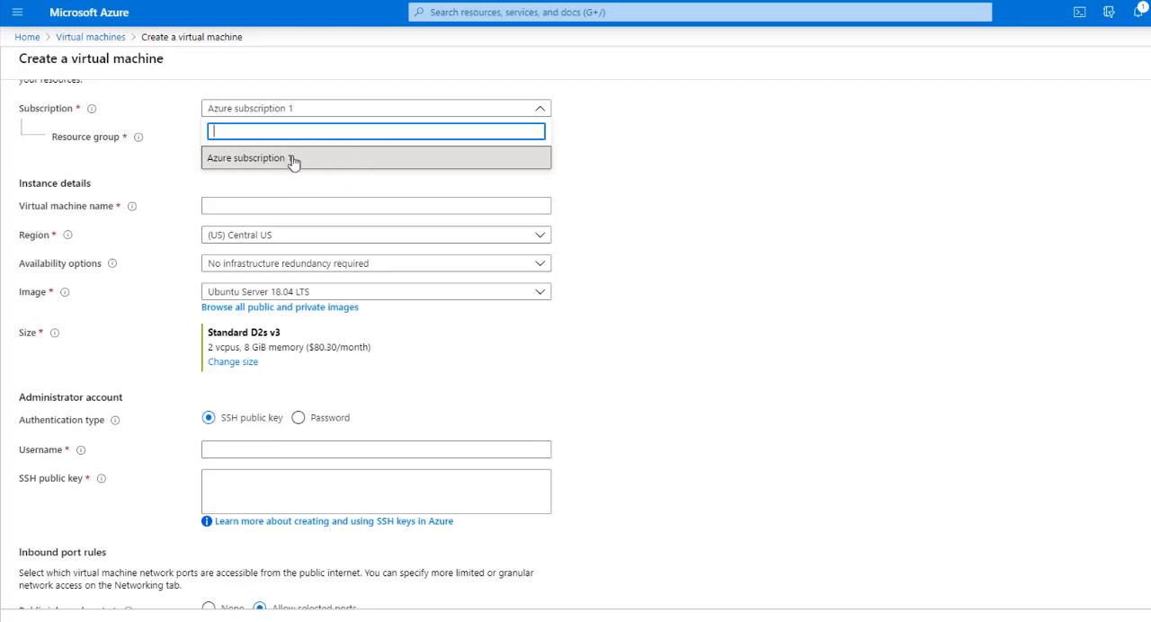
pyautogui.click(375, 157)
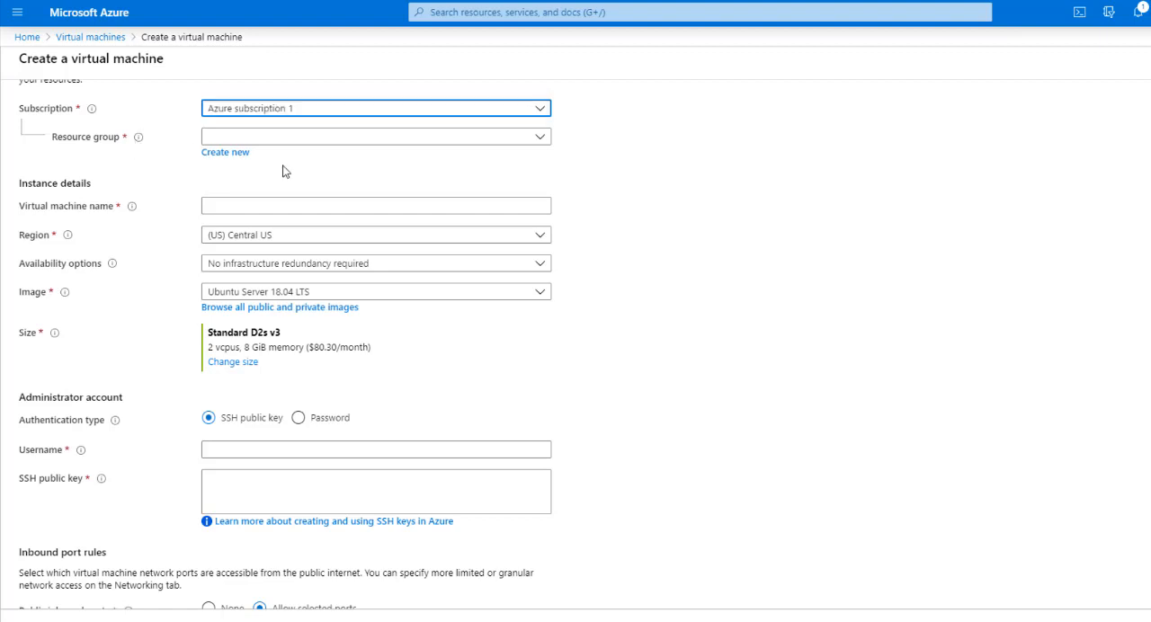
pyautogui.moveTo(162, 162)
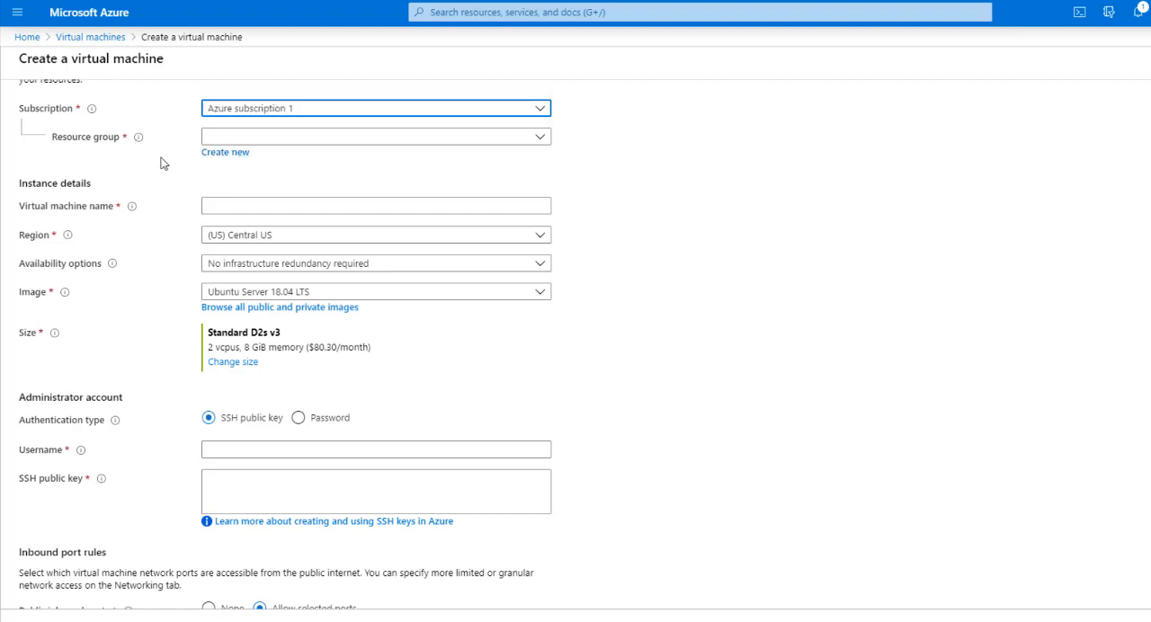
pyautogui.moveTo(225, 152)
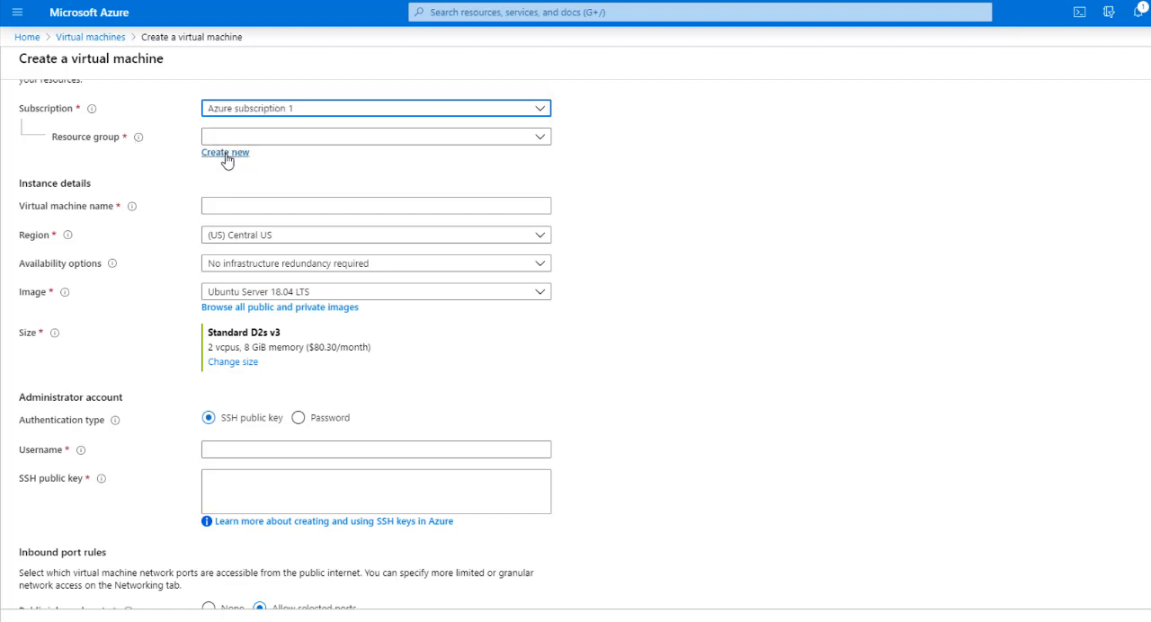
# Step: Select LAB as the new machine's resource group
pyautogui.click(375, 137)
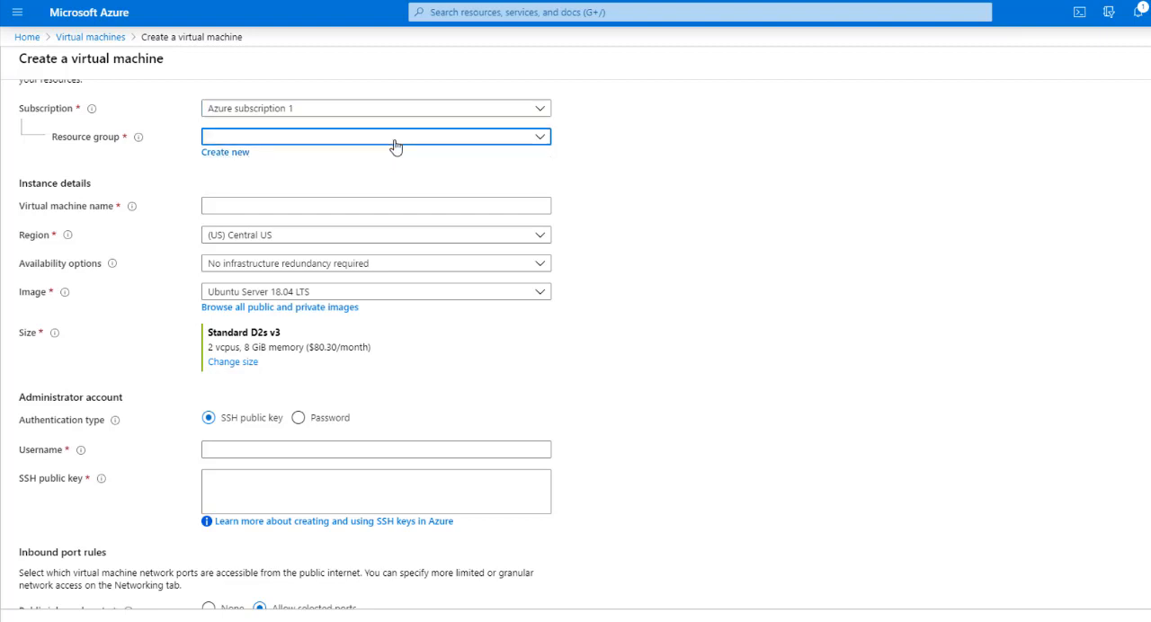
pyautogui.write('LAB')
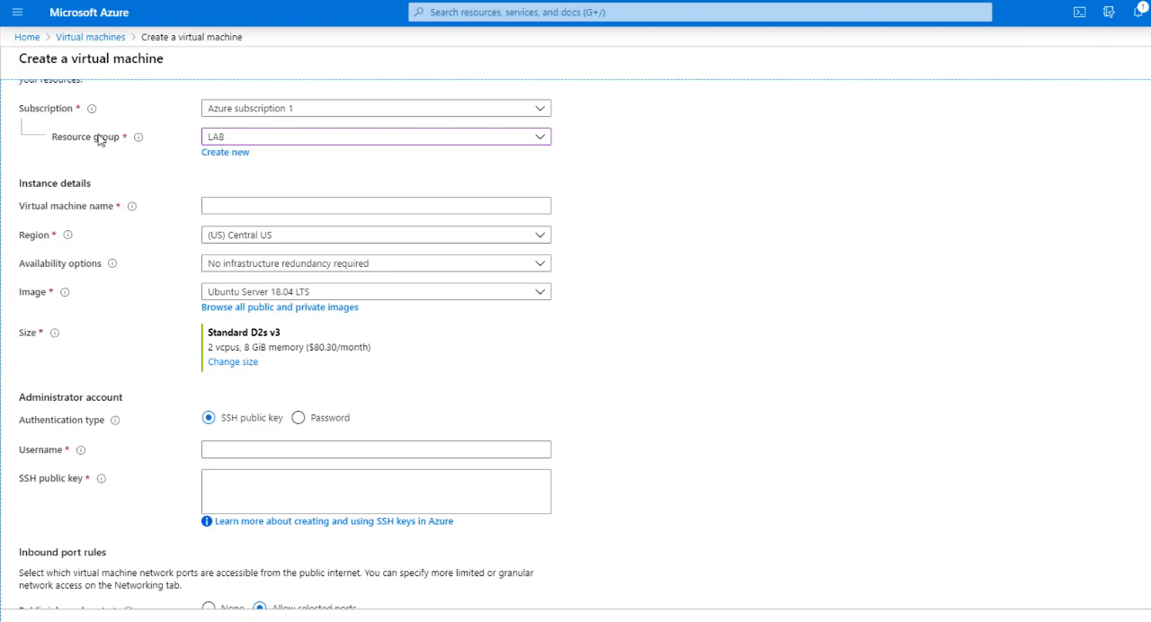
pyautogui.moveTo(114, 155)
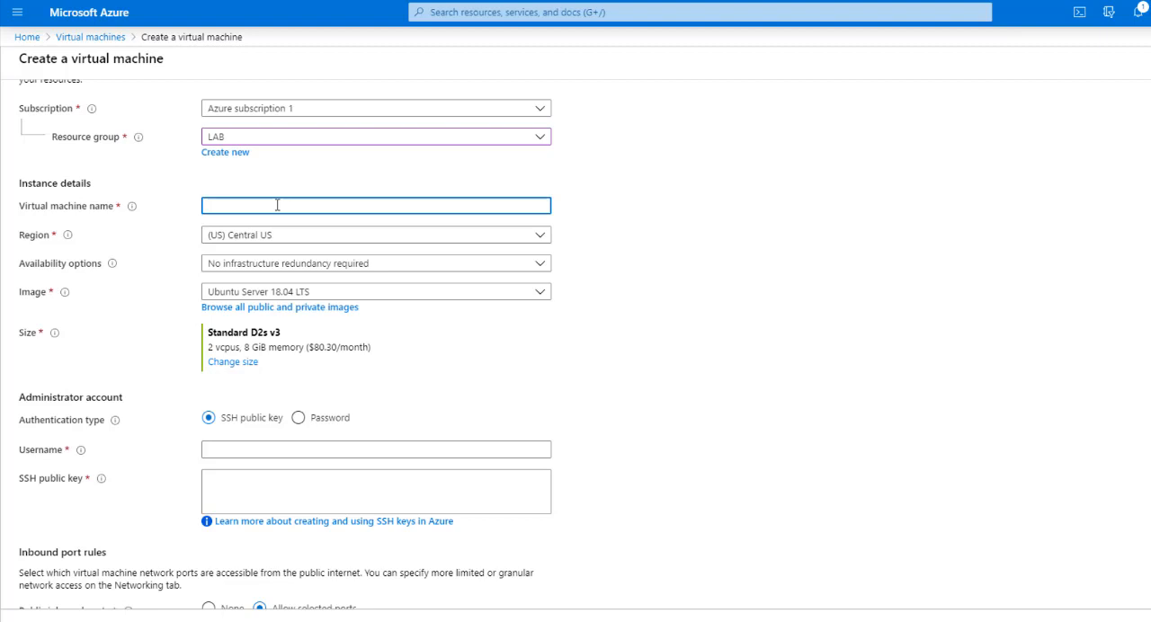
# Step: Enter Client01 as the virtual machine name
pyautogui.write('C')
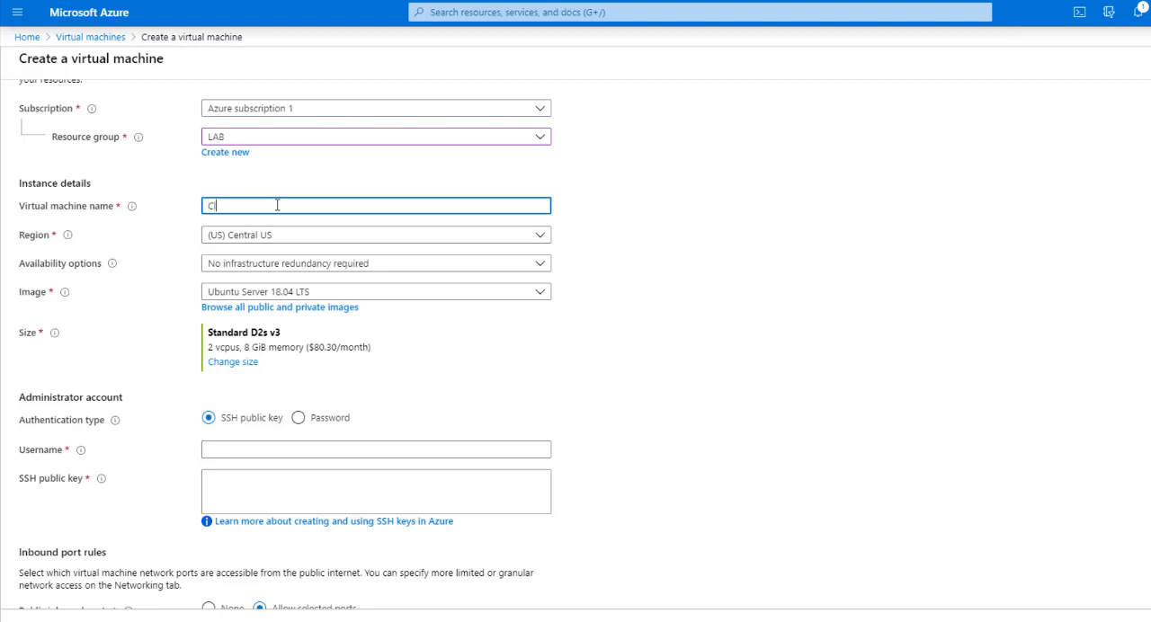
pyautogui.write('lient0')
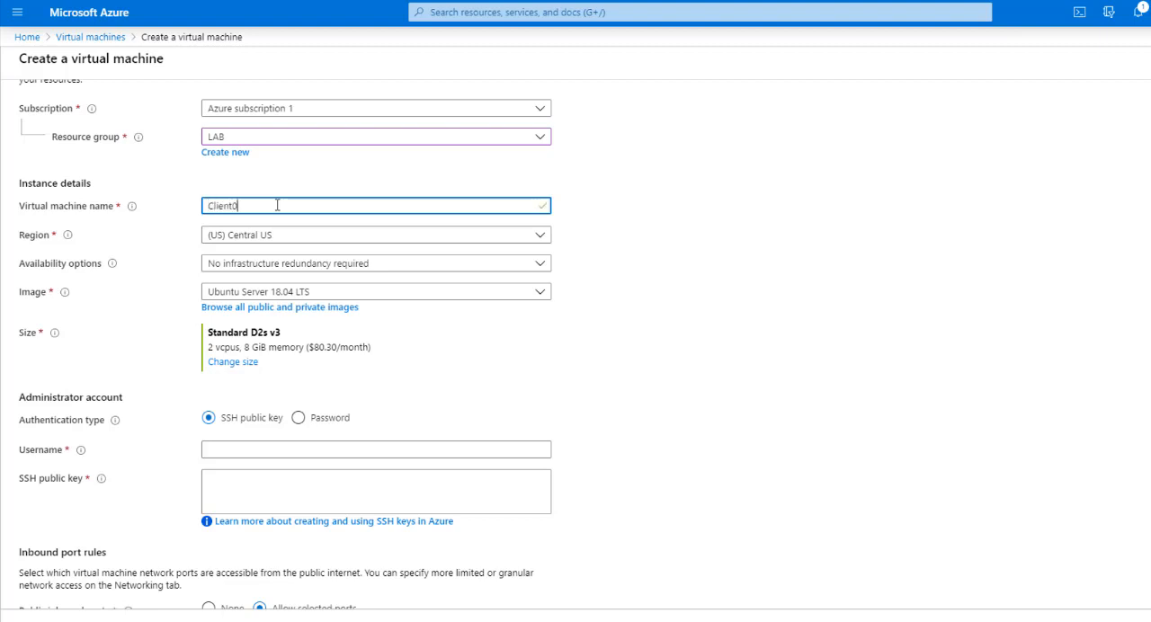
pyautogui.write('1')
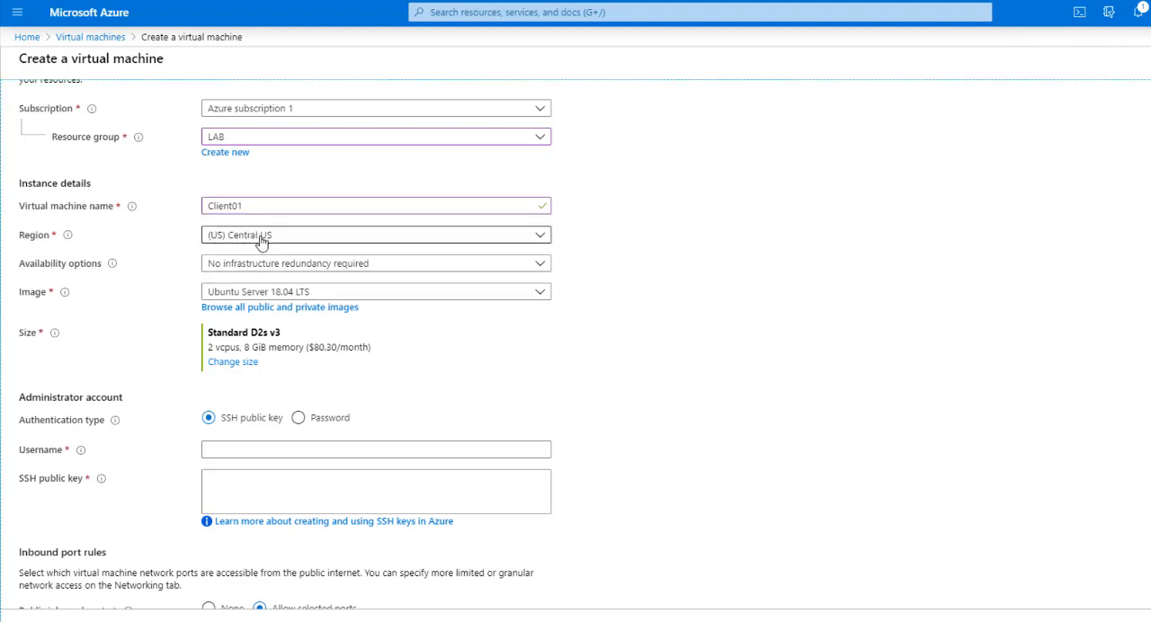
pyautogui.click(375, 234)
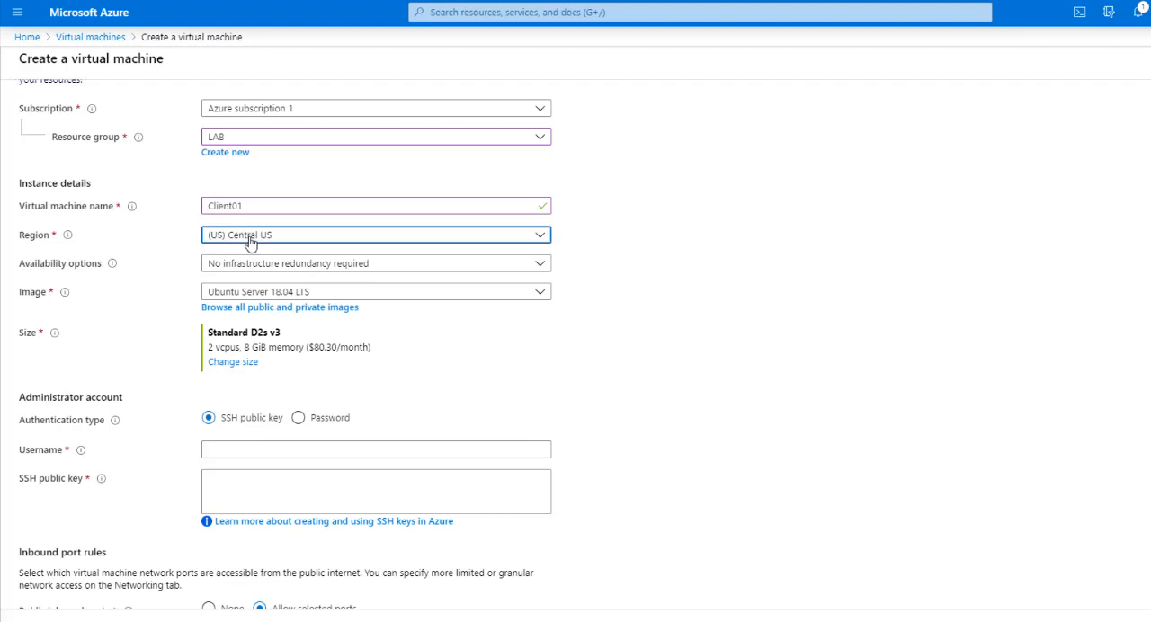
pyautogui.click(375, 235)
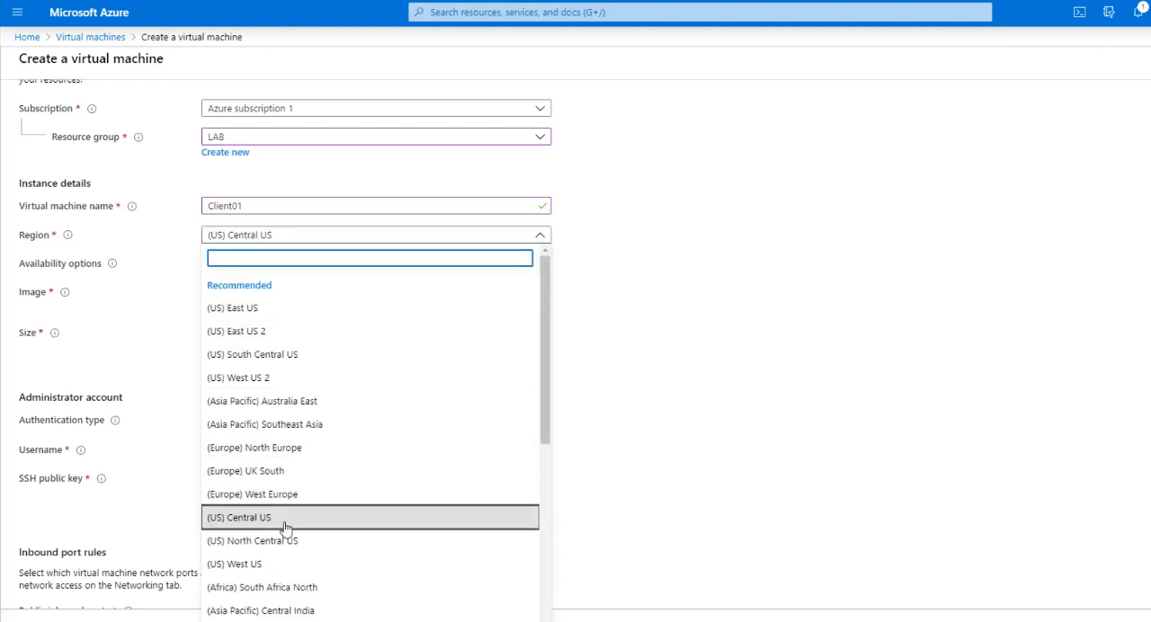
pyautogui.moveTo(274, 523)
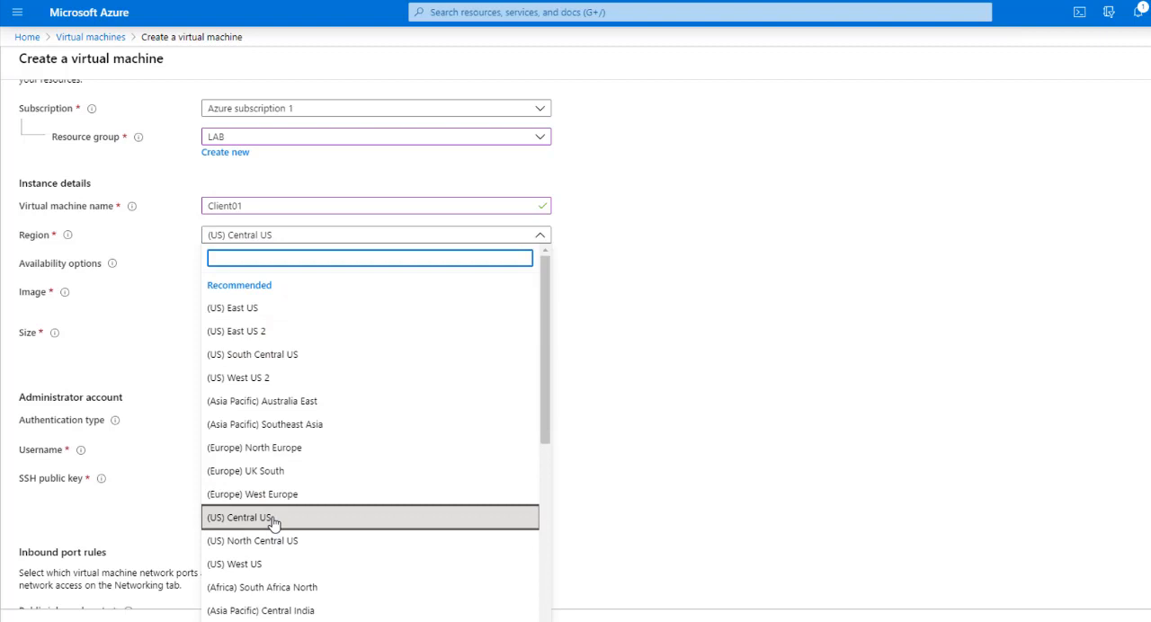
pyautogui.click(238, 517)
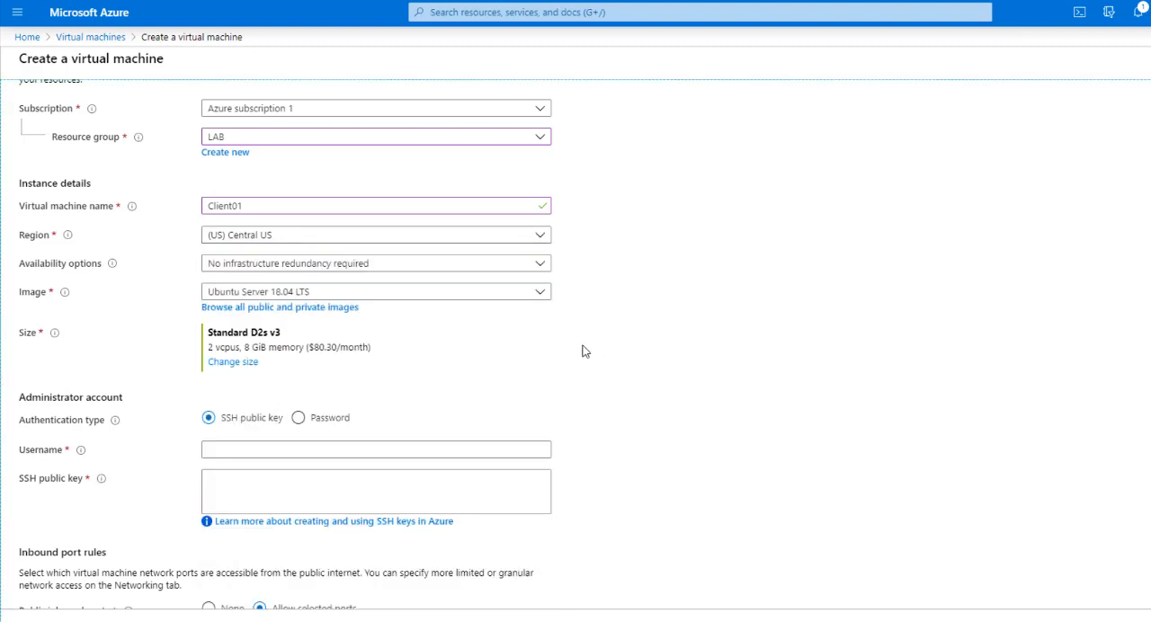
pyautogui.moveTo(527, 318)
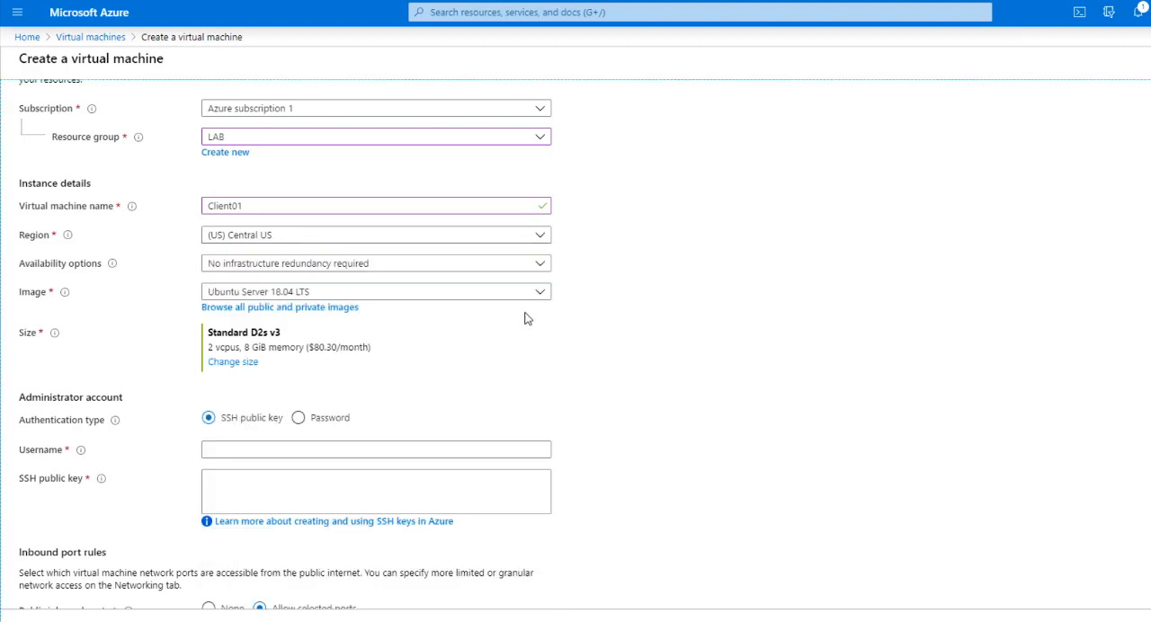
pyautogui.moveTo(415, 337)
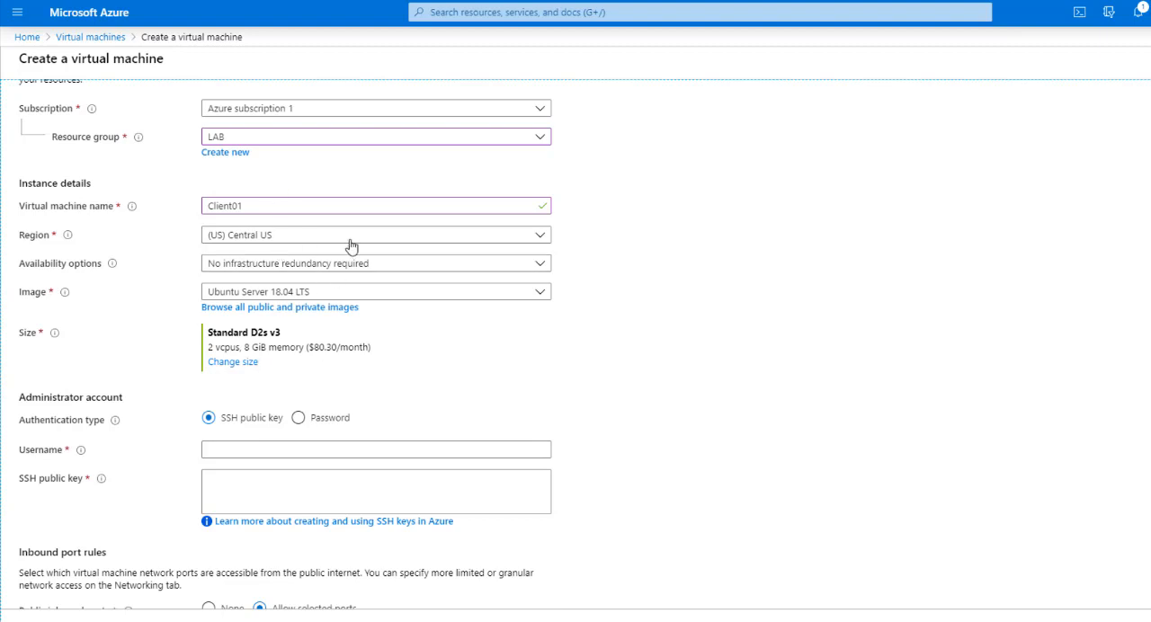
pyautogui.moveTo(312, 247)
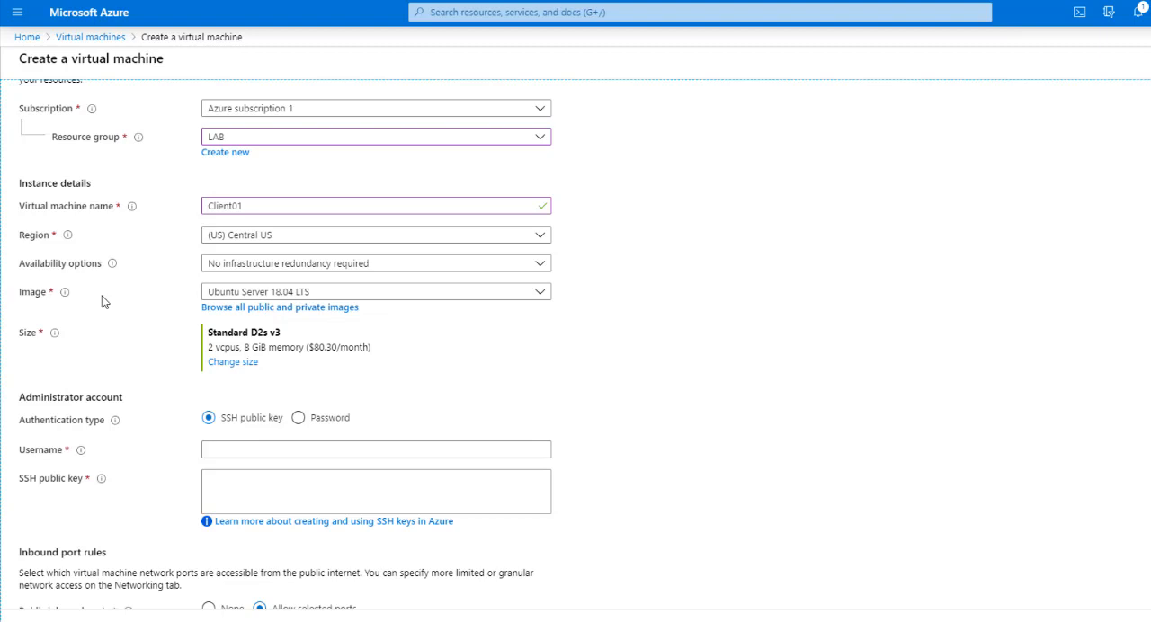
pyautogui.moveTo(306, 264)
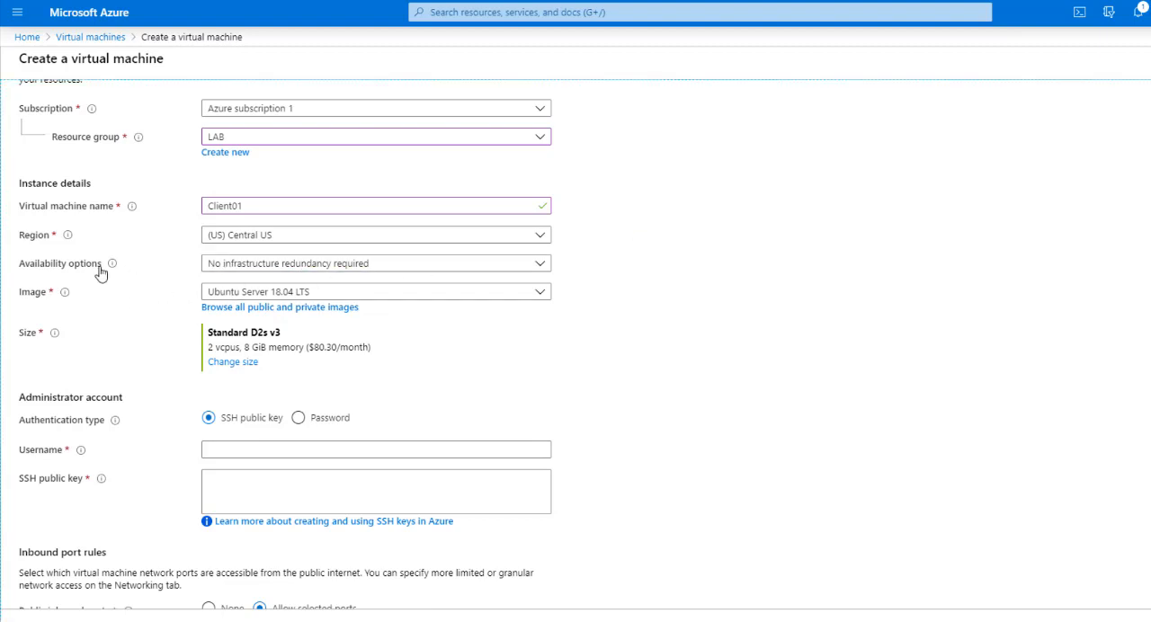
pyautogui.moveTo(517, 292)
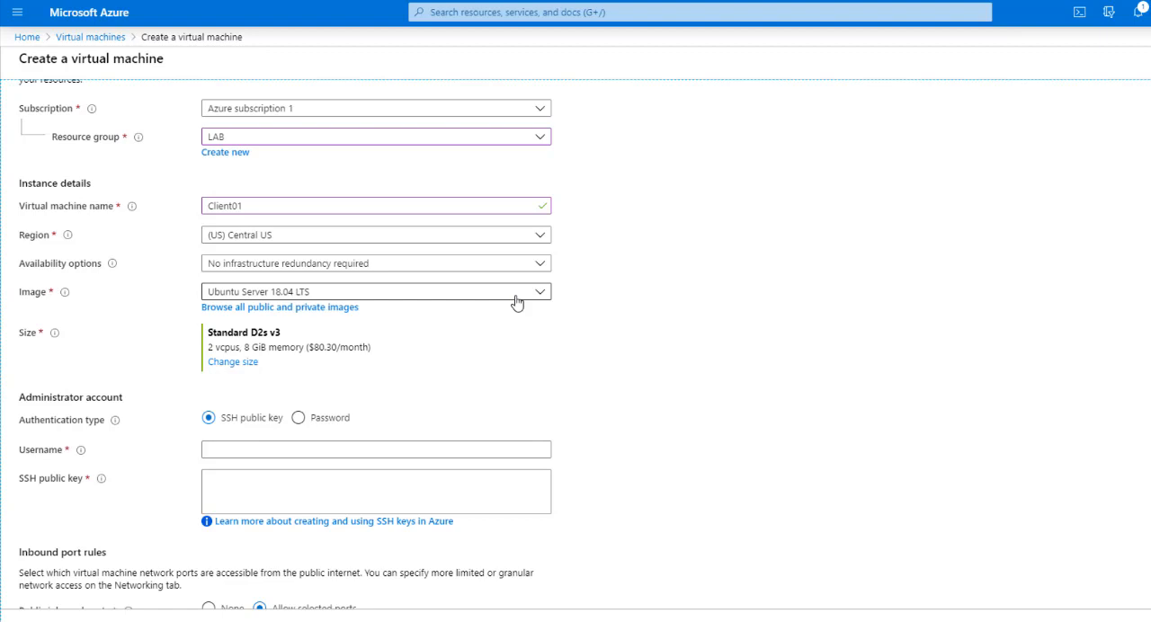
pyautogui.moveTo(656, 302)
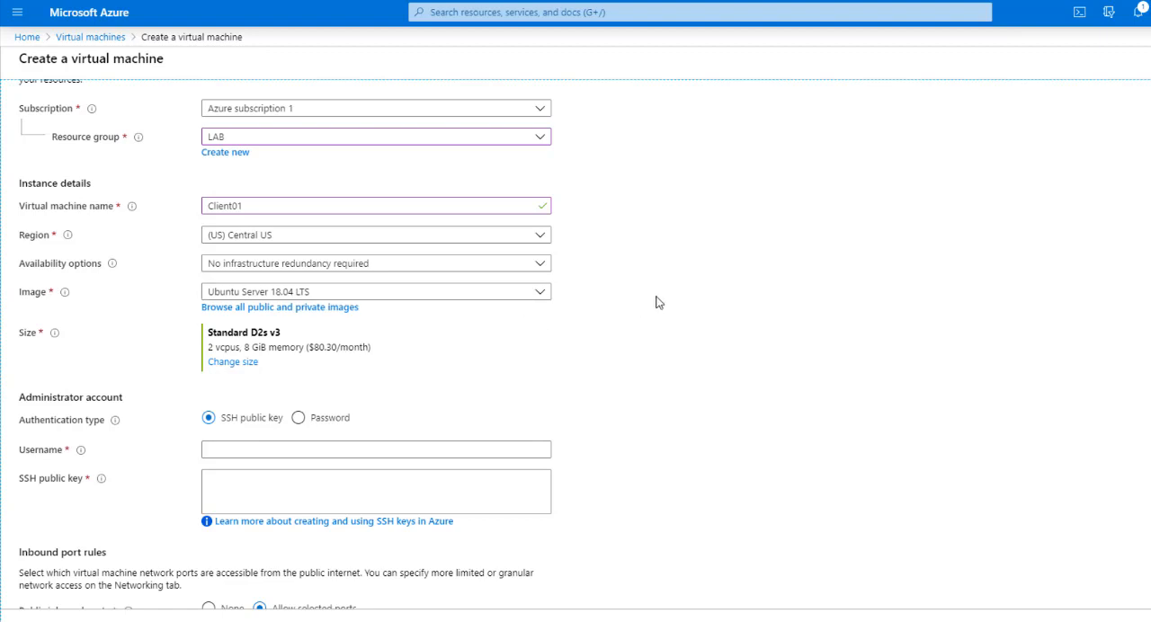
pyautogui.moveTo(309, 268)
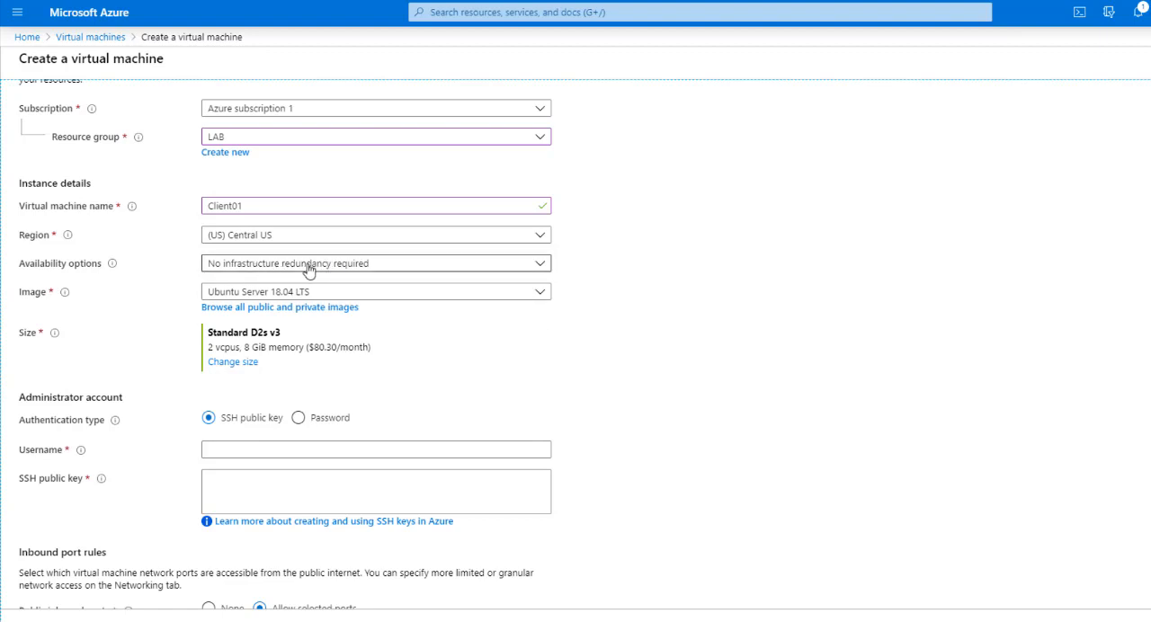
pyautogui.moveTo(232, 316)
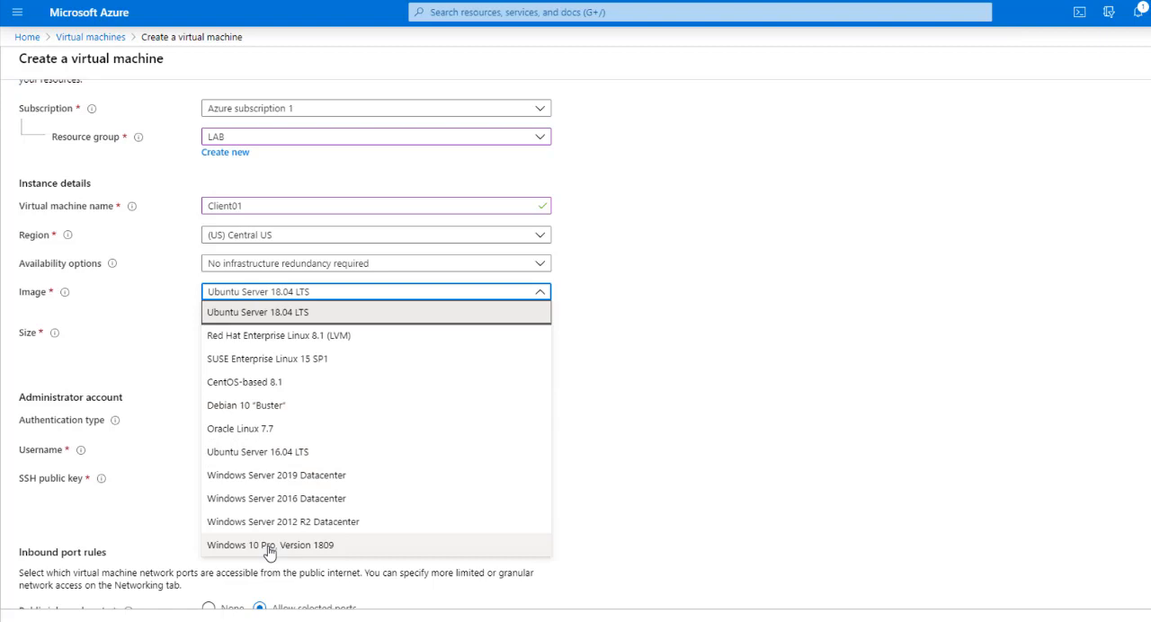
pyautogui.moveTo(270, 406)
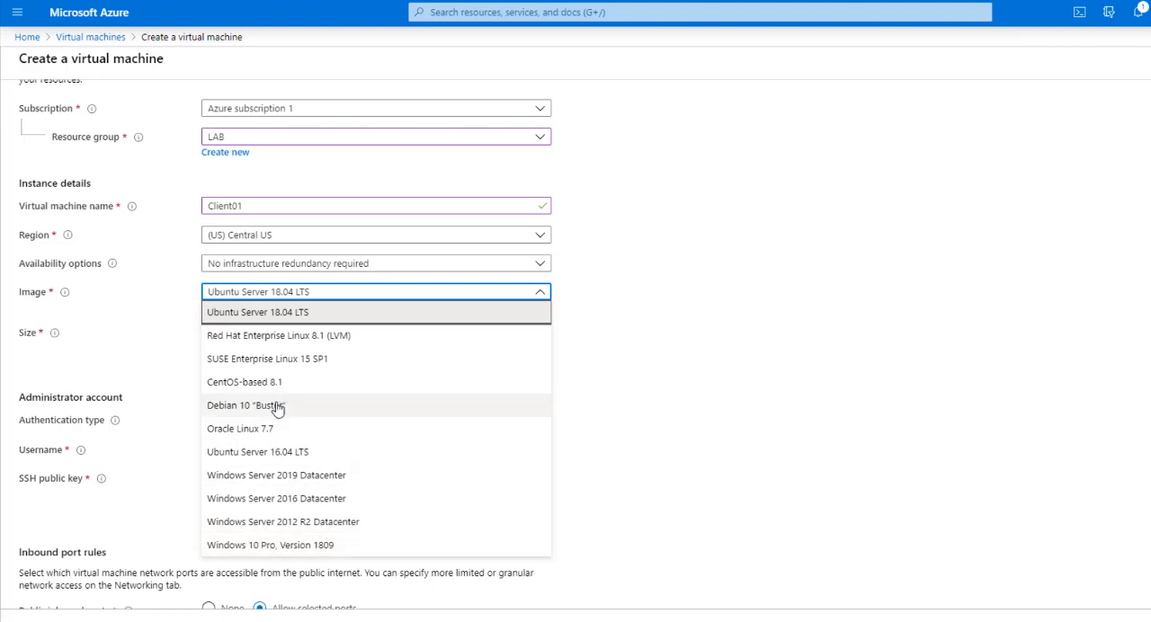
pyautogui.moveTo(442, 452)
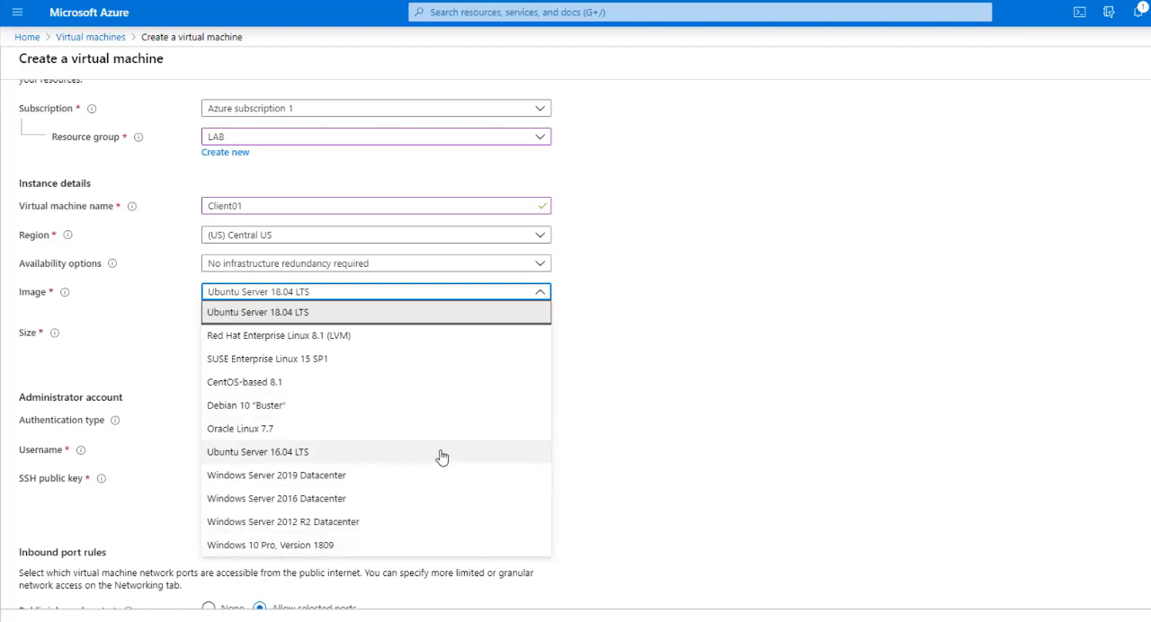
pyautogui.moveTo(216, 545)
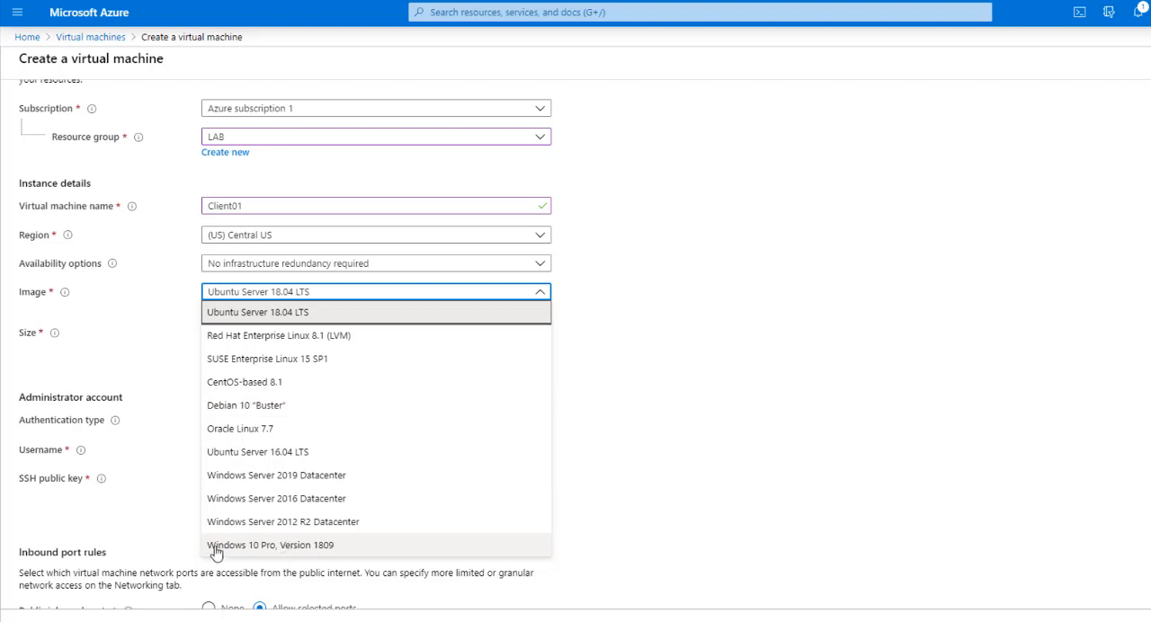
# Step: Select Windows 10 Pro, Version 1809 as the VM image
pyautogui.click(270, 545)
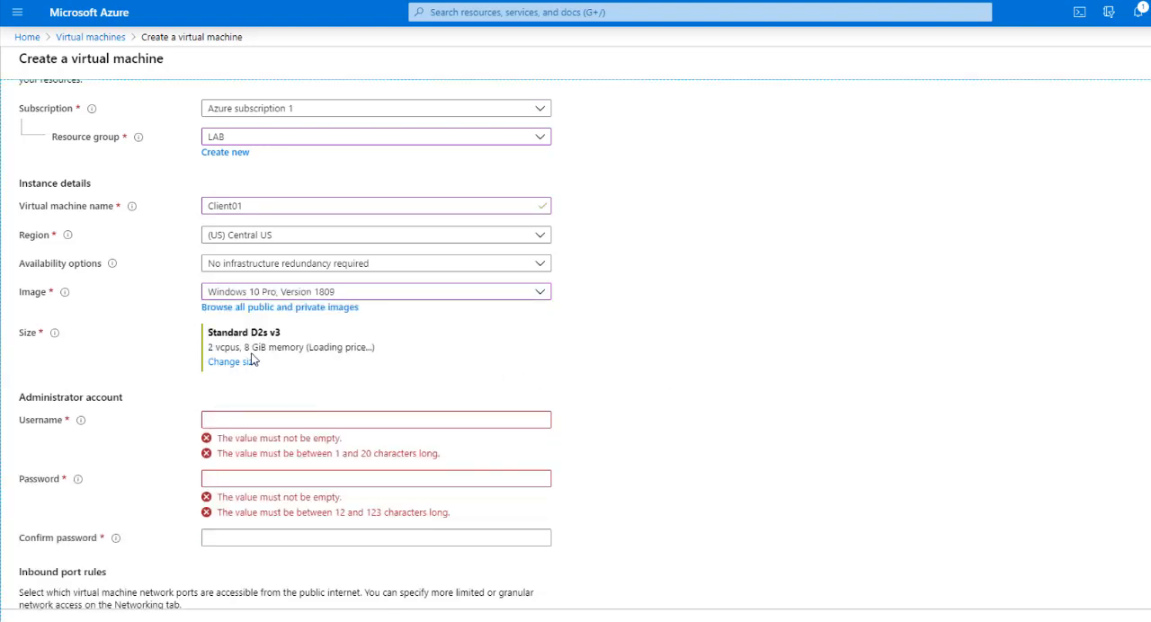
pyautogui.moveTo(139, 337)
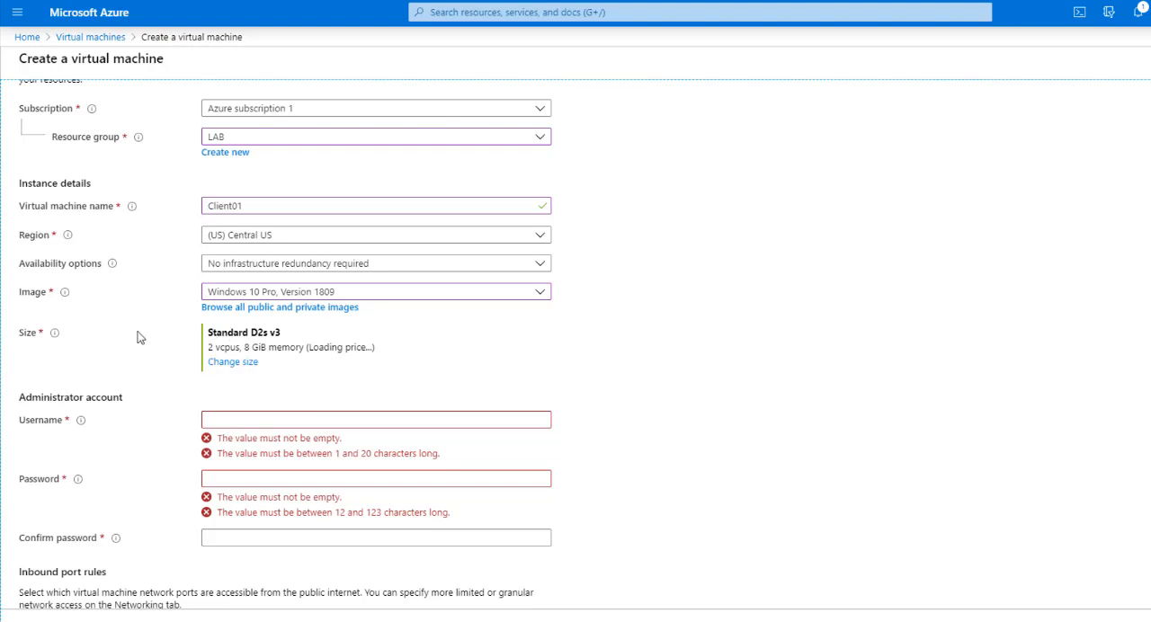
pyautogui.moveTo(211, 362)
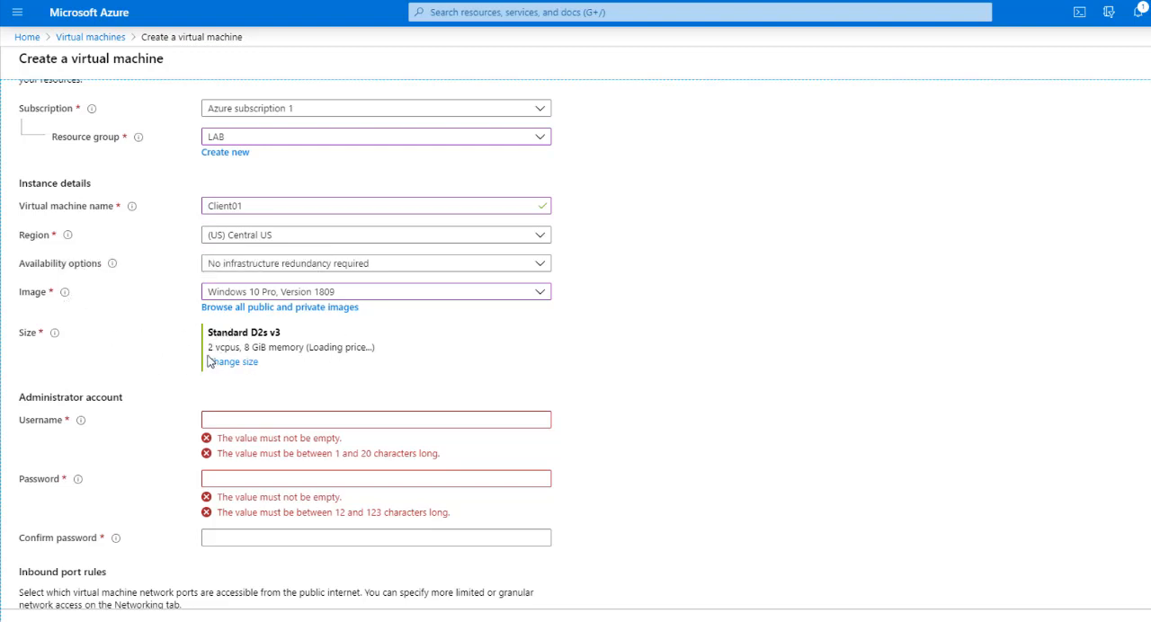
pyautogui.moveTo(234, 361)
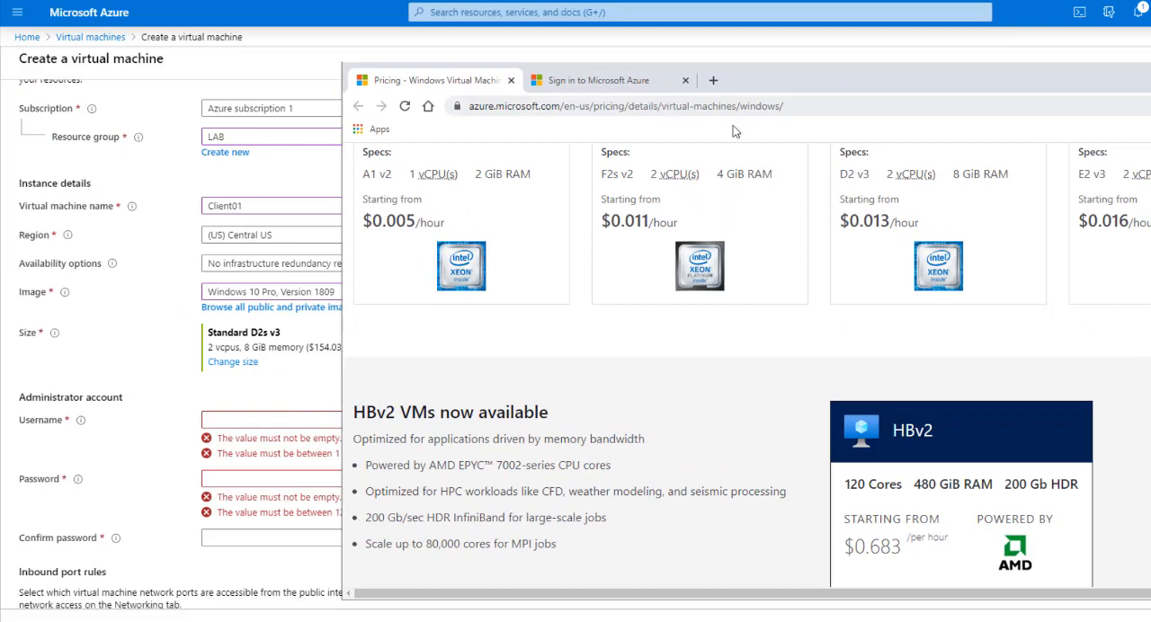
pyautogui.scroll(3)
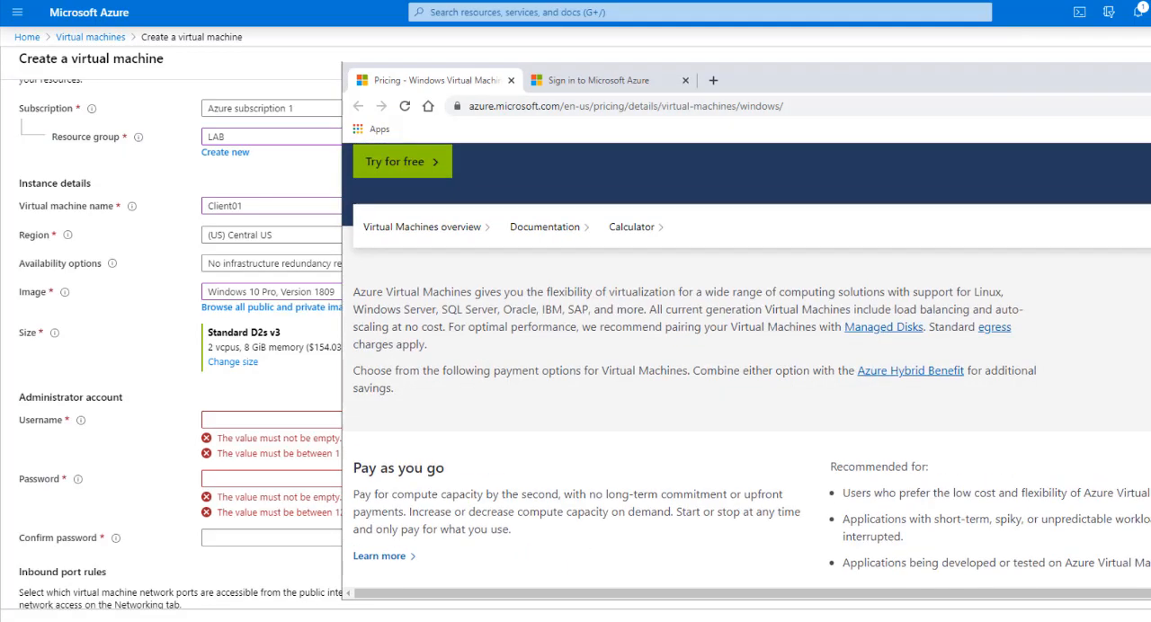
pyautogui.scroll(3)
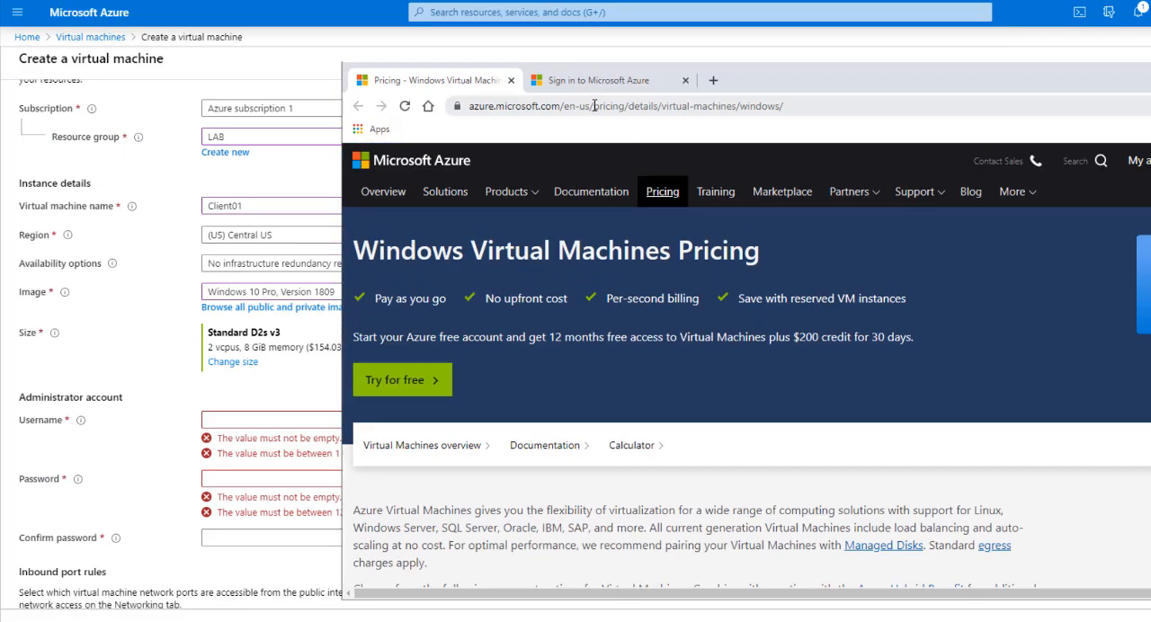
pyautogui.scroll(-3)
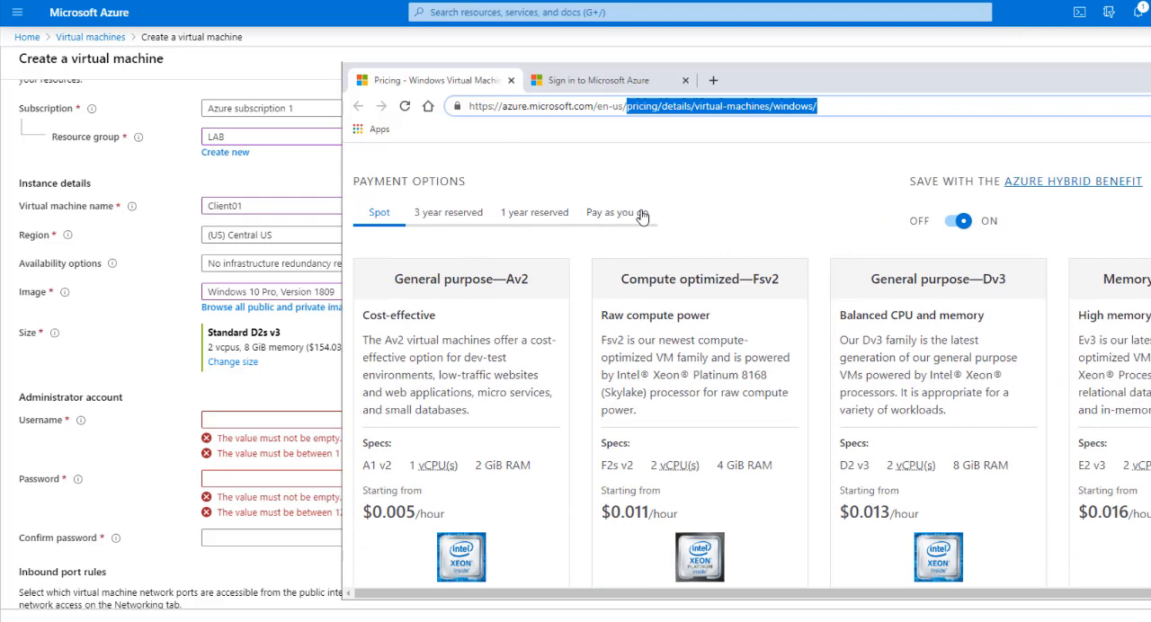
pyautogui.click(616, 213)
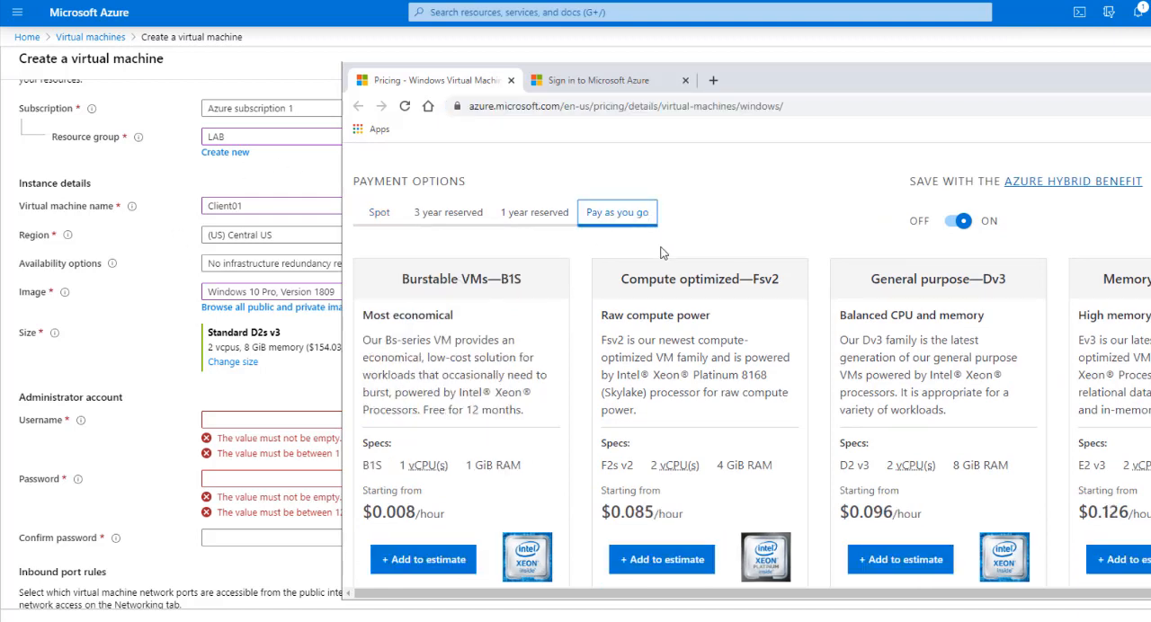
pyautogui.moveTo(643, 213)
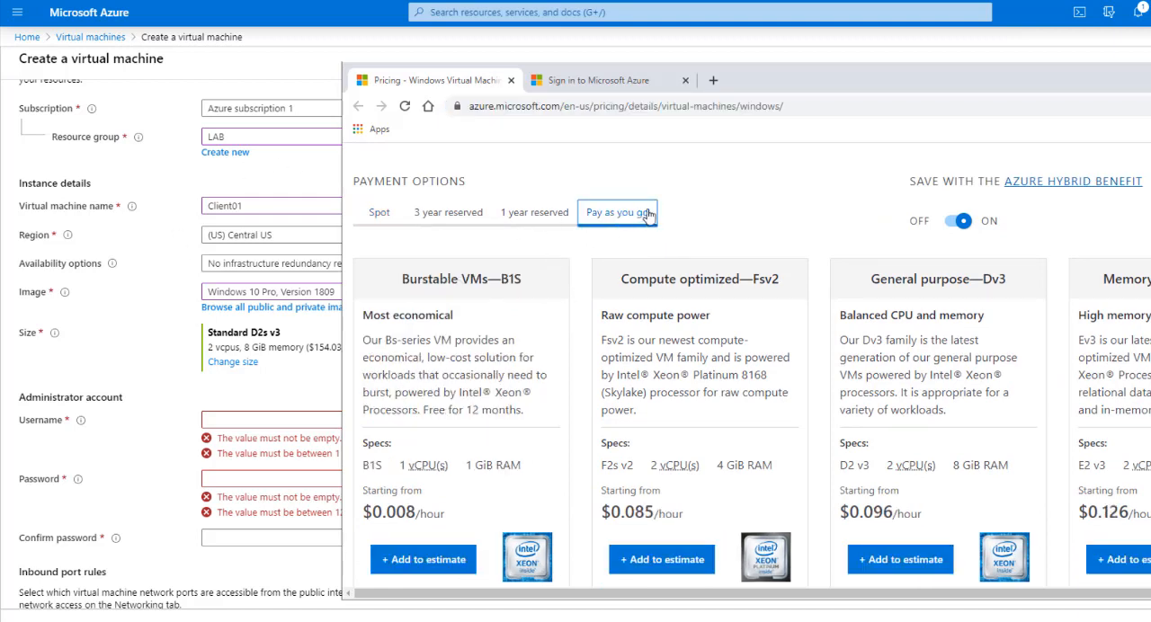
pyautogui.moveTo(811, 87)
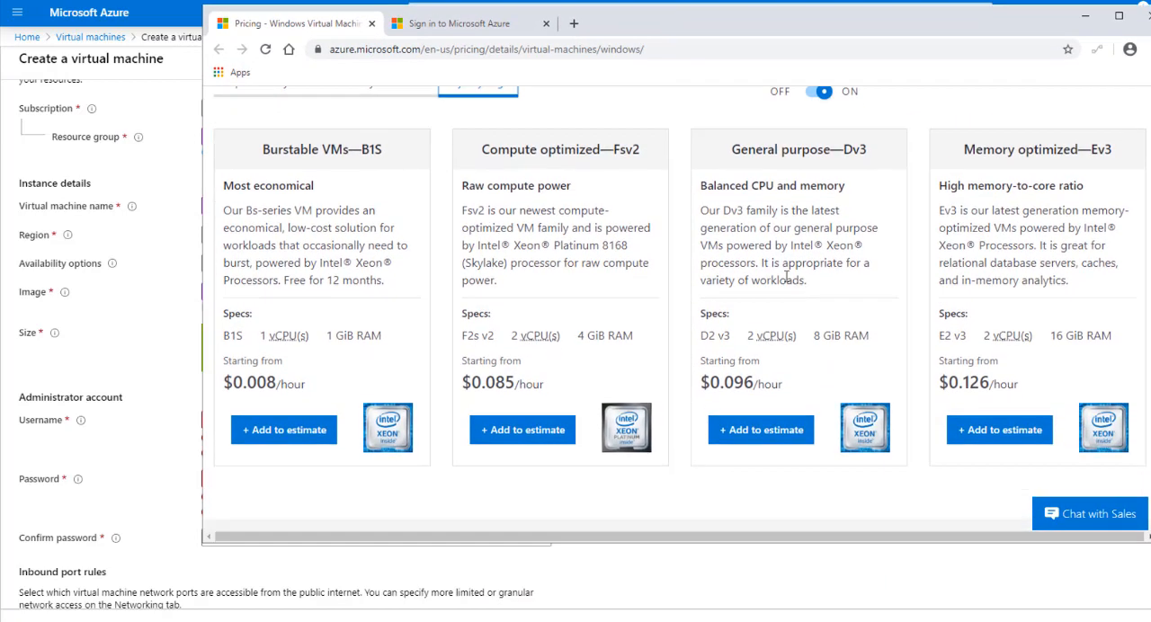
pyautogui.moveTo(848, 379)
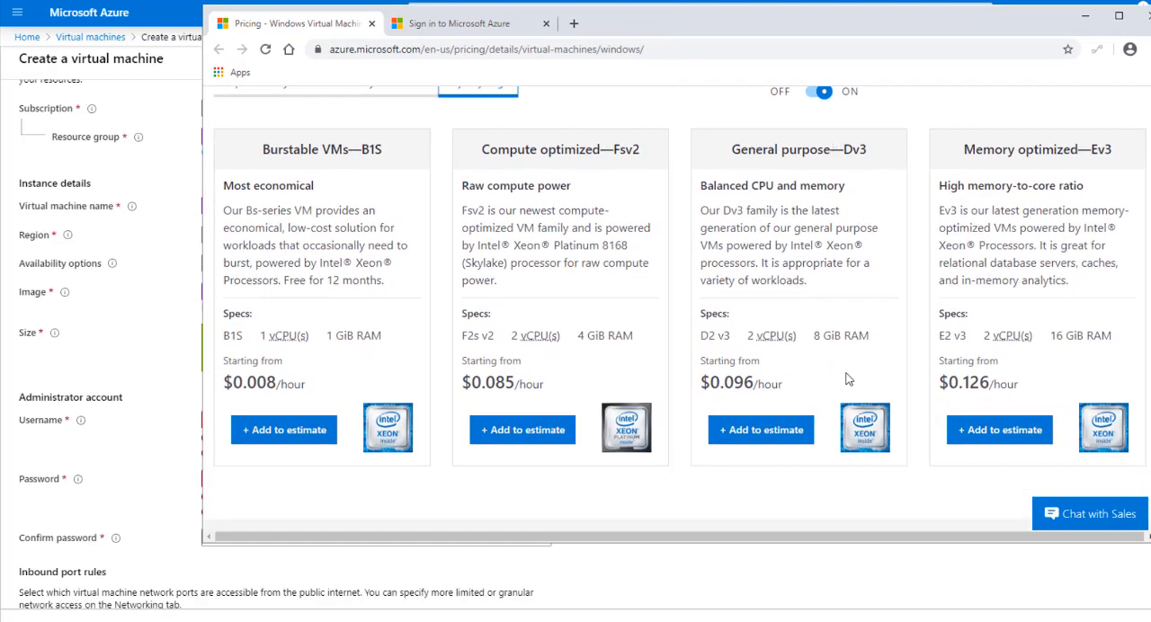
pyautogui.doubleClick(714, 336)
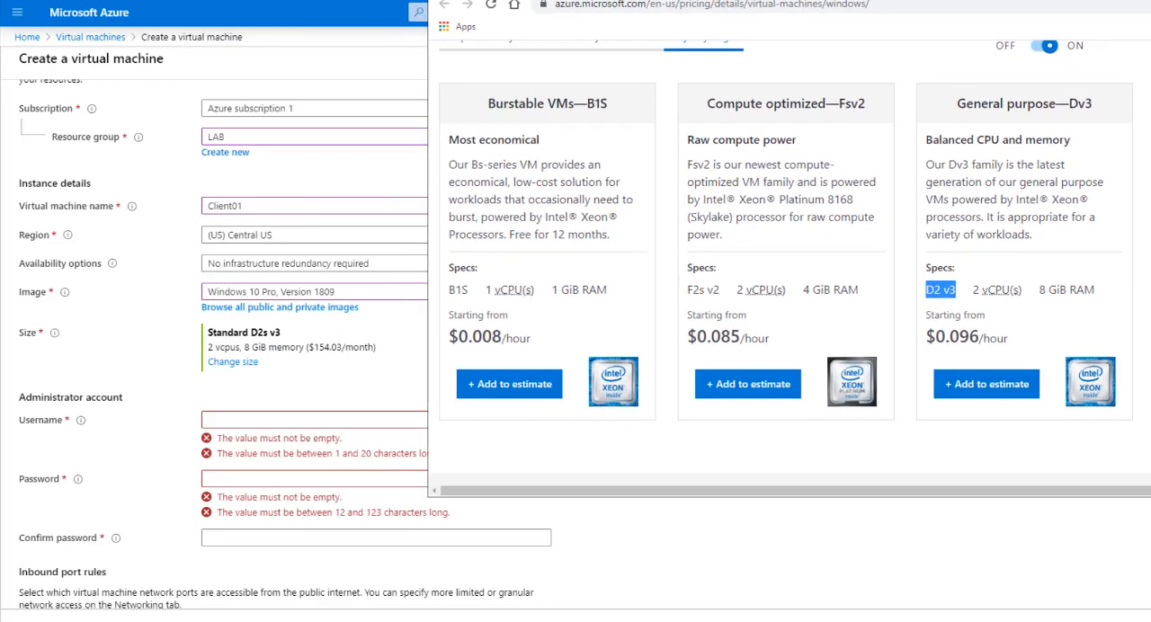
pyautogui.hscroll(3)
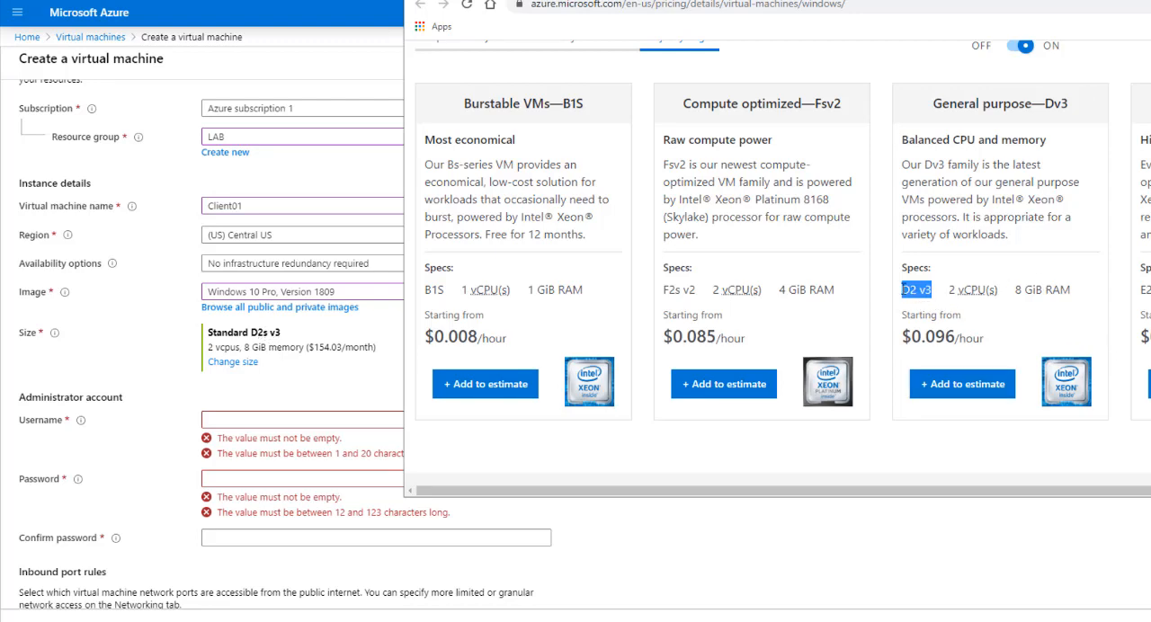
pyautogui.scroll(-3)
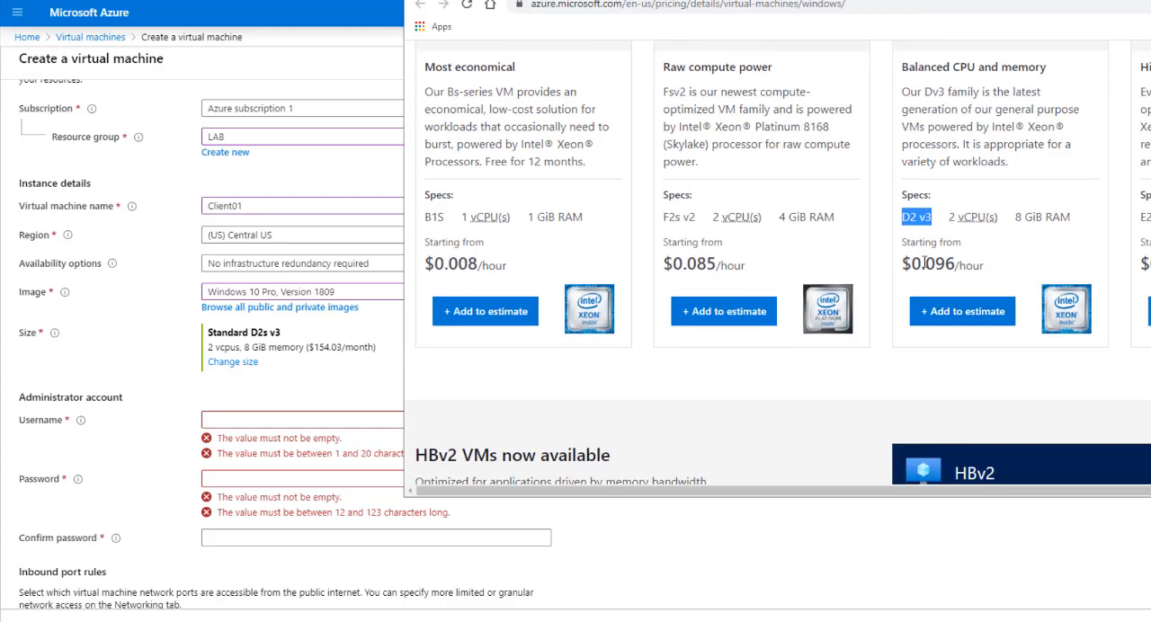
pyautogui.moveTo(1029, 249)
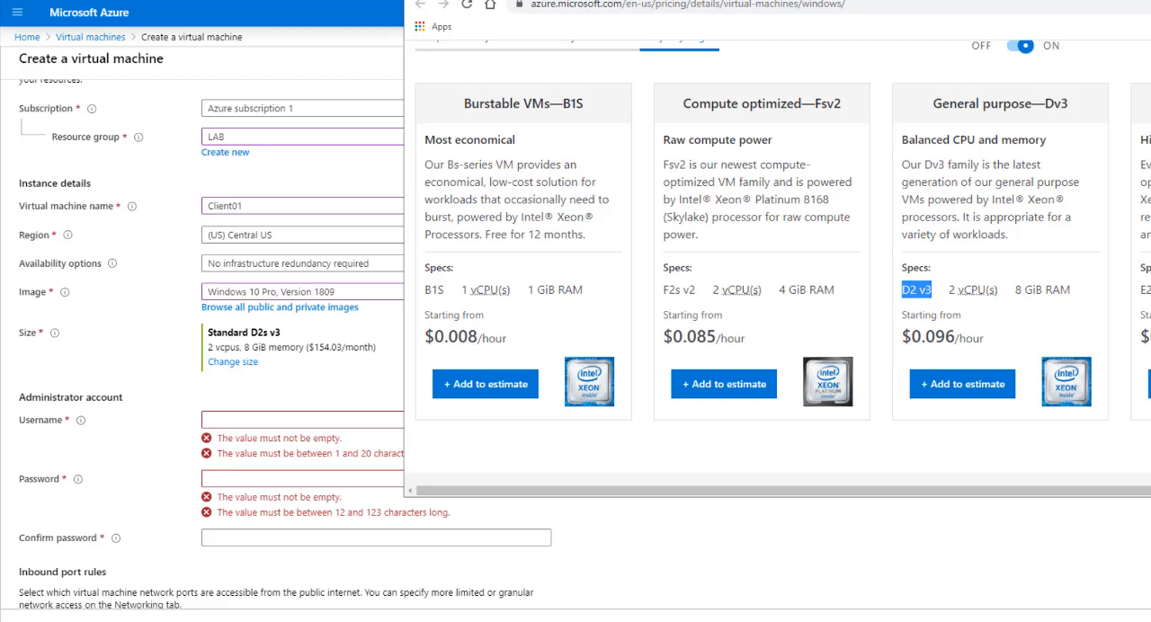
pyautogui.moveTo(720, 182)
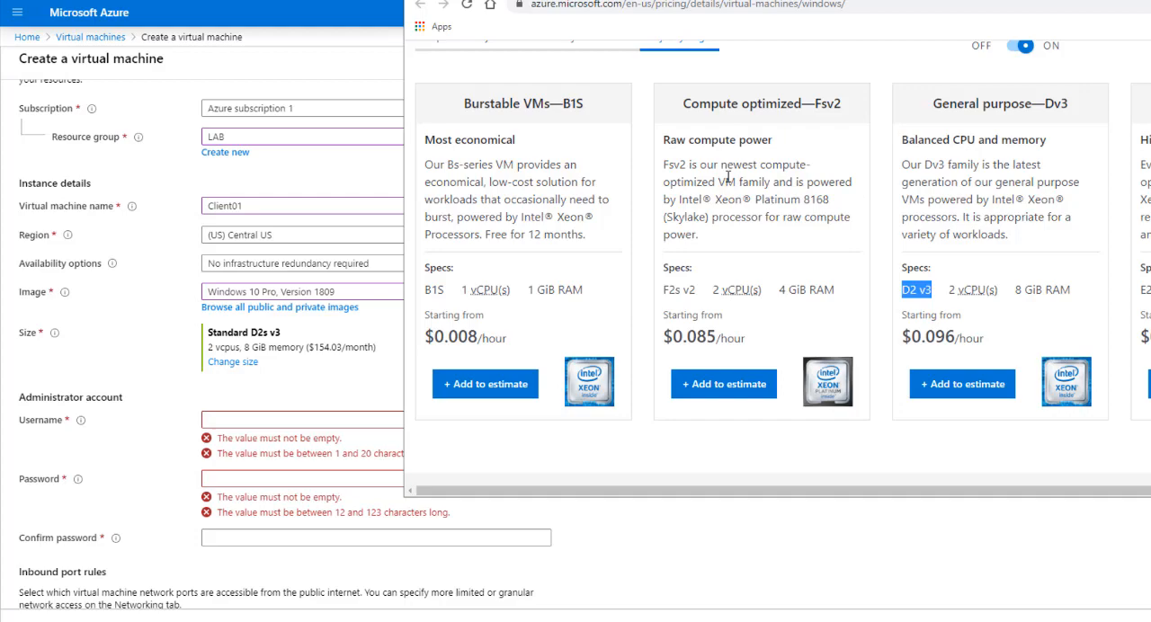
pyautogui.scroll(-3)
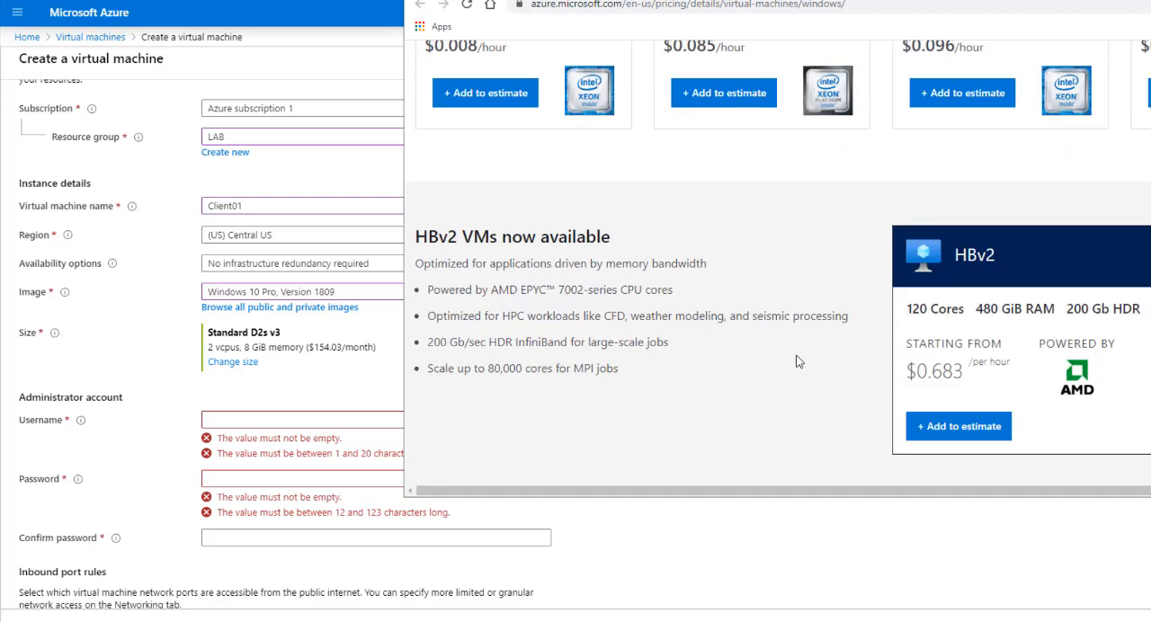
pyautogui.scroll(3)
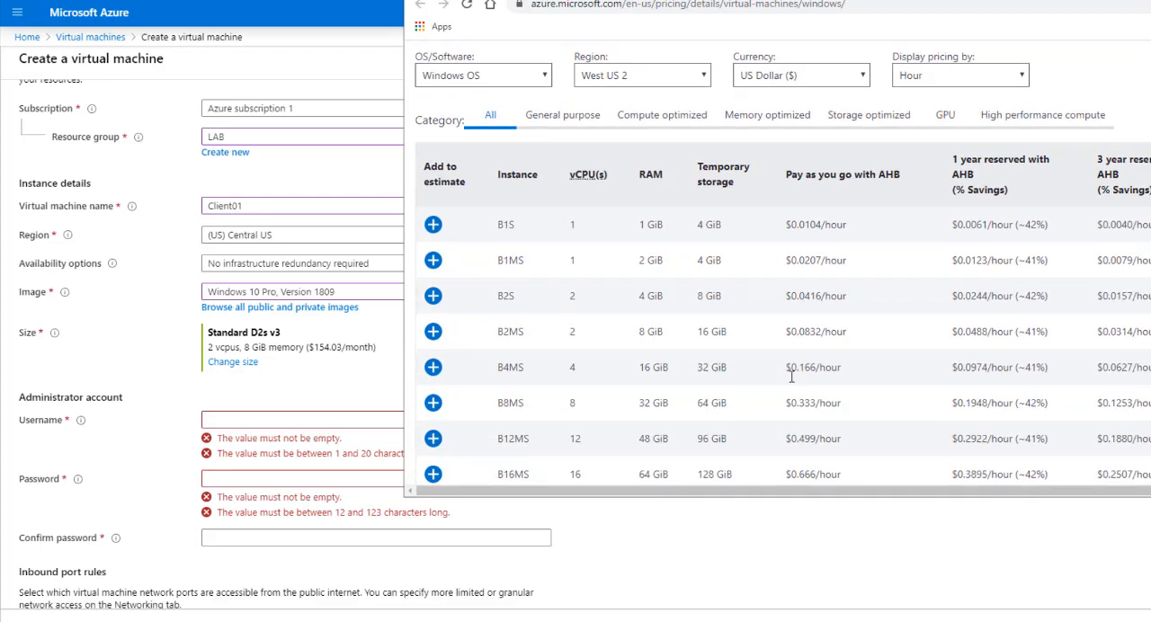
pyautogui.scroll(-3)
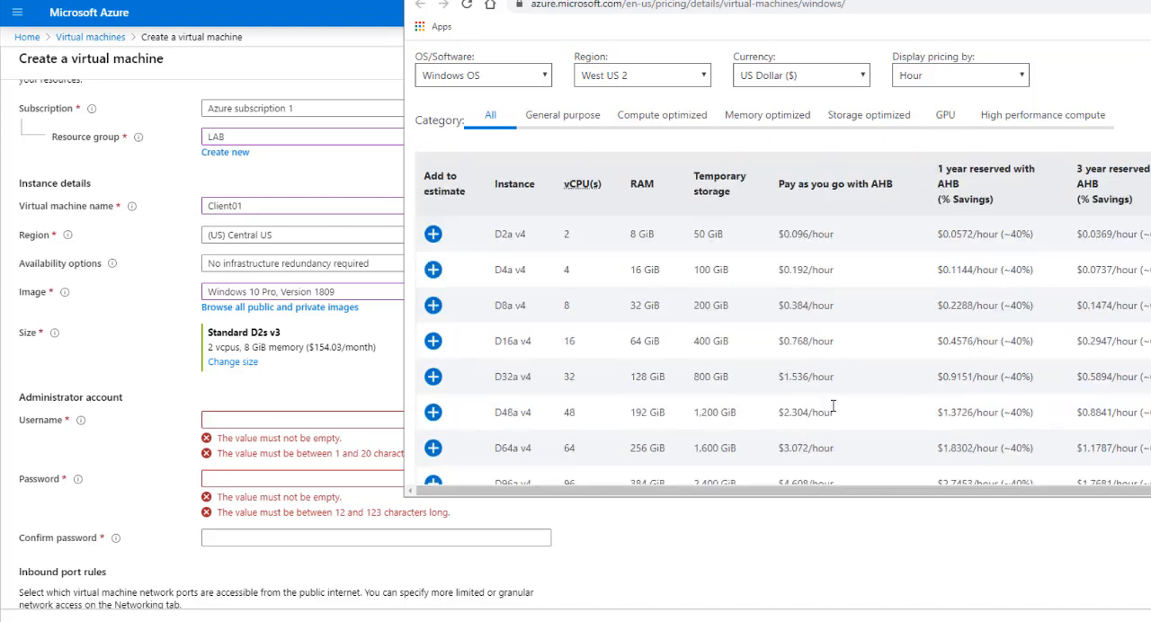
pyautogui.scroll(-3)
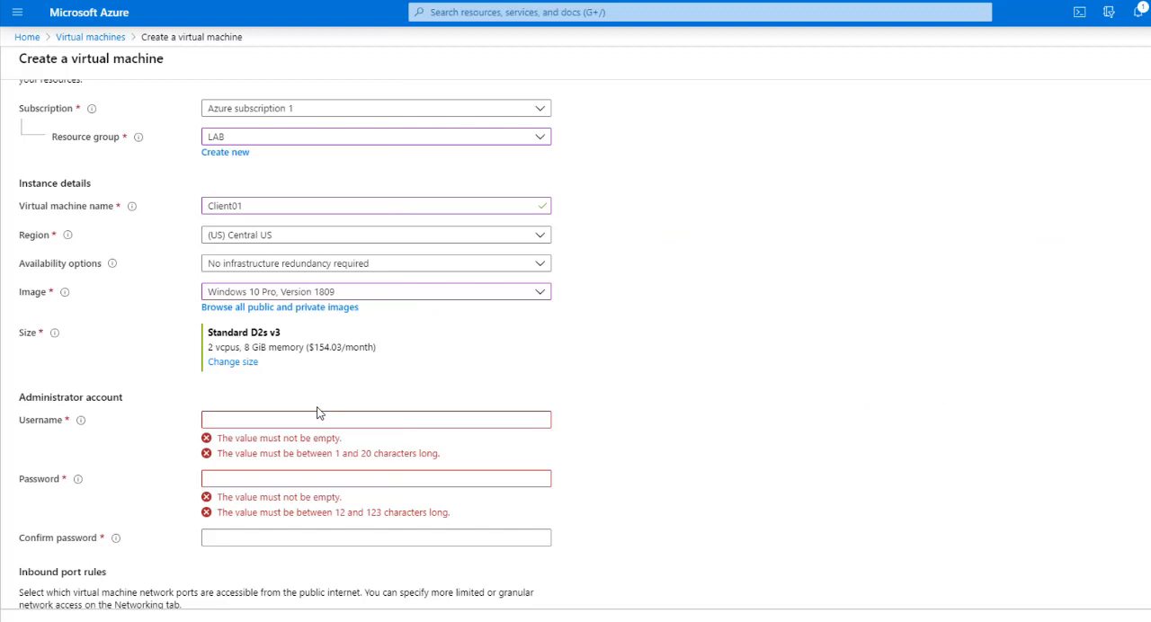
# Step: Open the Select a VM size list to find DS1_v2
pyautogui.click(232, 361)
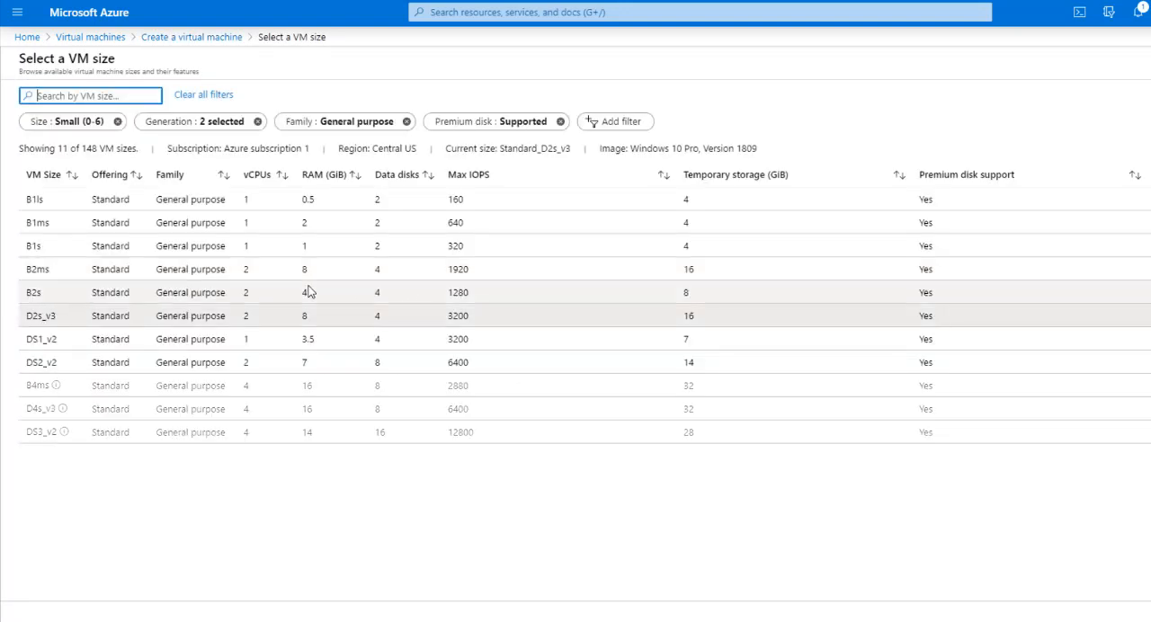
pyautogui.moveTo(382, 367)
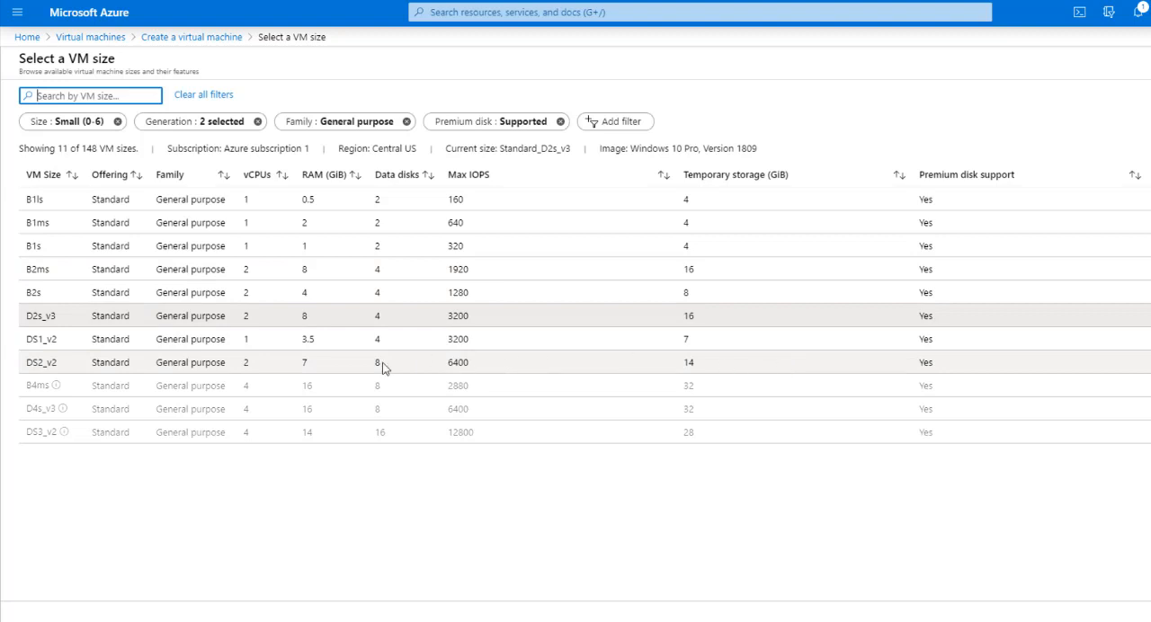
pyautogui.moveTo(978, 324)
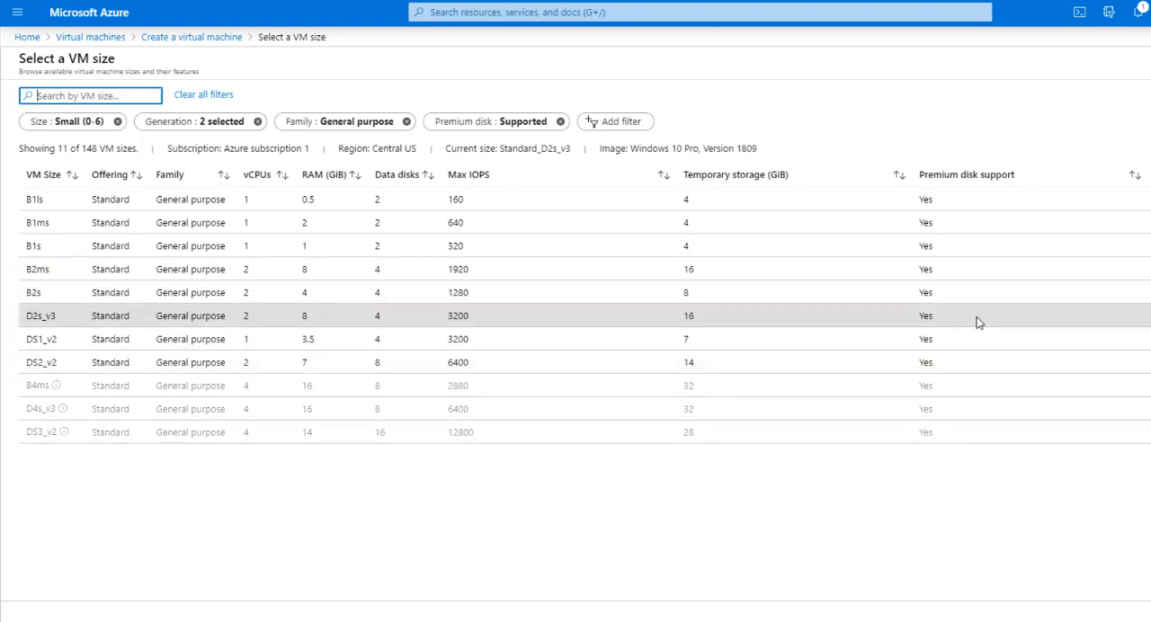
pyautogui.moveTo(56, 339)
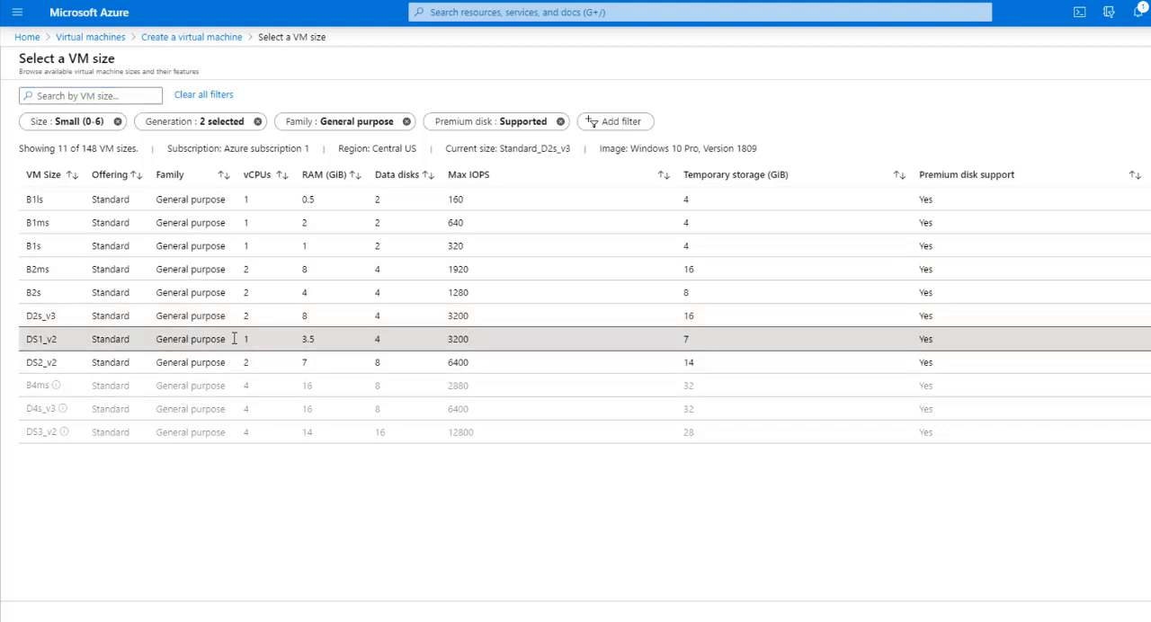
pyautogui.moveTo(300, 360)
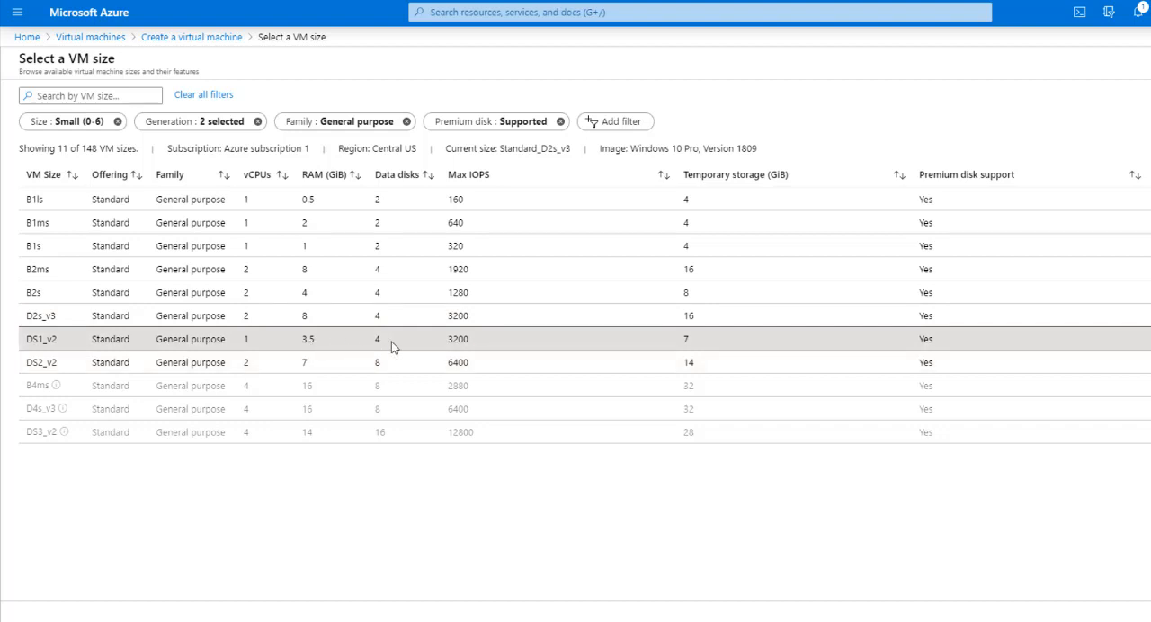
pyautogui.moveTo(243, 355)
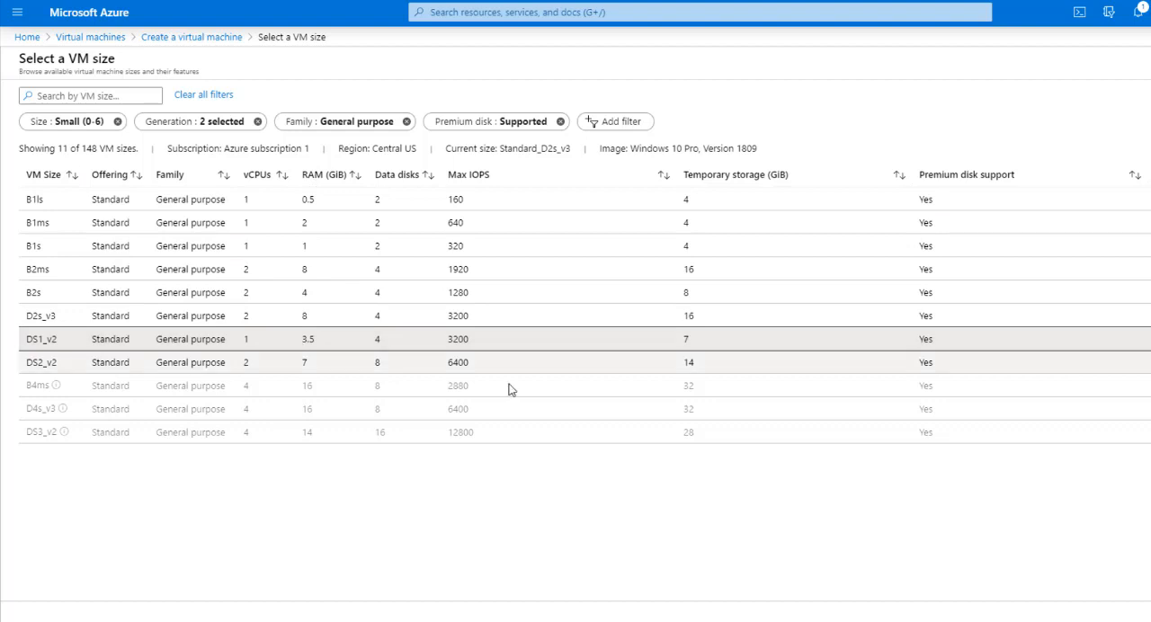
pyautogui.moveTo(789, 360)
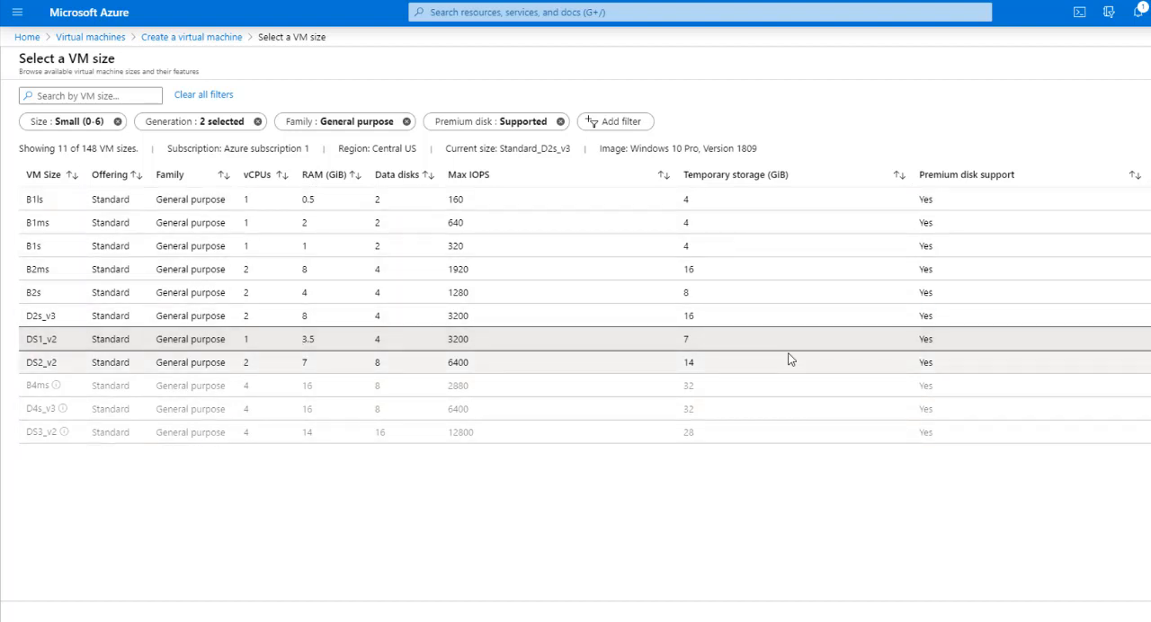
pyautogui.moveTo(915, 369)
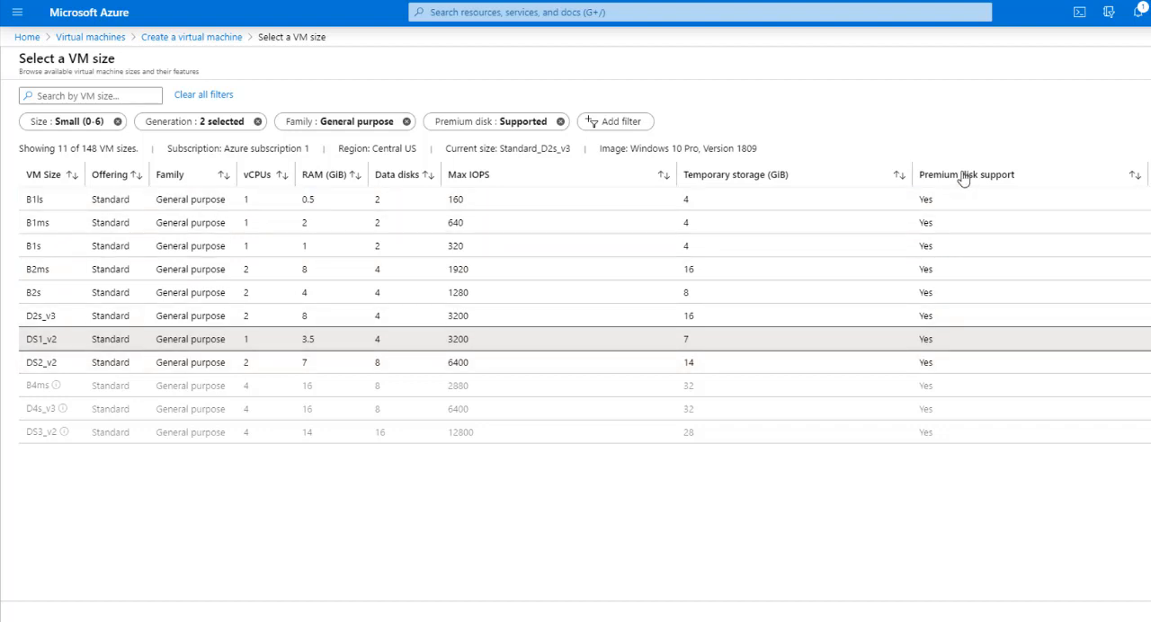
pyautogui.moveTo(1104, 335)
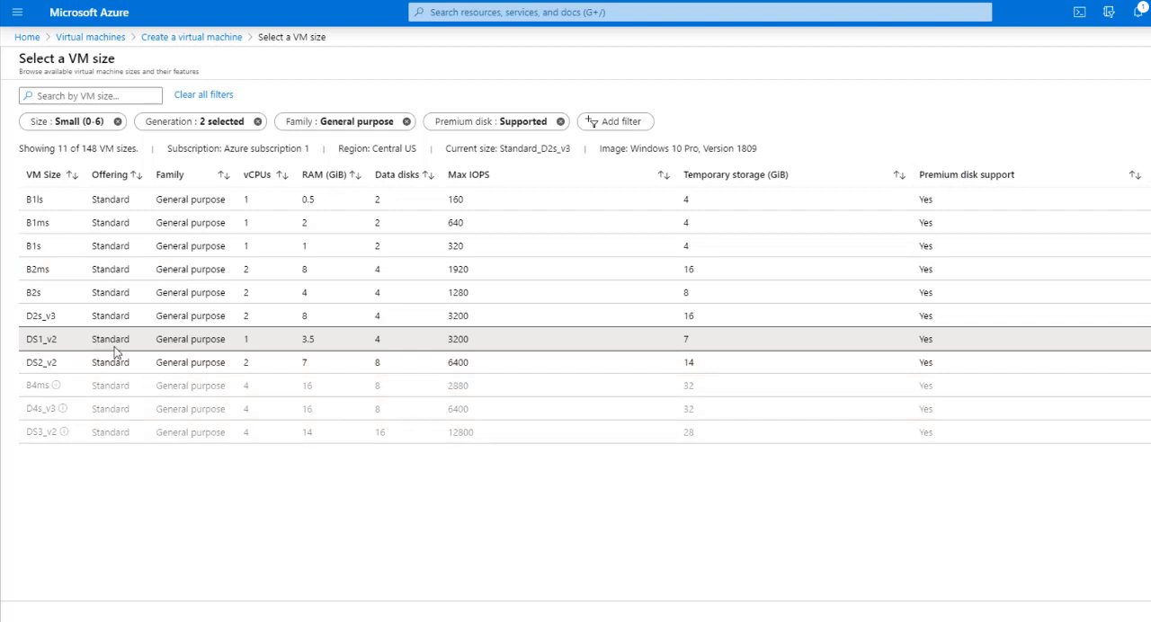
# Step: Apply the Standard DS1 v2 size and enter administrator username Tunde
pyautogui.click(42, 339)
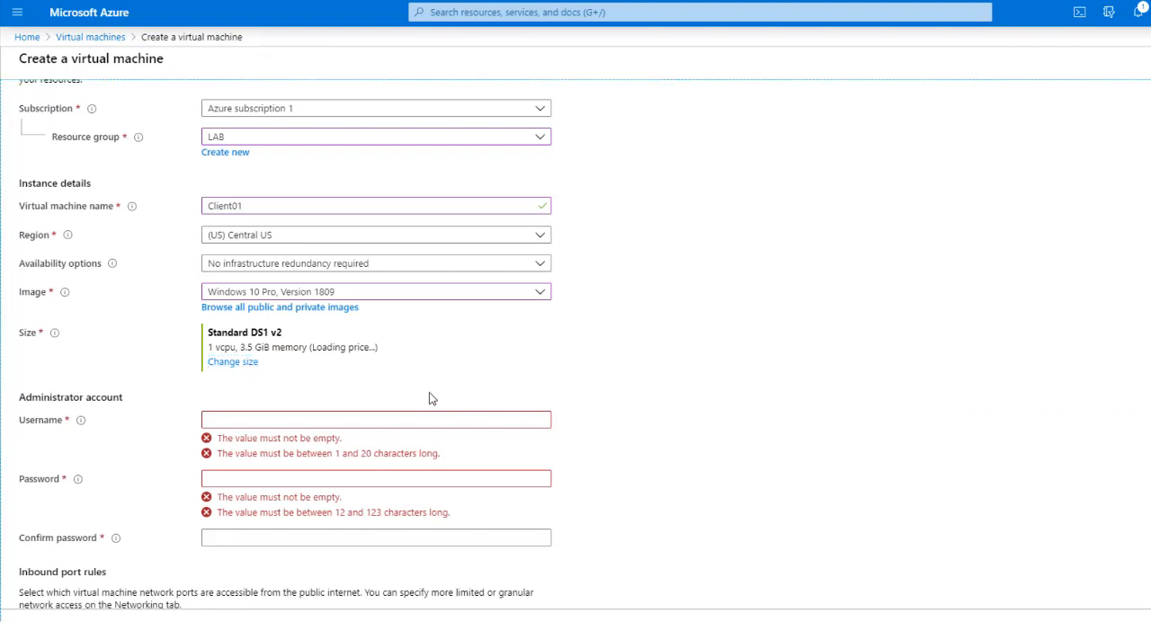
pyautogui.moveTo(308, 344)
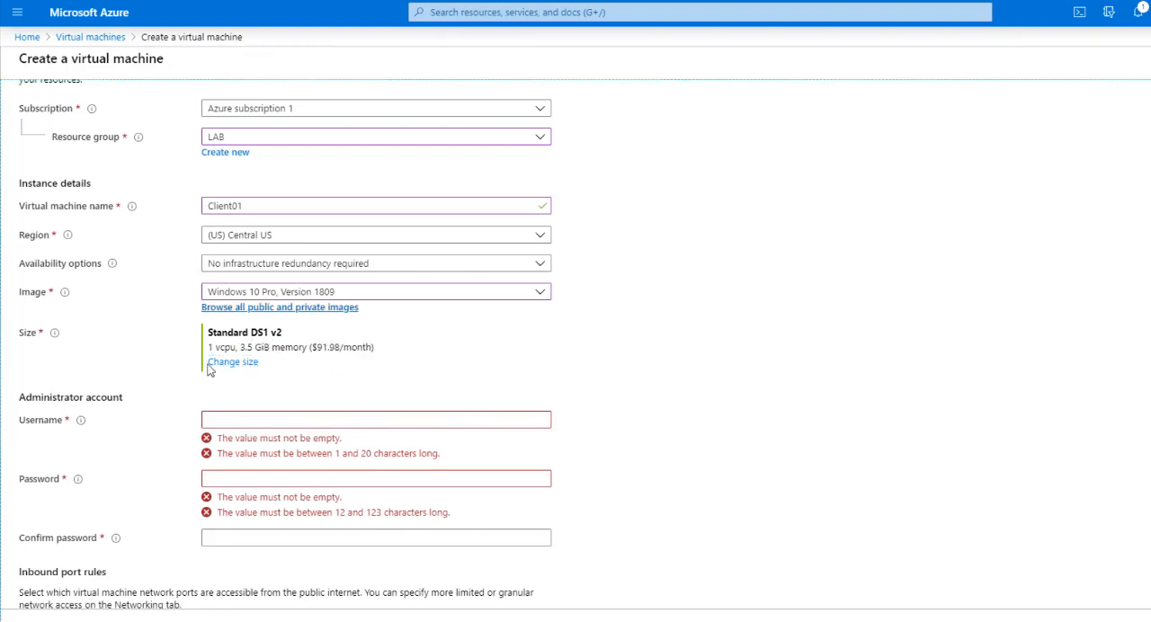
pyautogui.moveTo(308, 361)
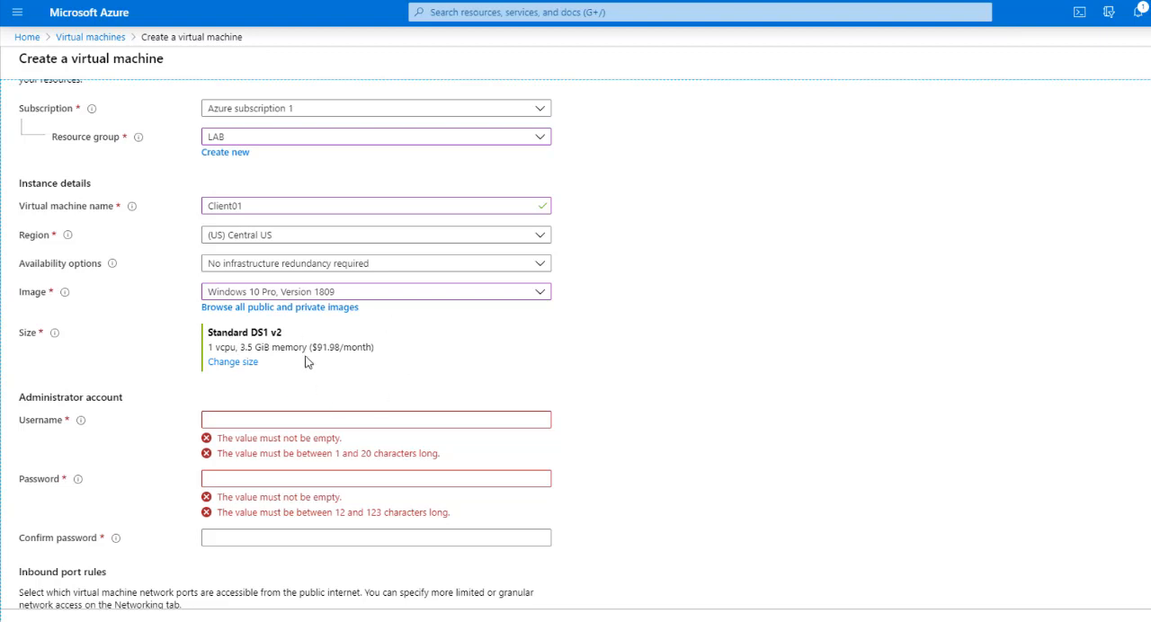
pyautogui.moveTo(263, 374)
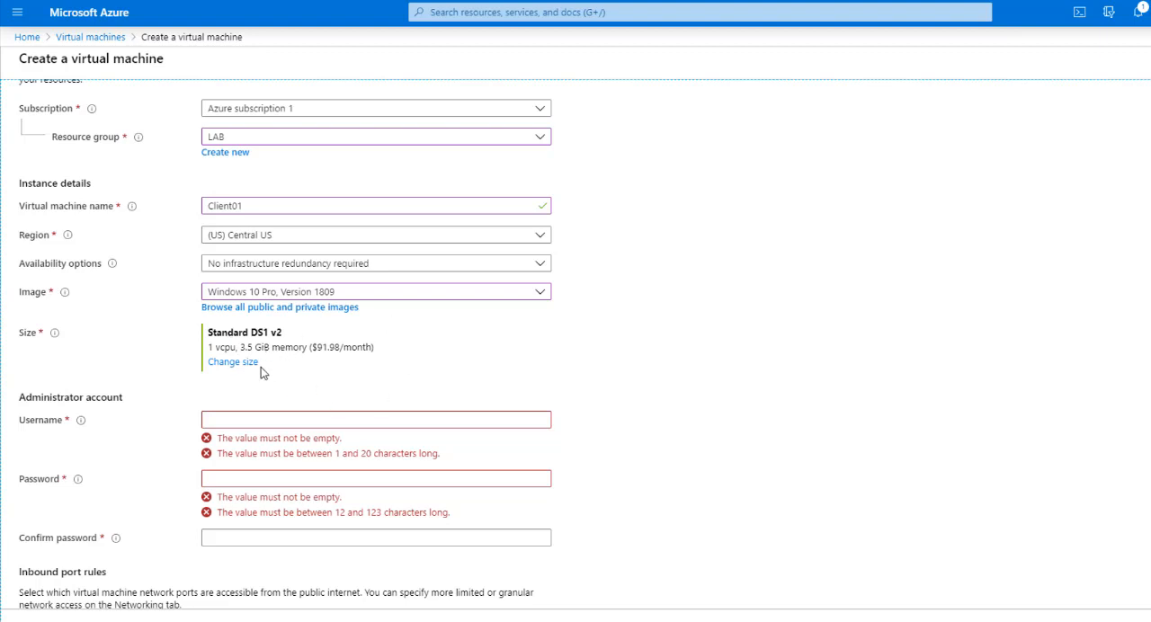
pyautogui.moveTo(479, 390)
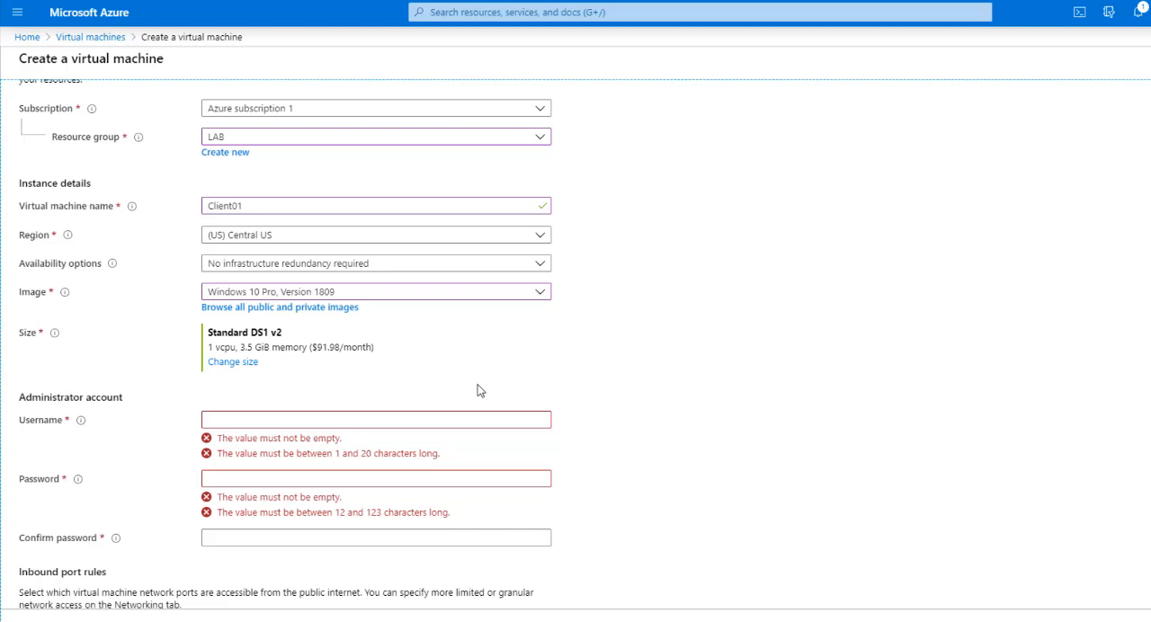
pyautogui.moveTo(90, 411)
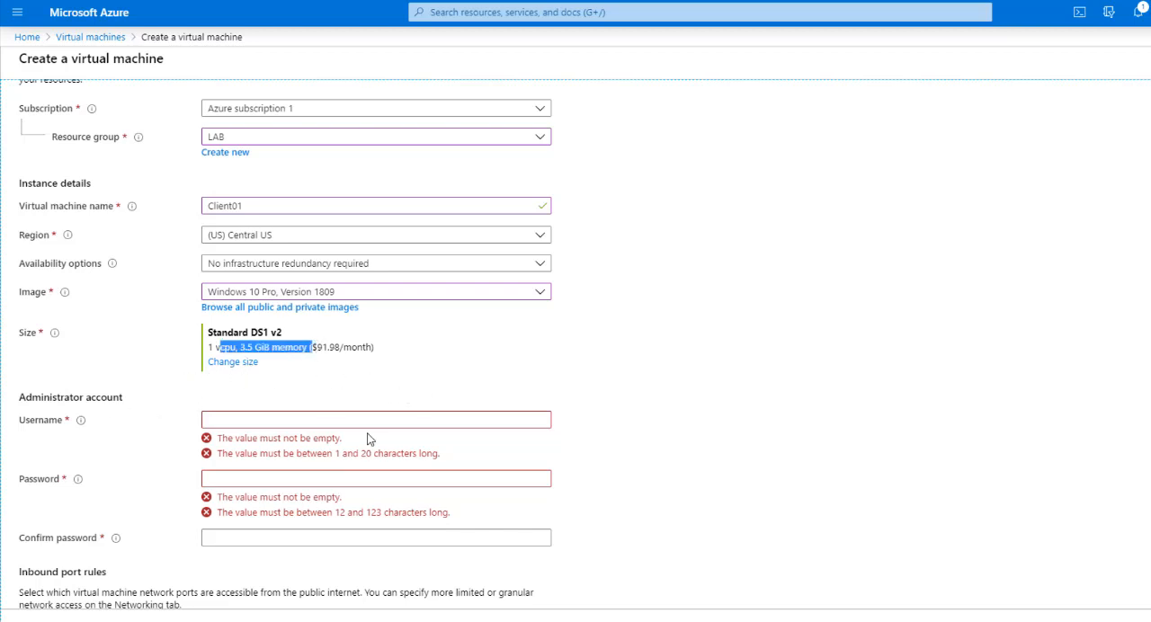
pyautogui.click(375, 419)
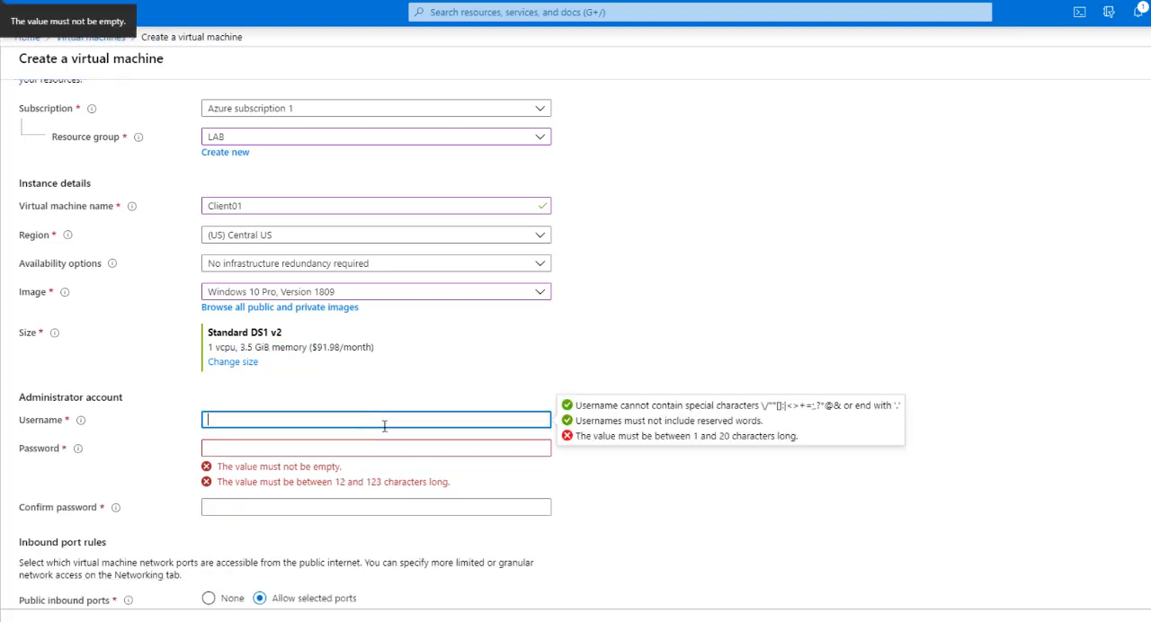
pyautogui.write('Tund')
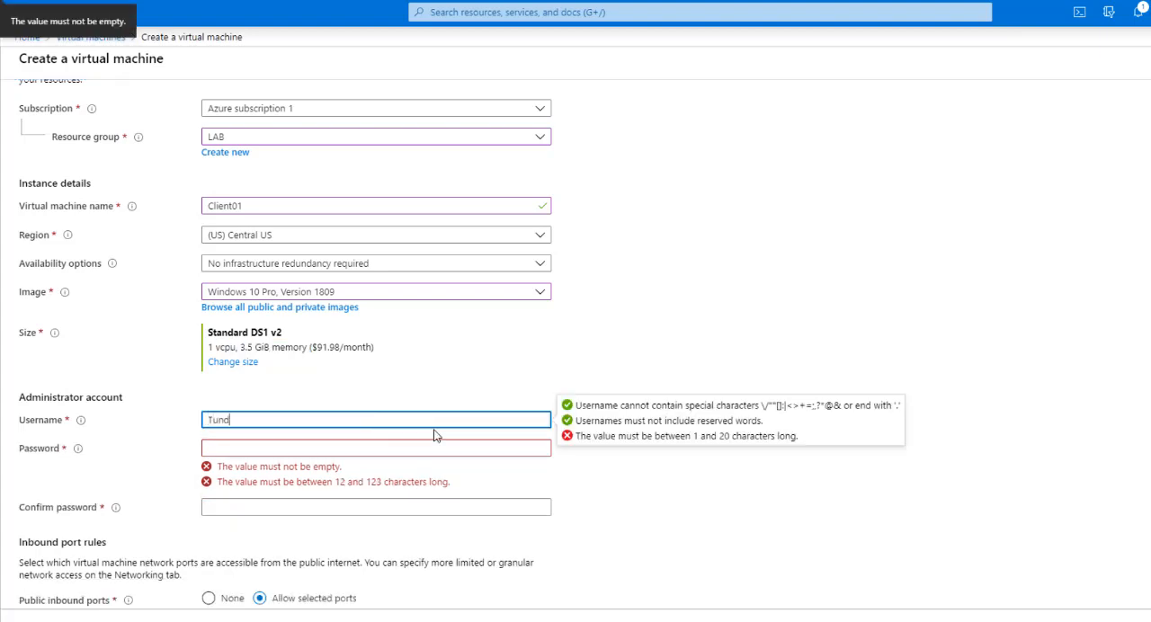
pyautogui.click(376, 447)
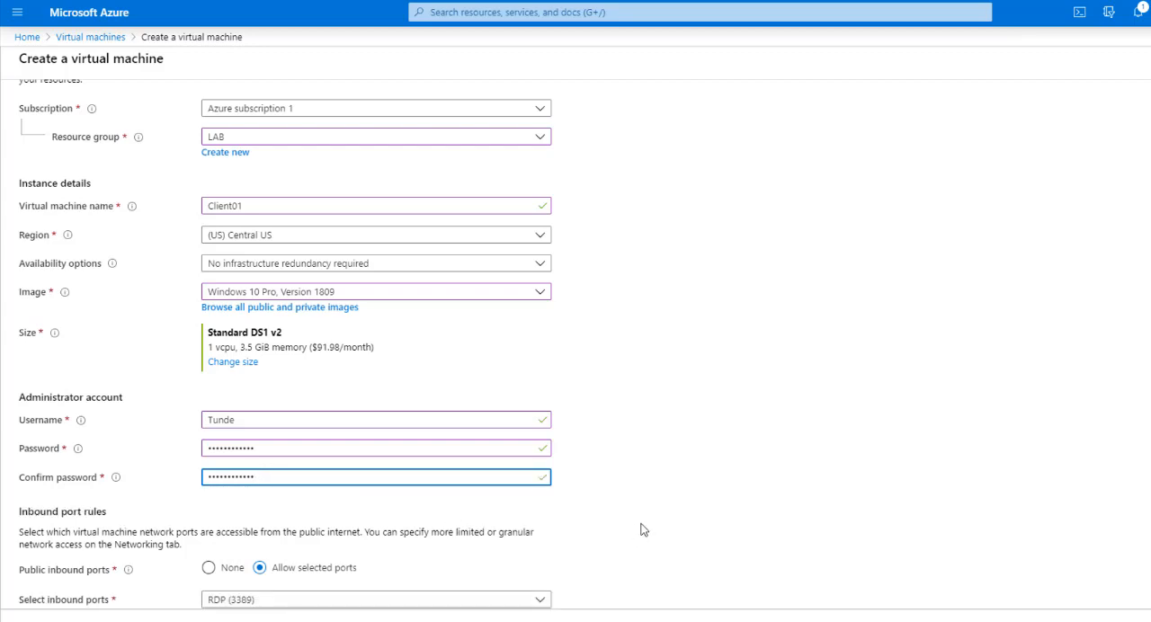
# Step: Keep only RDP (3389) as the allowed inbound port, then go to Disks
pyautogui.scroll(-3)
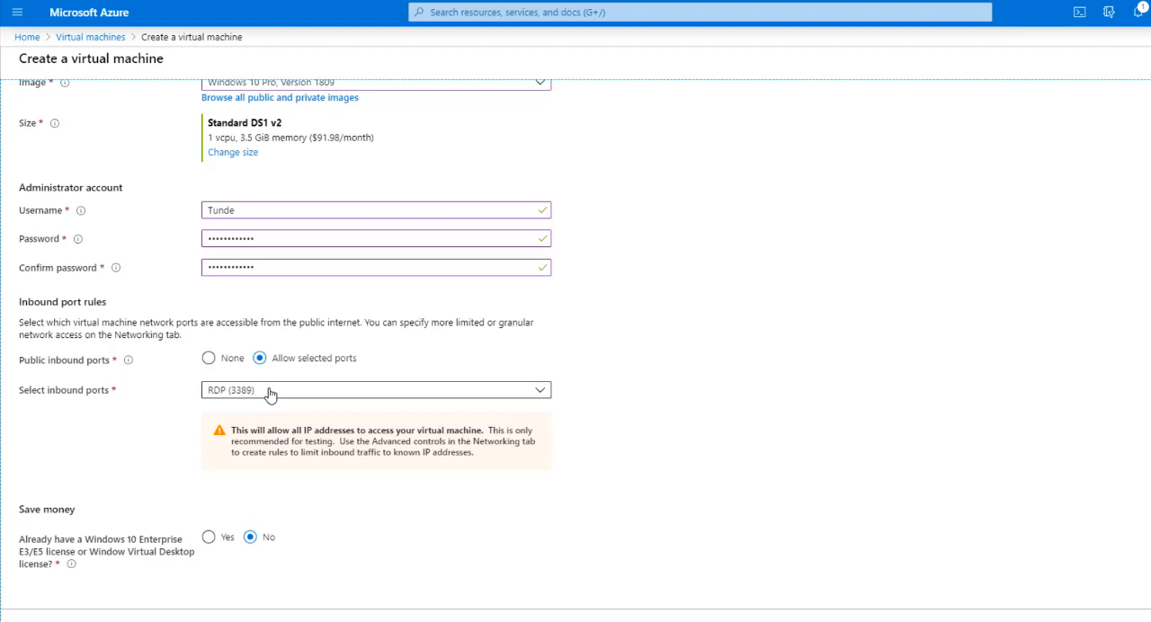
pyautogui.click(375, 389)
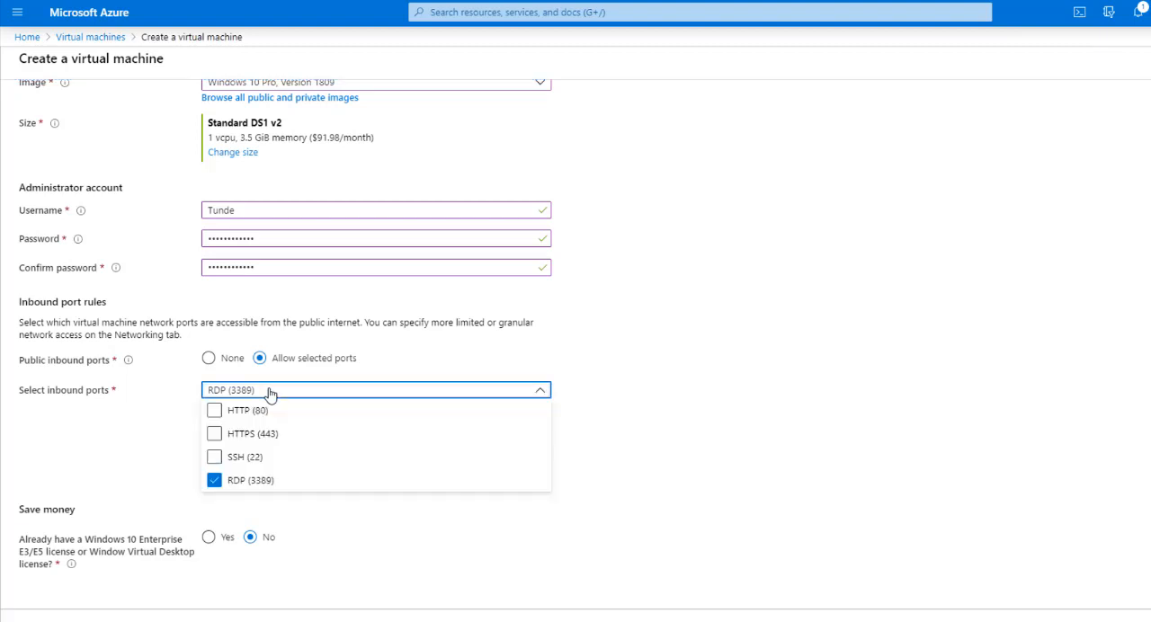
pyautogui.moveTo(245, 492)
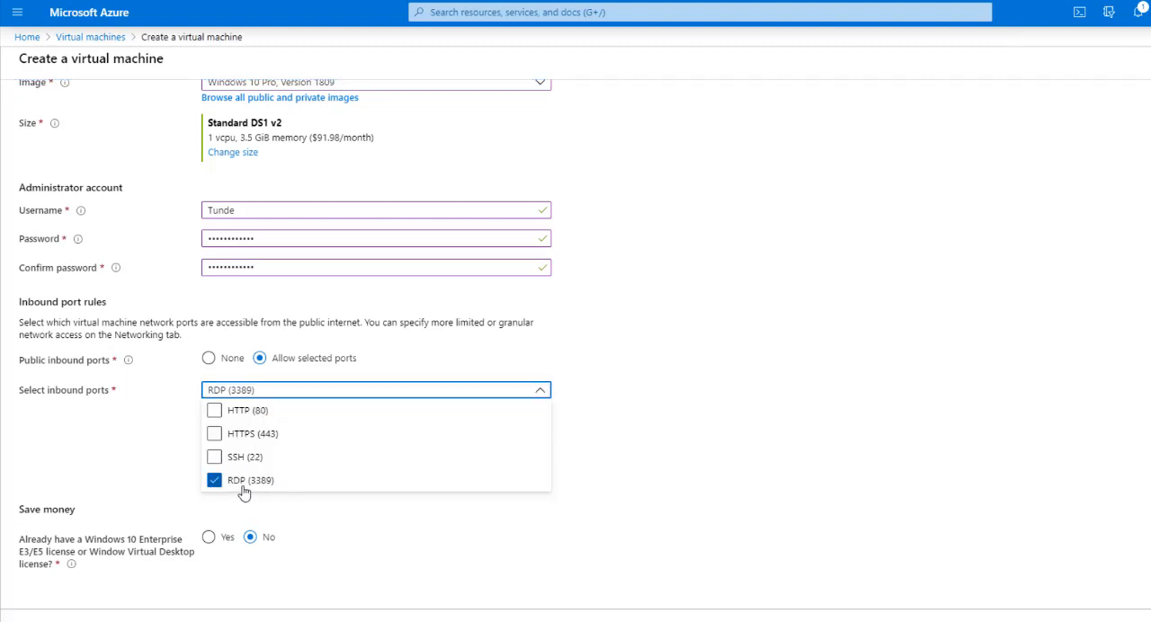
pyautogui.moveTo(256, 487)
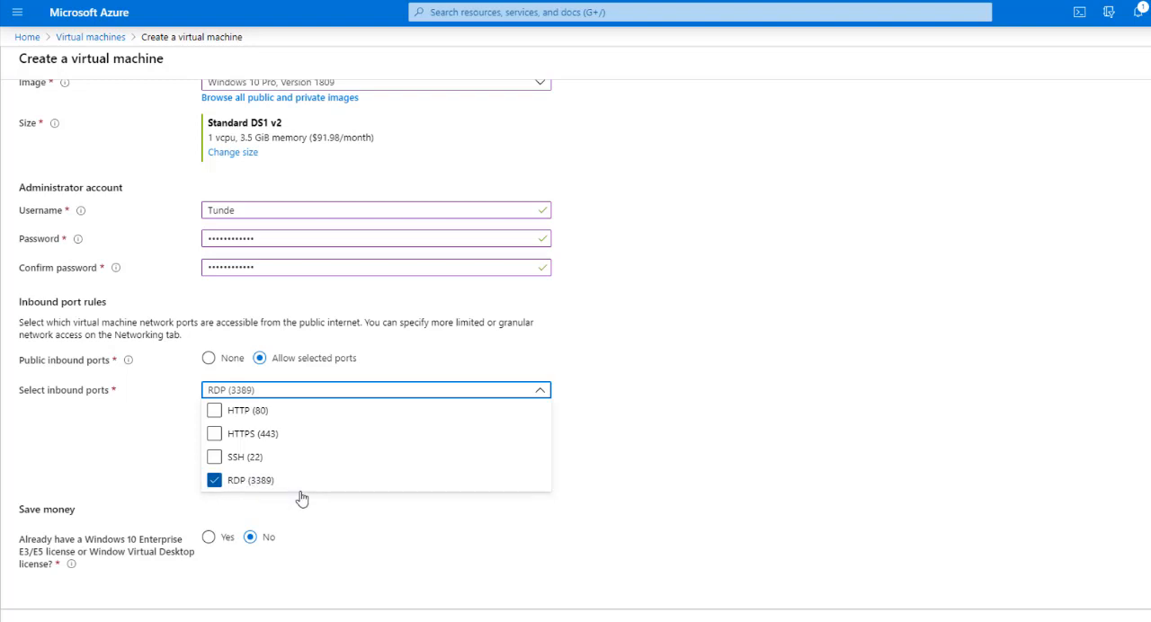
pyautogui.moveTo(247, 486)
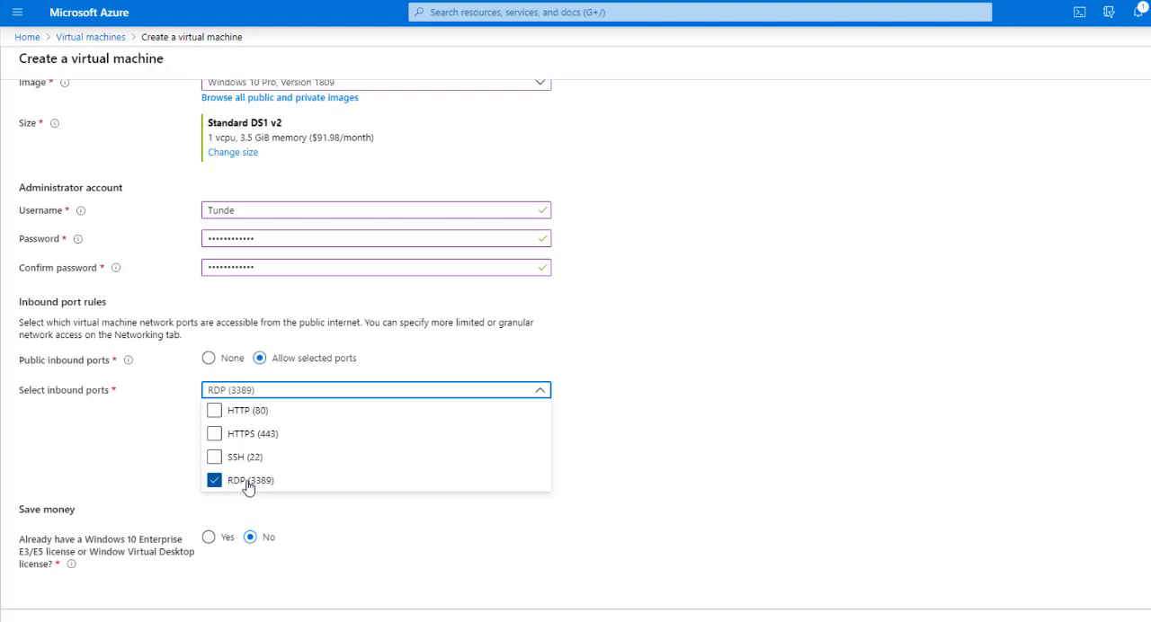
pyautogui.moveTo(616, 440)
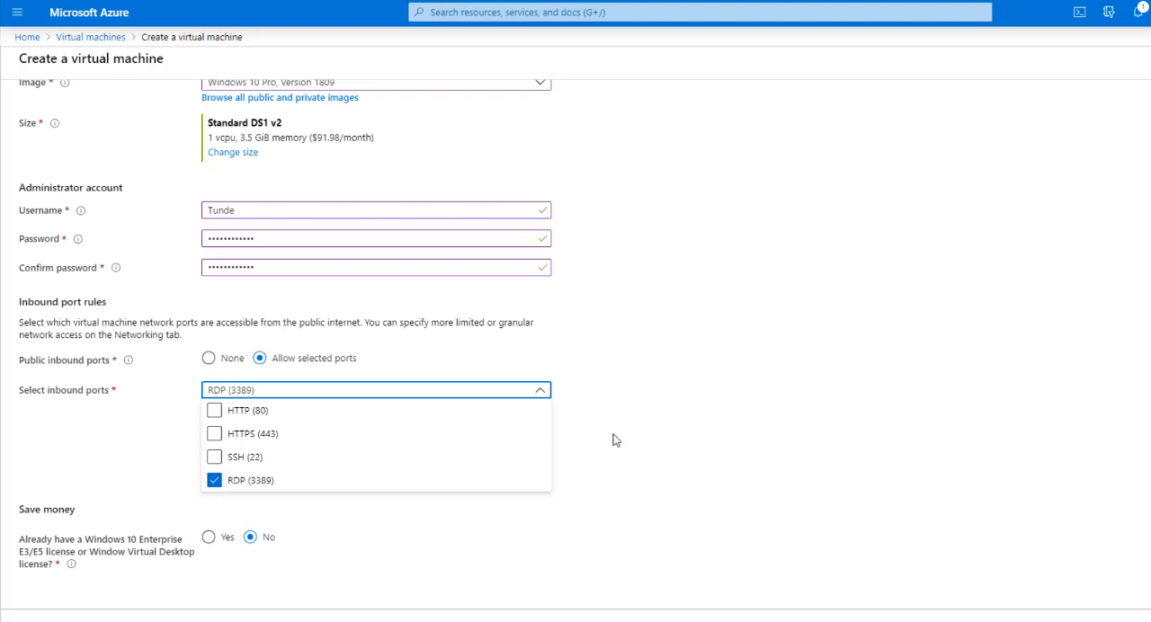
pyautogui.click(214, 457)
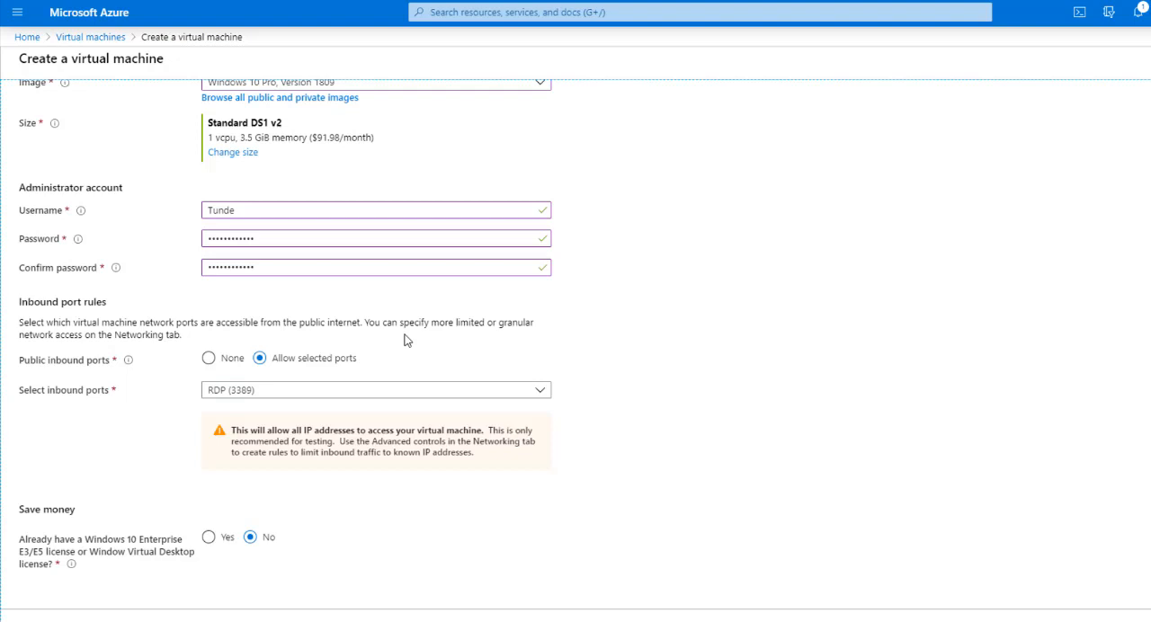
pyautogui.moveTo(259, 432)
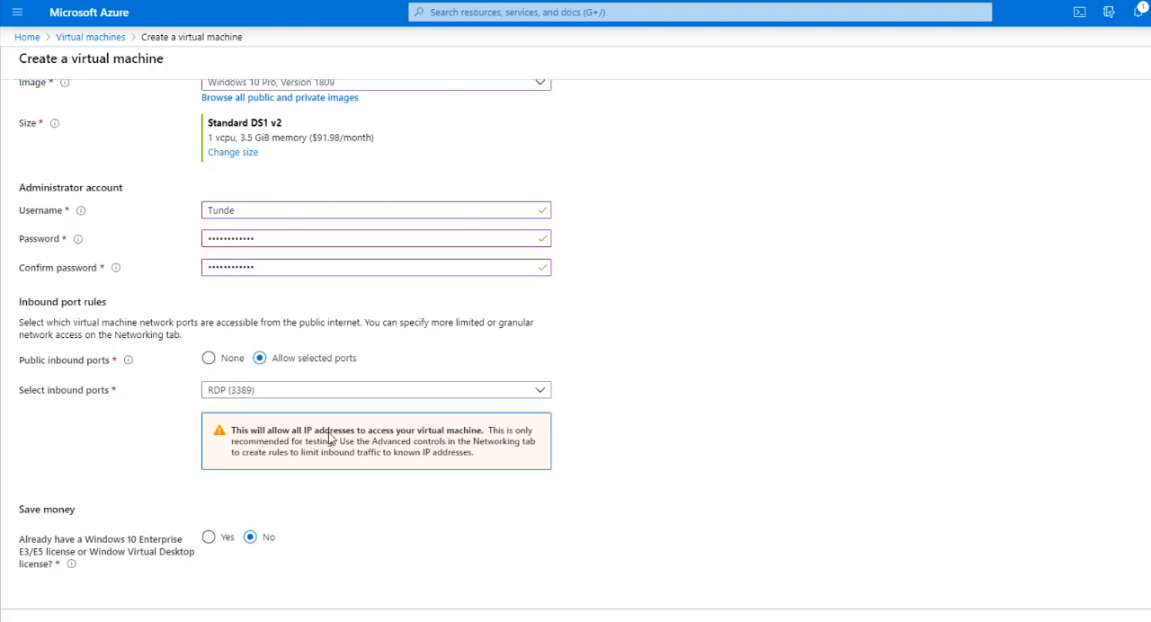
pyautogui.moveTo(390, 440)
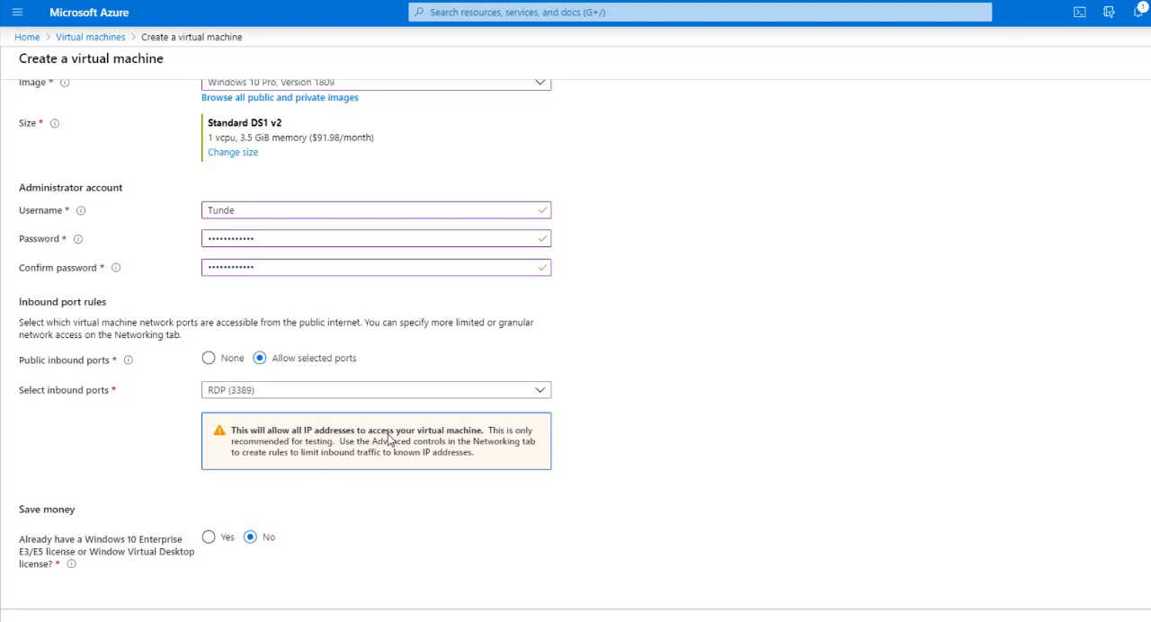
pyautogui.moveTo(542, 576)
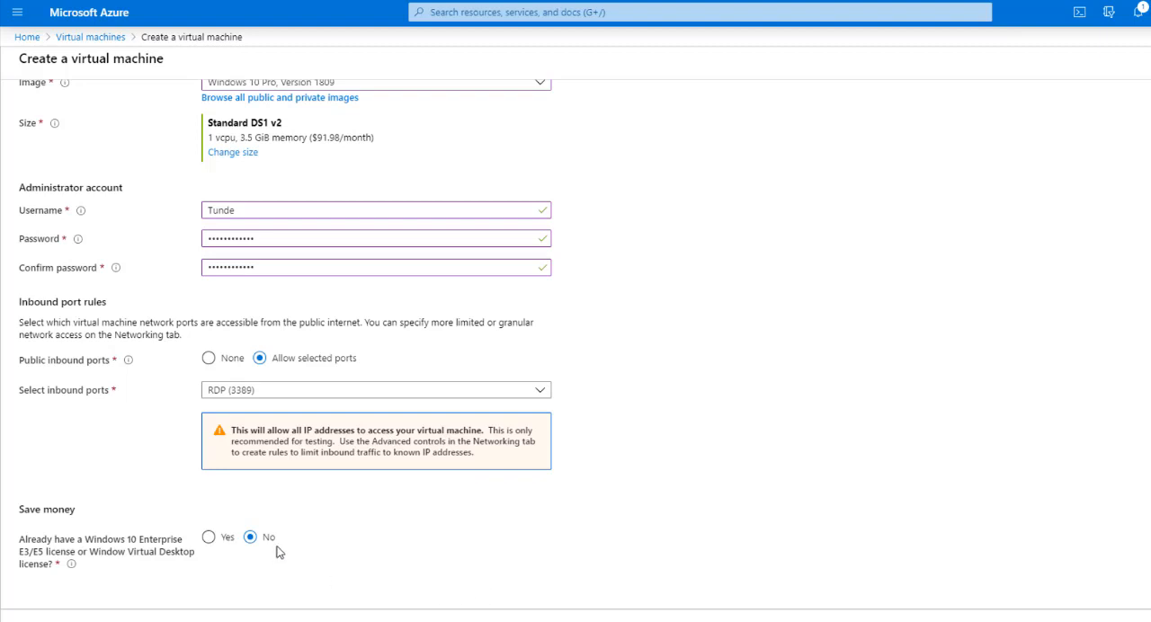
pyautogui.moveTo(277, 578)
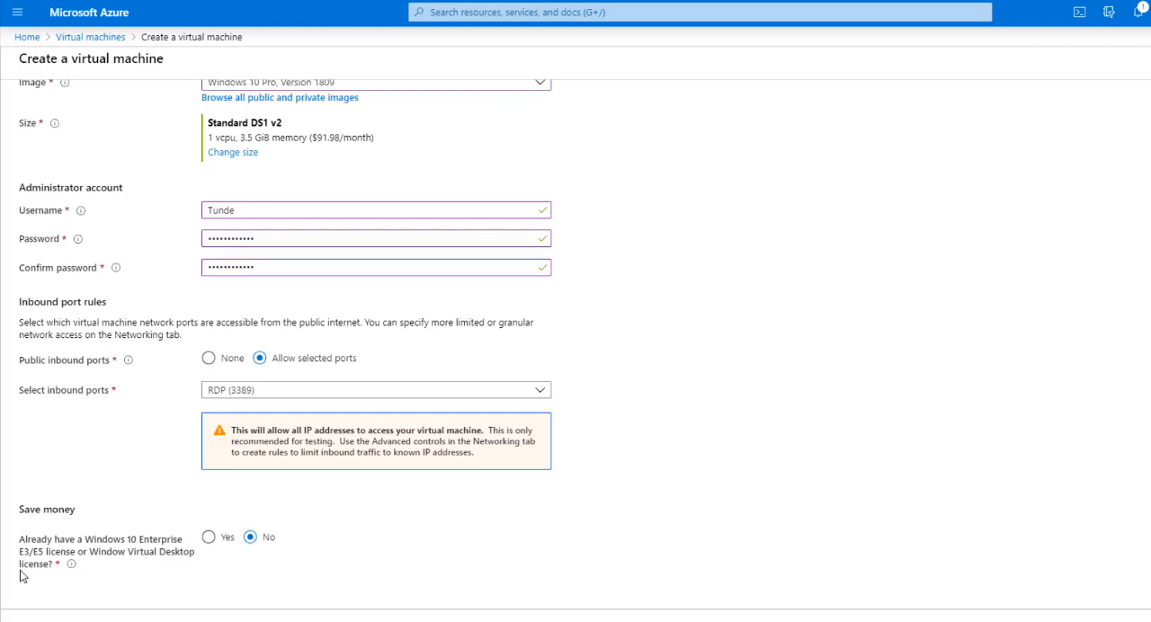
pyautogui.moveTo(117, 549)
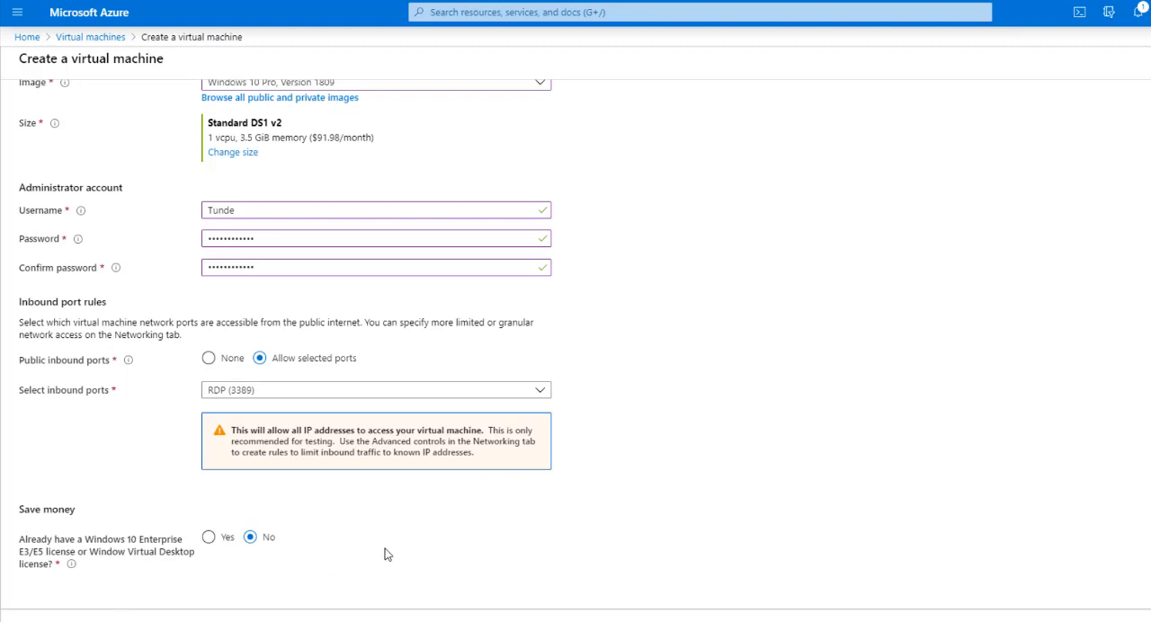
pyautogui.click(82, 112)
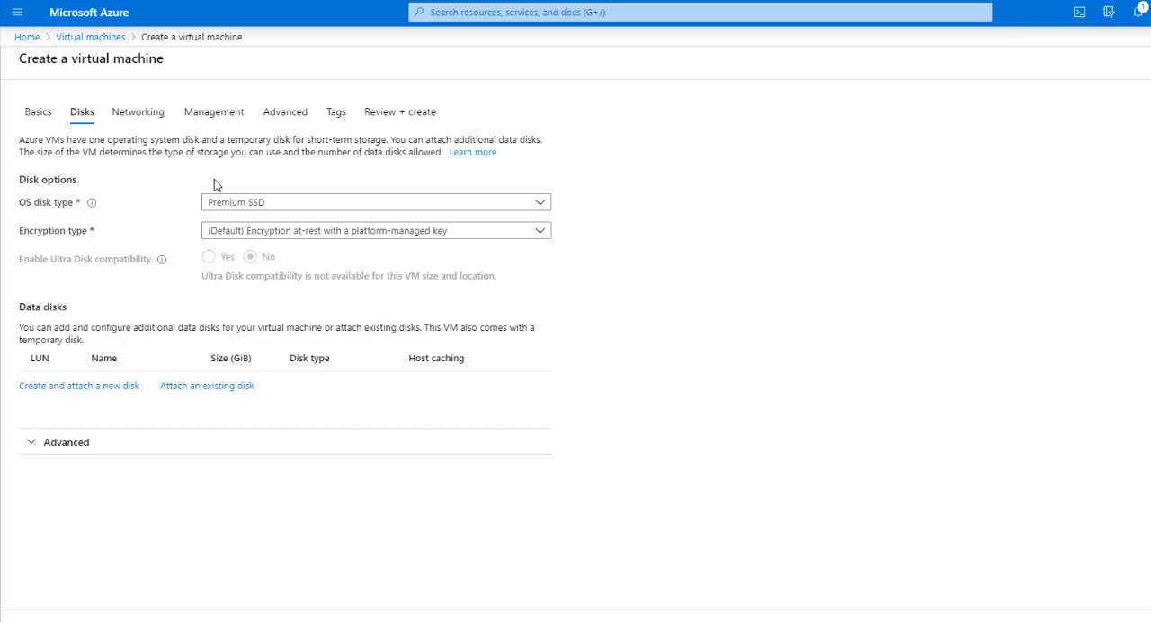
# Step: Set the OS disk type to Standard HDD and proceed to Networking
pyautogui.click(375, 202)
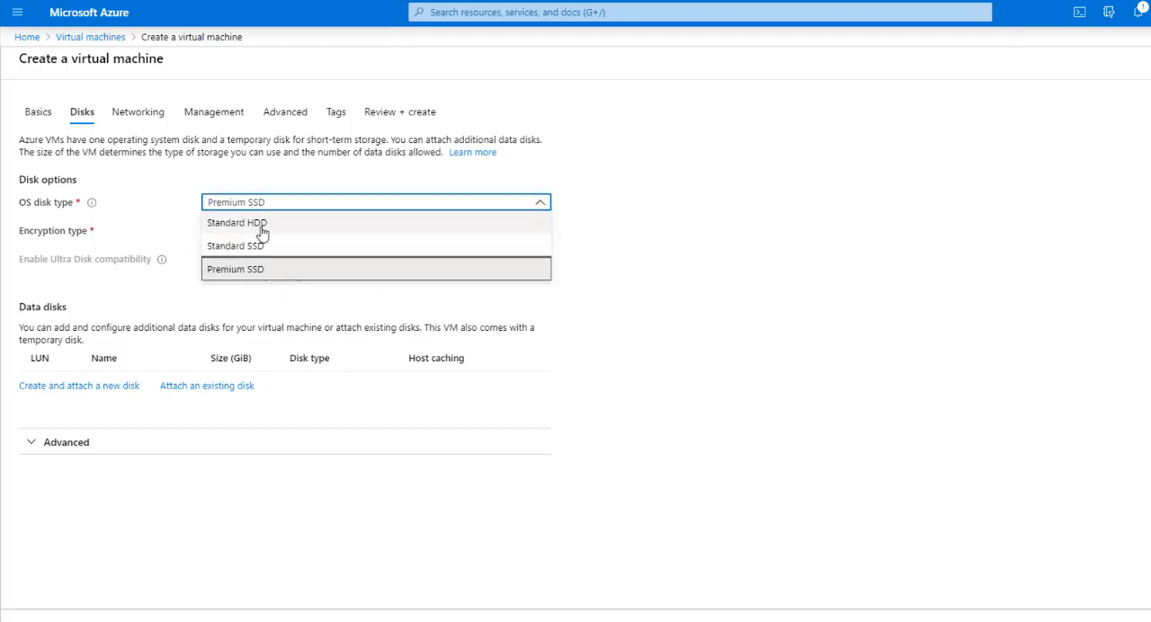
pyautogui.click(236, 222)
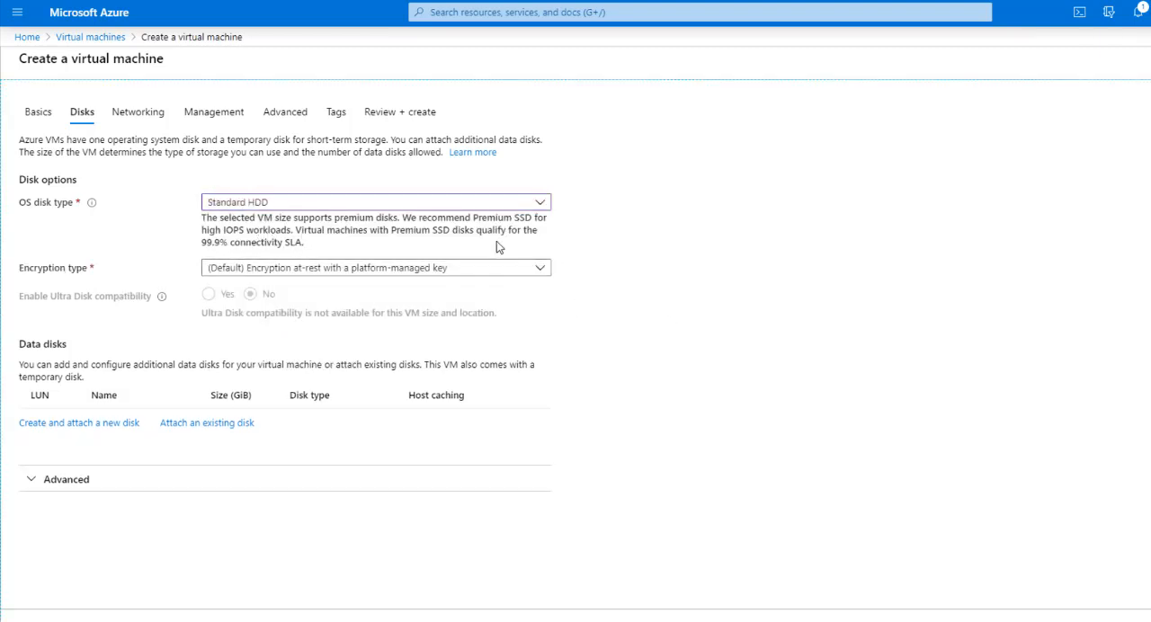
pyautogui.moveTo(604, 283)
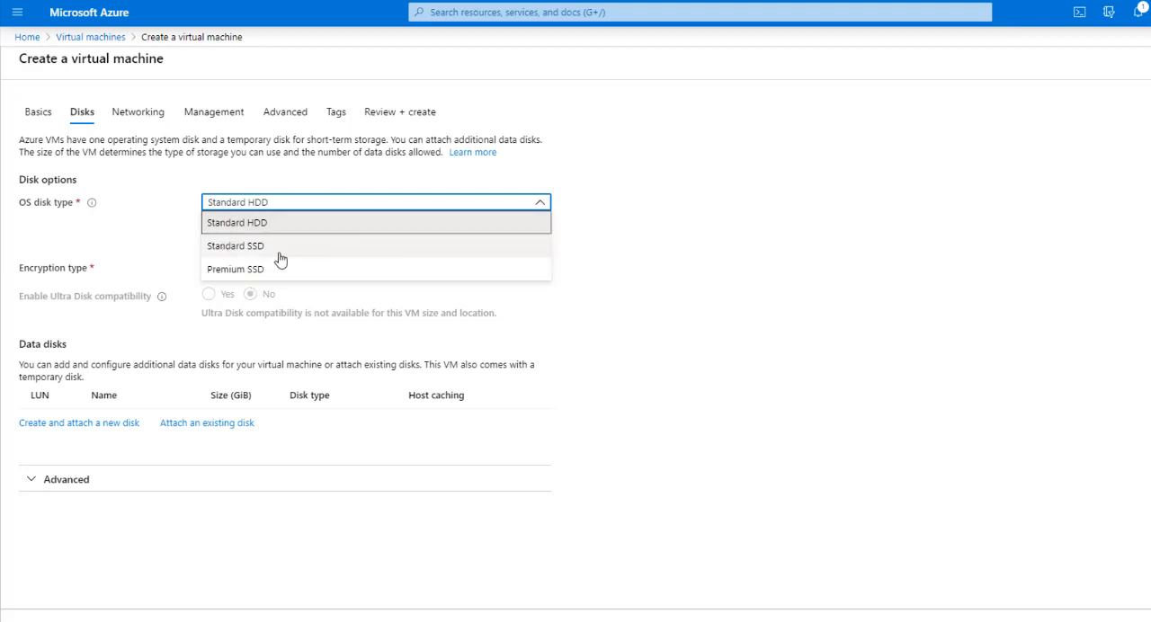
pyautogui.moveTo(299, 260)
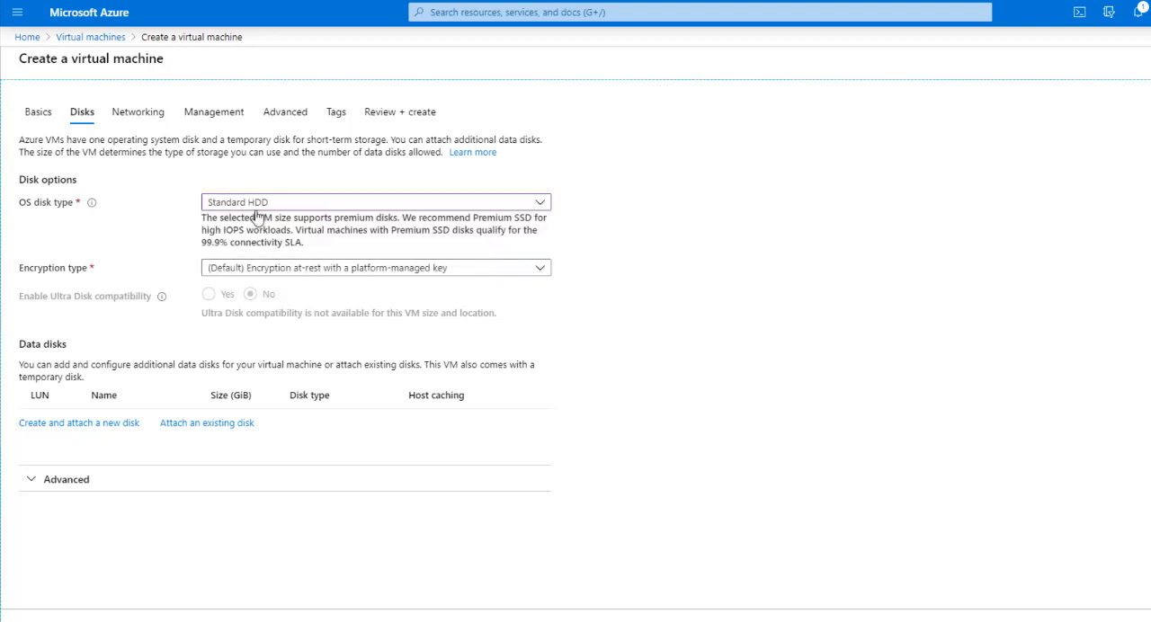
pyautogui.moveTo(459, 374)
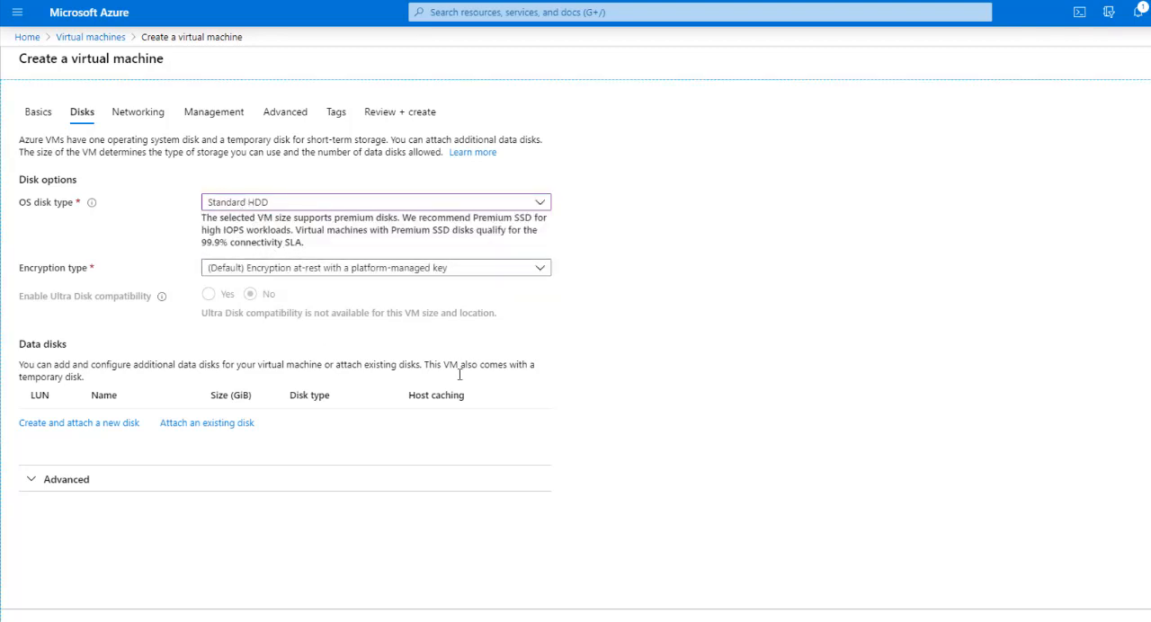
pyautogui.moveTo(449, 282)
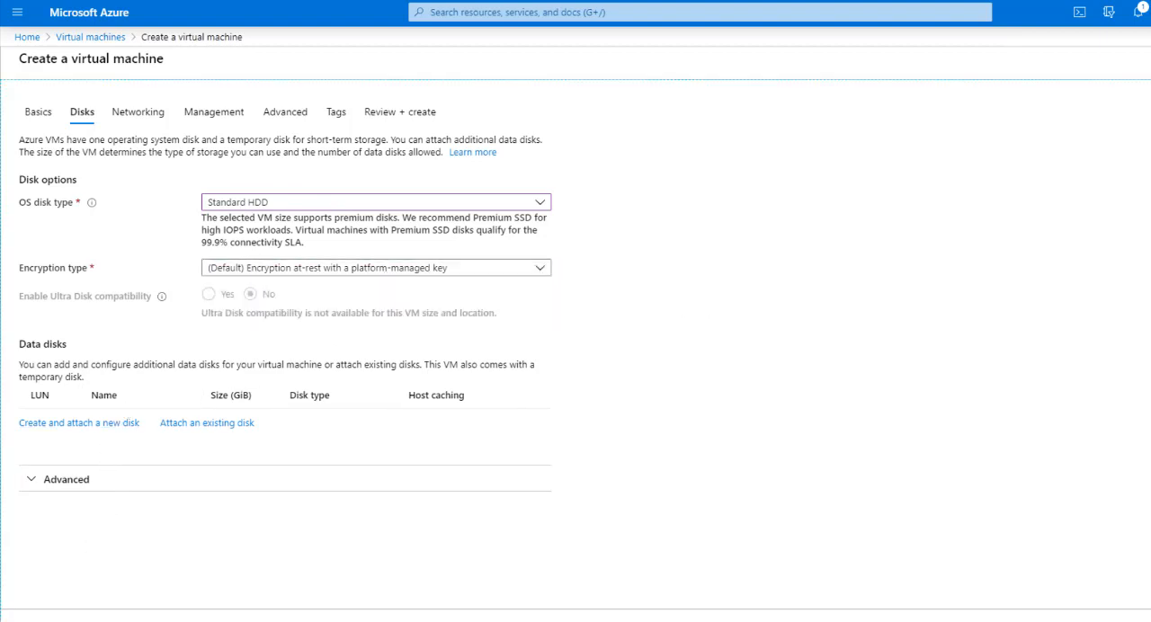
pyautogui.click(139, 111)
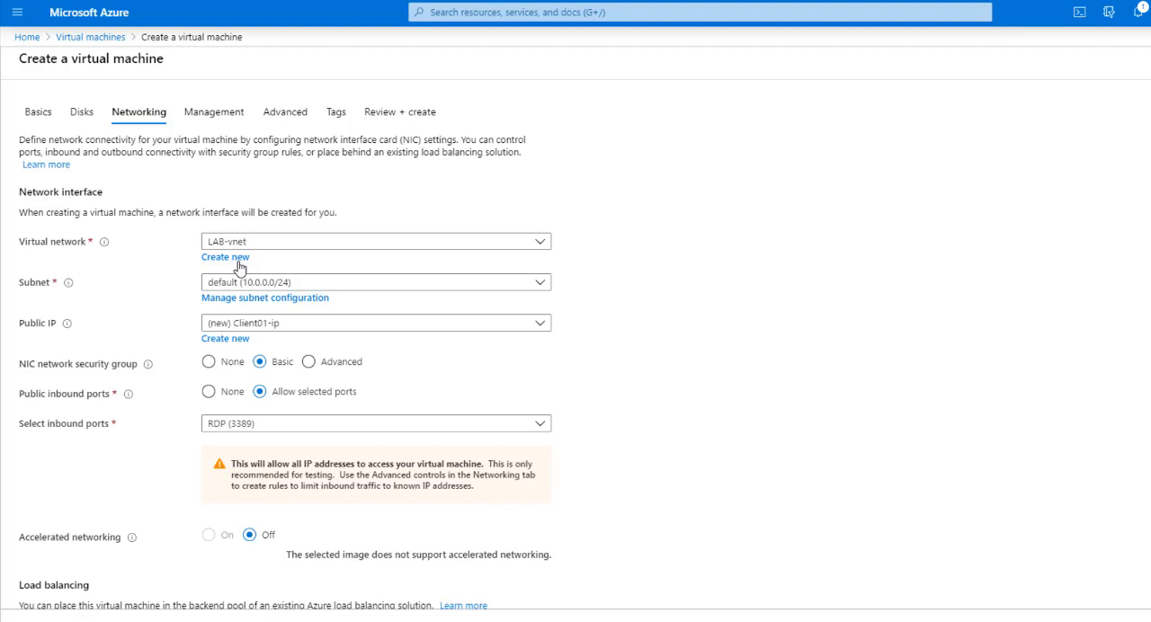
pyautogui.moveTo(295, 241)
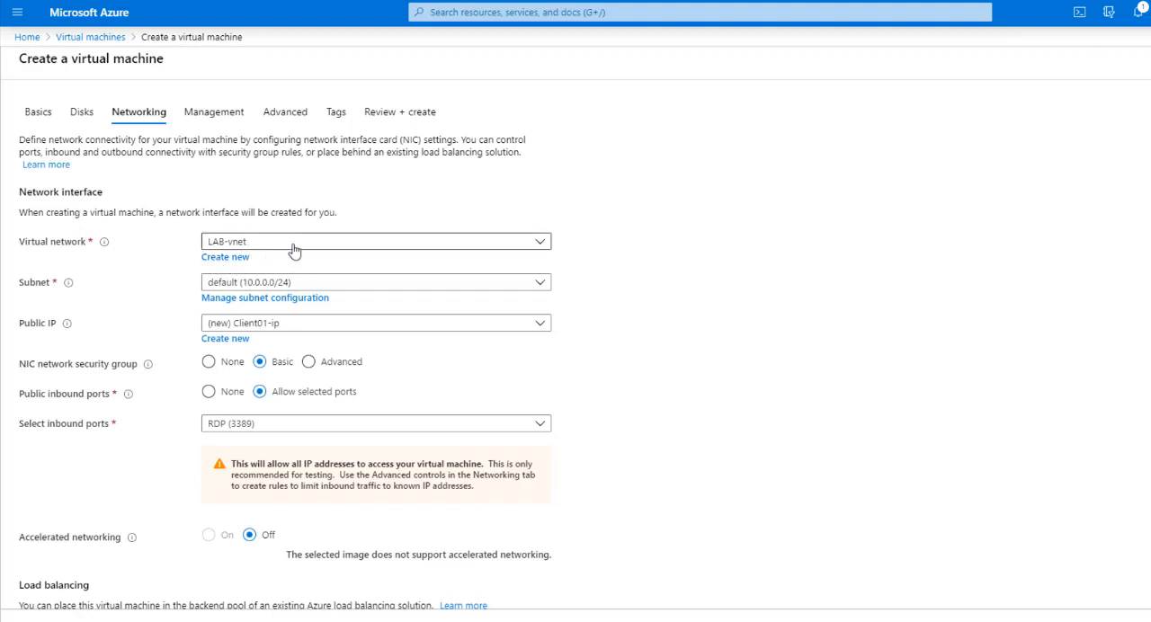
# Step: Attach Client01 to LAB-vnet on the default 10.0.0.0/24 subnet
pyautogui.click(375, 241)
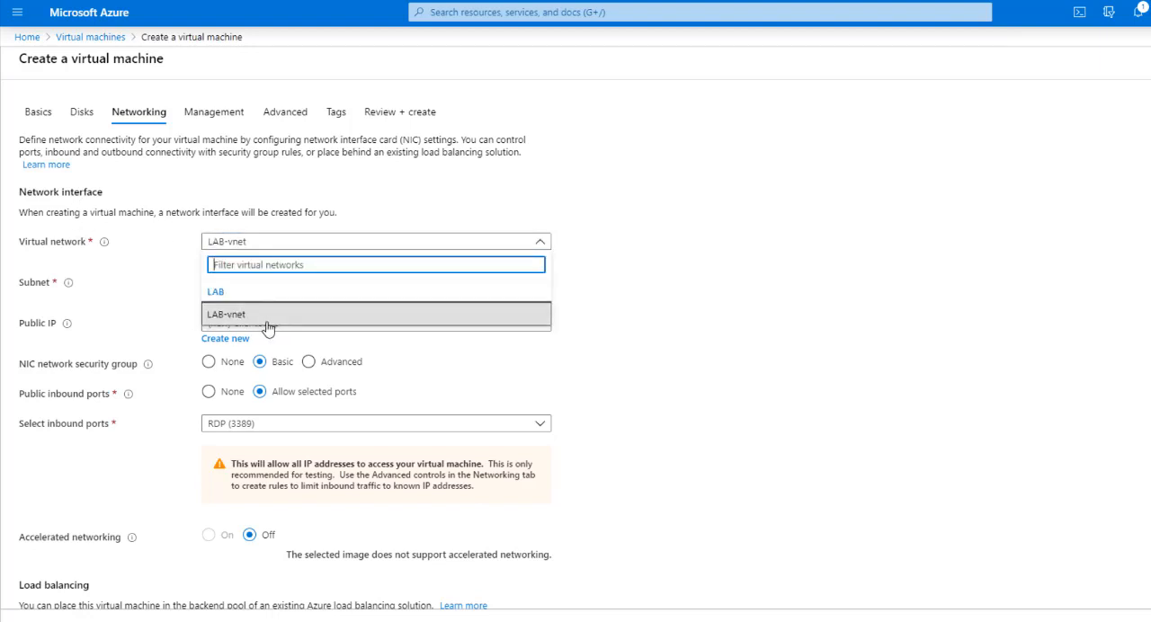
pyautogui.moveTo(670, 282)
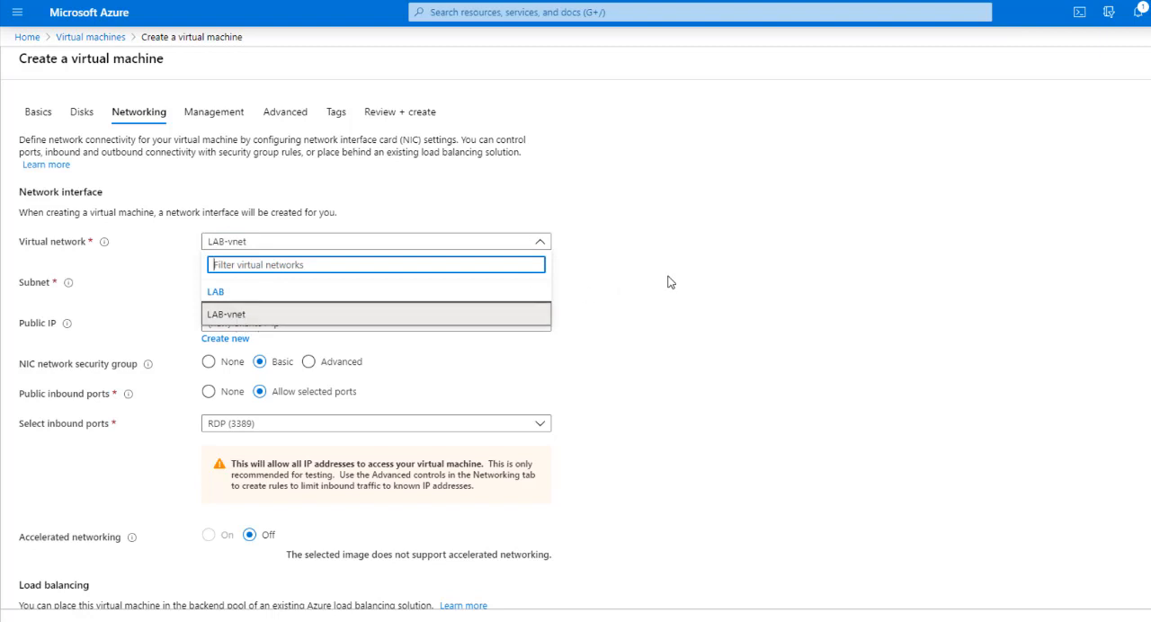
pyautogui.click(376, 313)
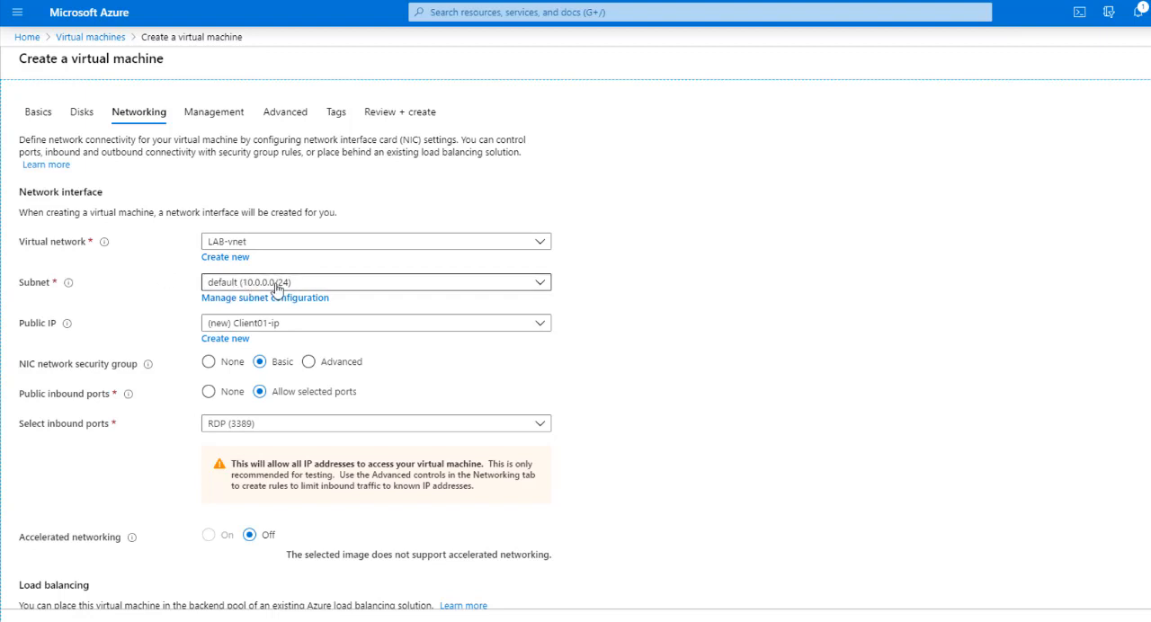
pyautogui.moveTo(300, 278)
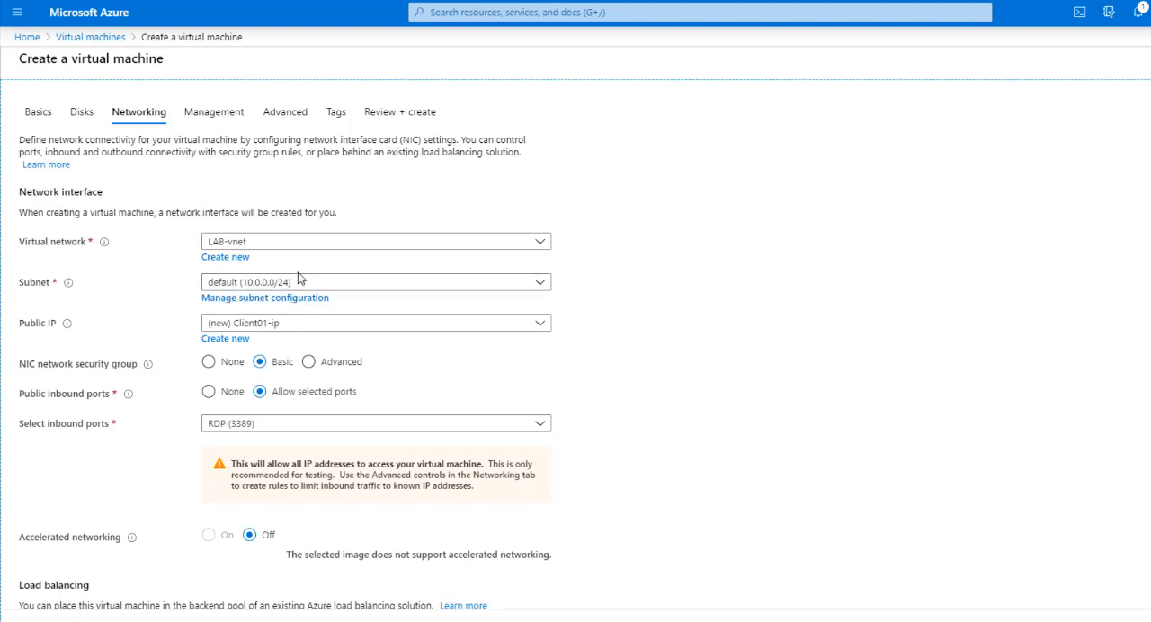
pyautogui.moveTo(286, 360)
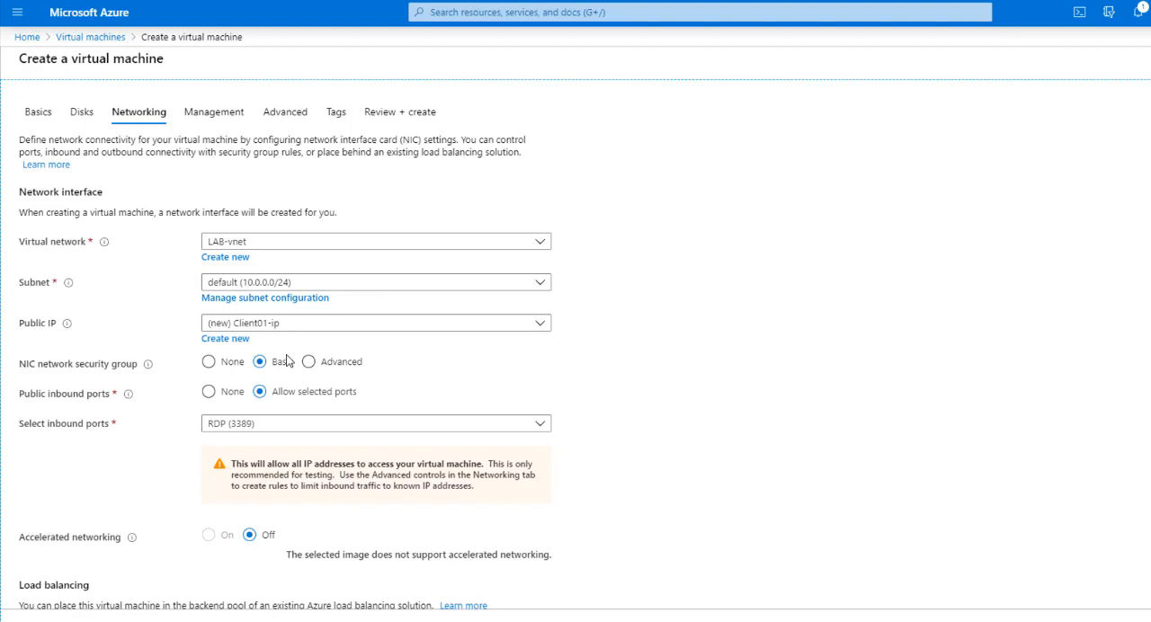
pyautogui.moveTo(655, 406)
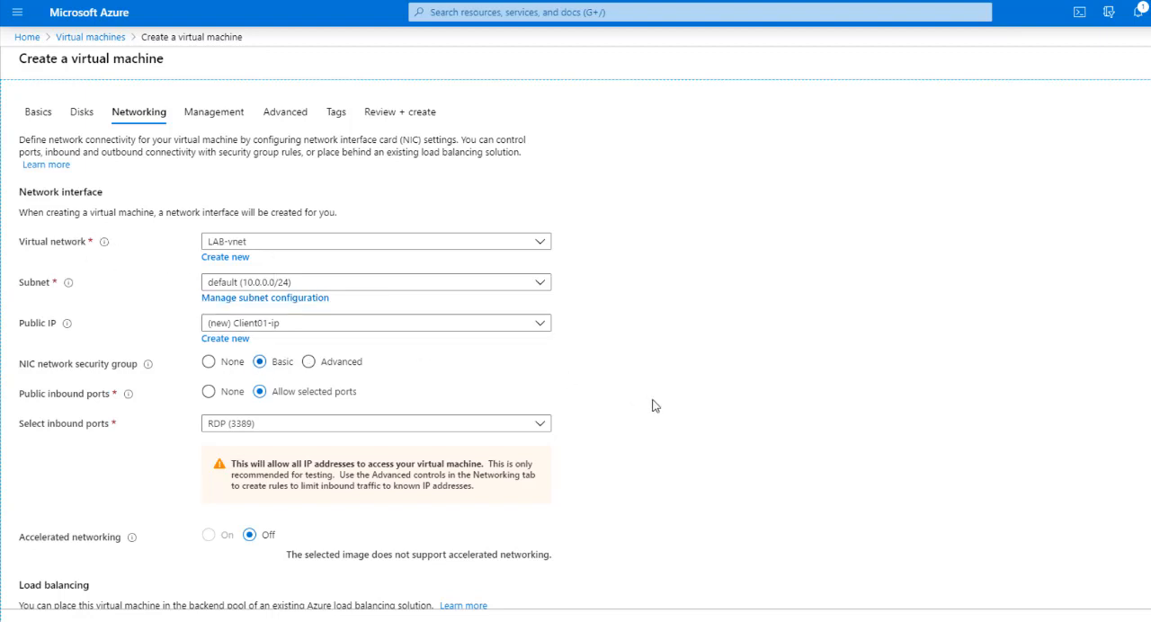
pyautogui.moveTo(377, 371)
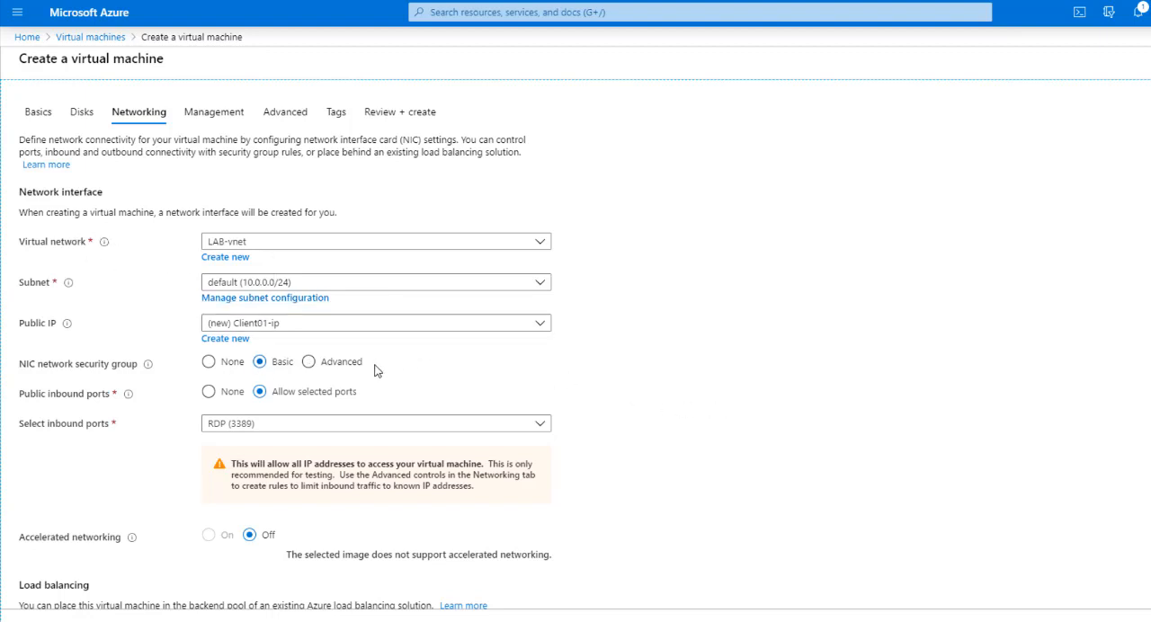
pyautogui.moveTo(506, 392)
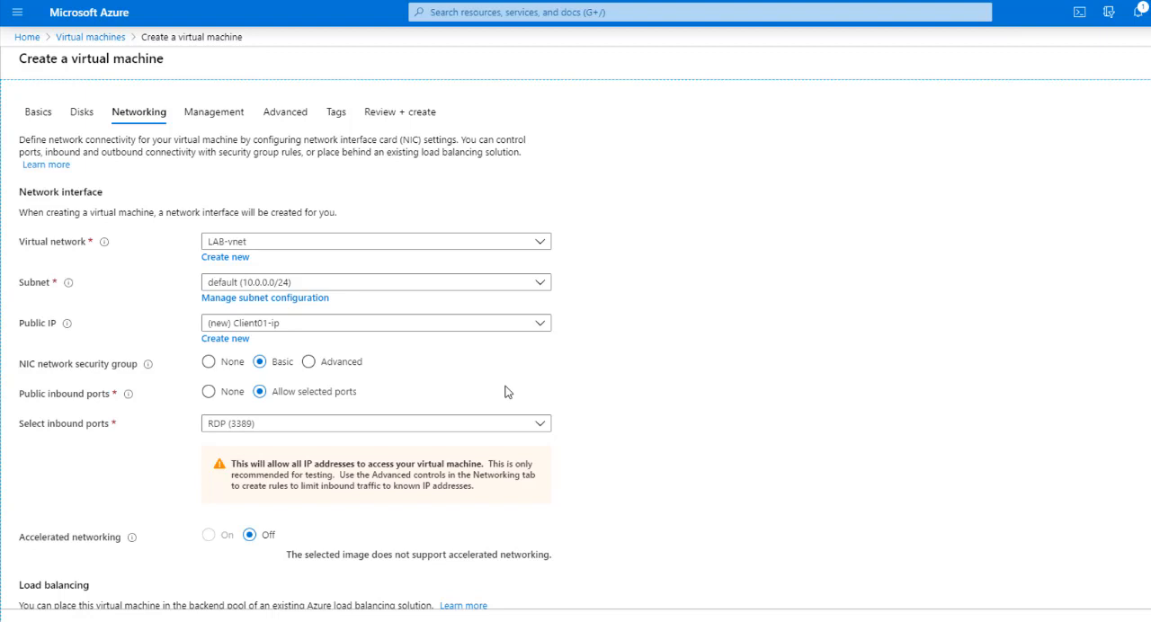
pyautogui.moveTo(429, 384)
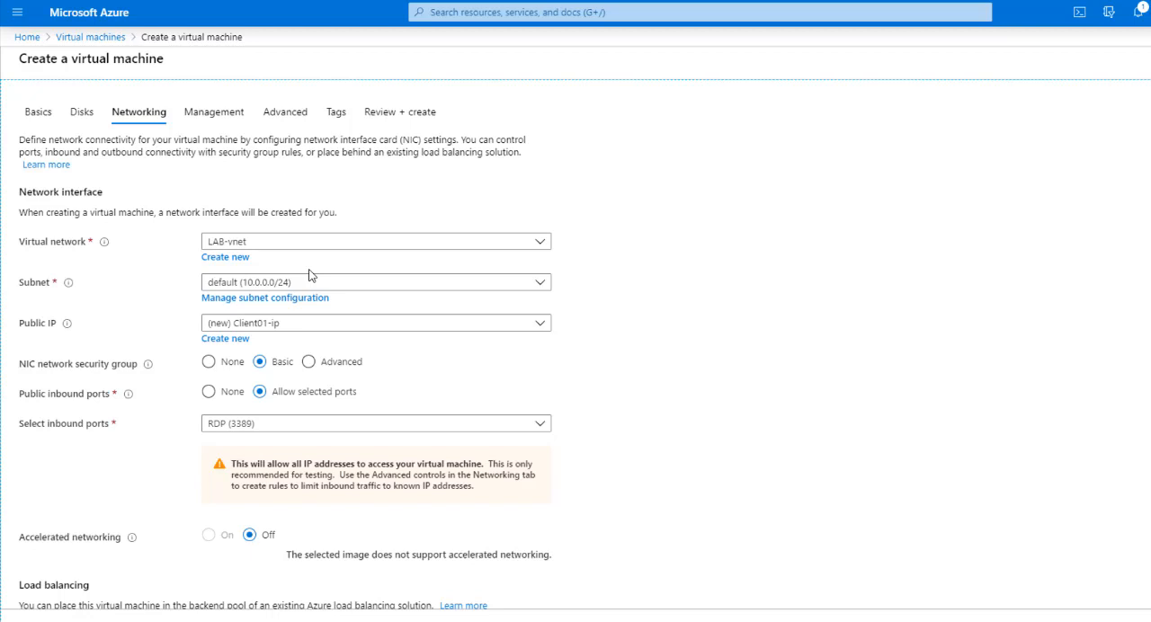
pyautogui.moveTo(332, 296)
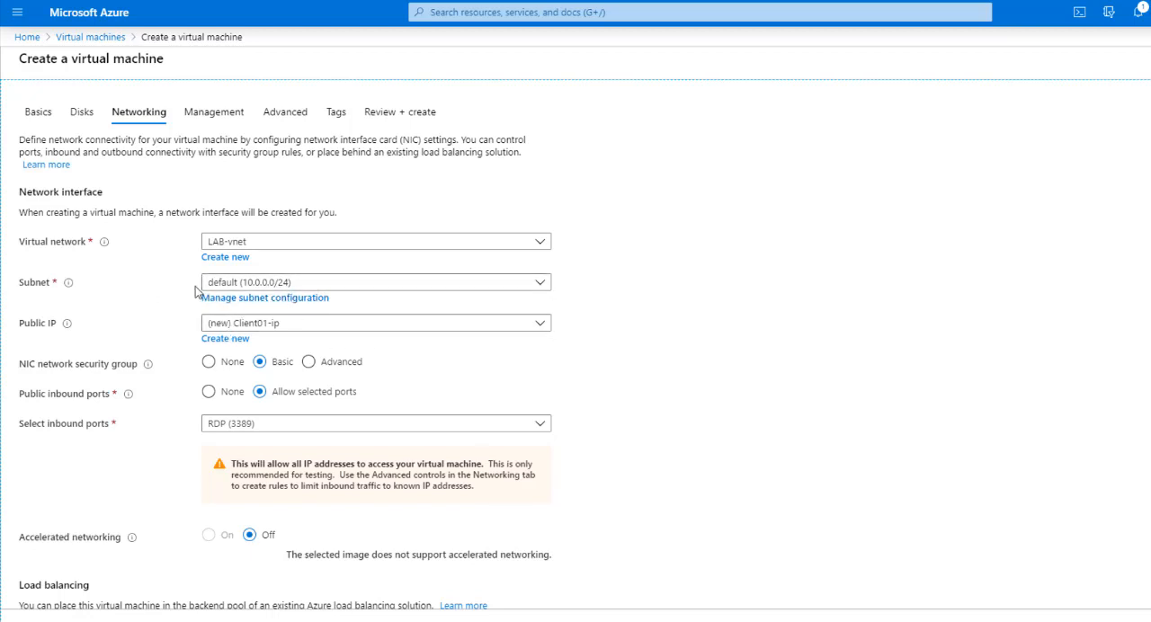
pyautogui.moveTo(172, 288)
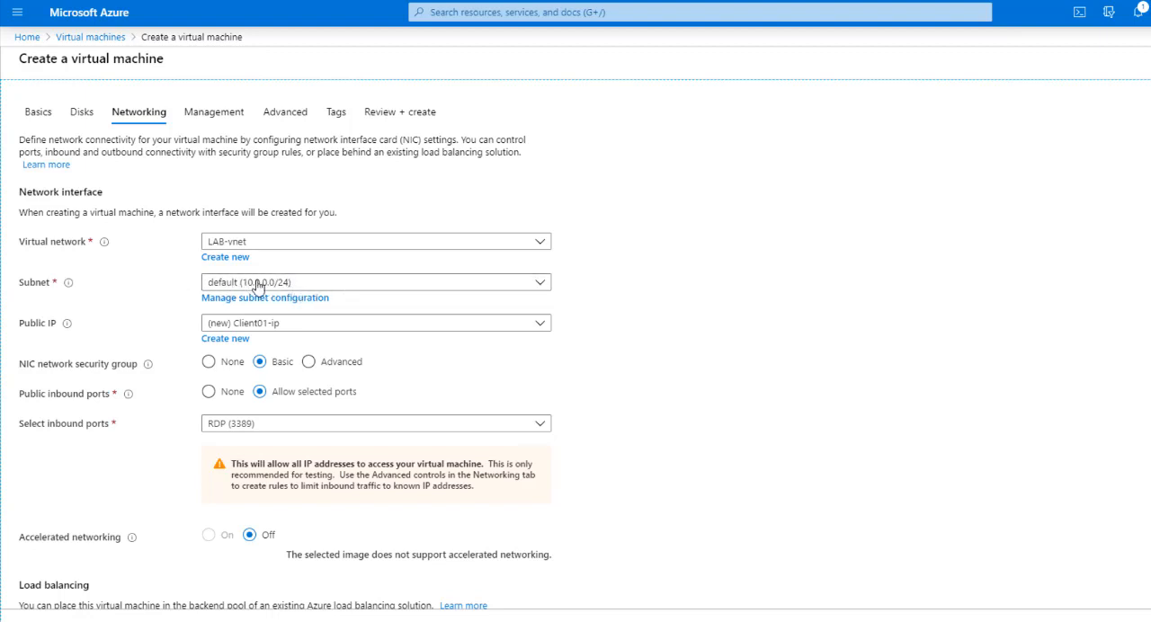
pyautogui.moveTo(422, 305)
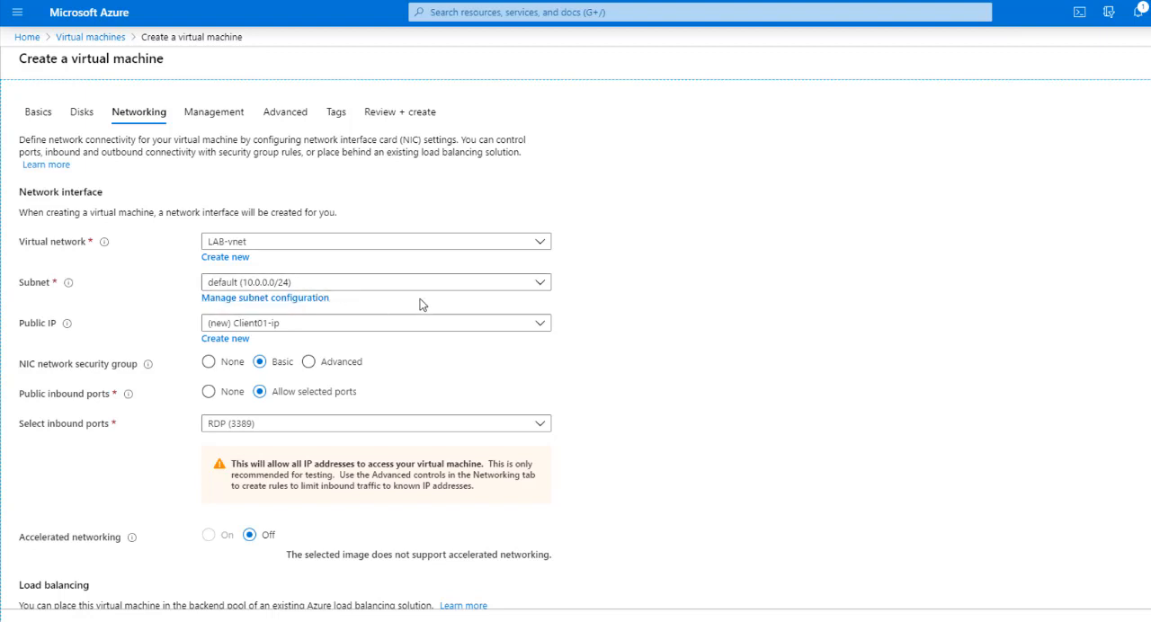
pyautogui.click(539, 281)
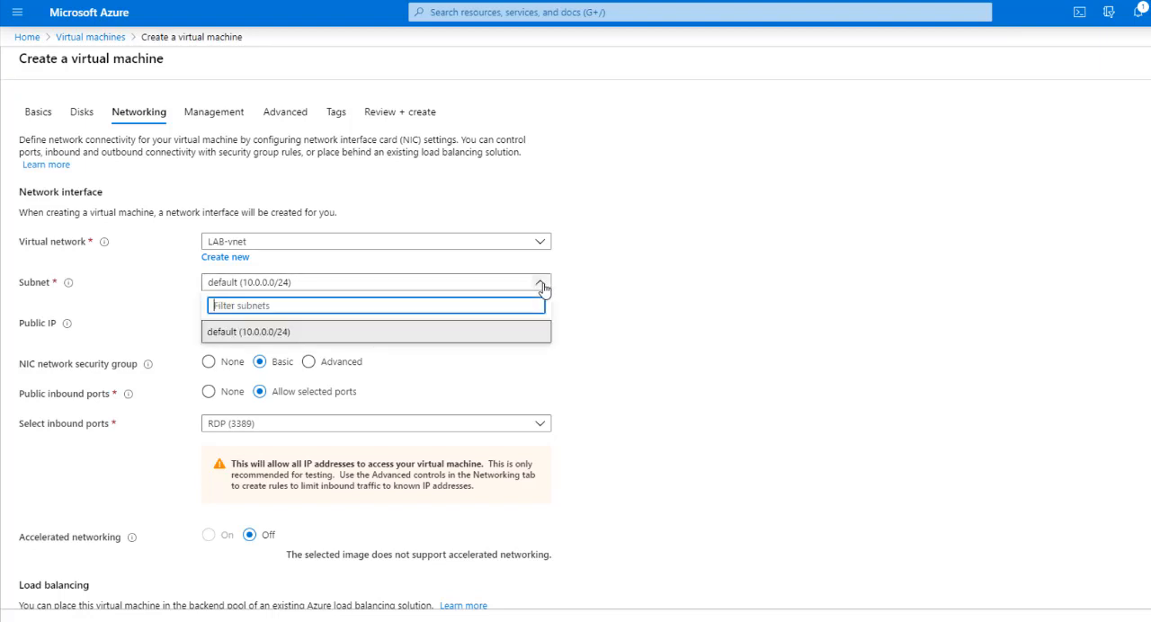
pyautogui.click(375, 331)
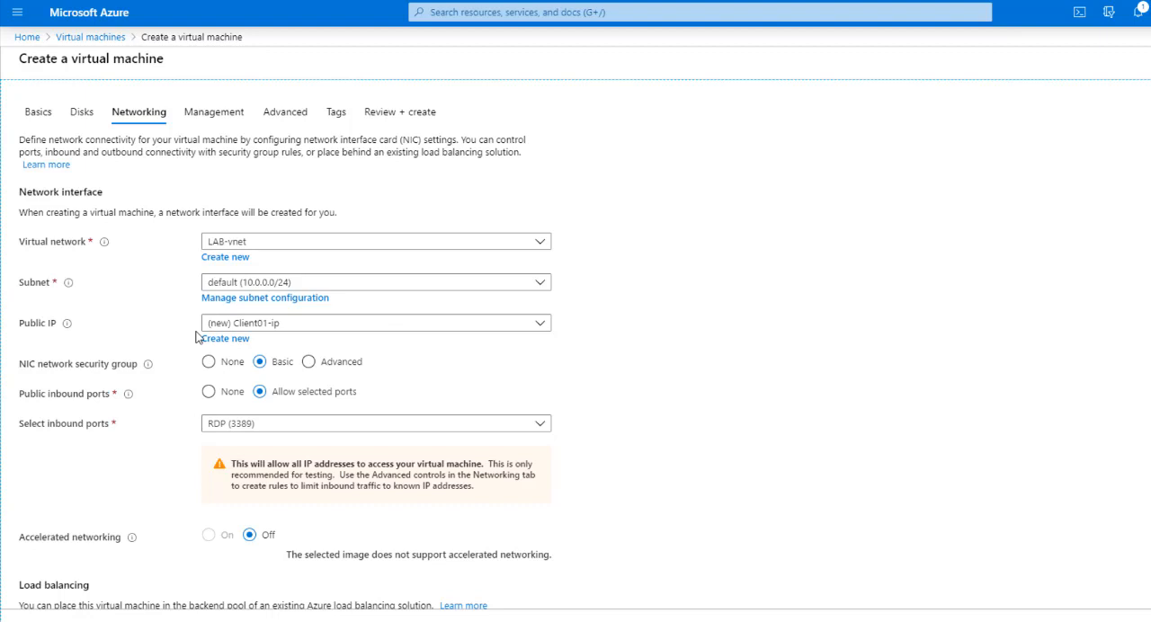
pyautogui.moveTo(321, 323)
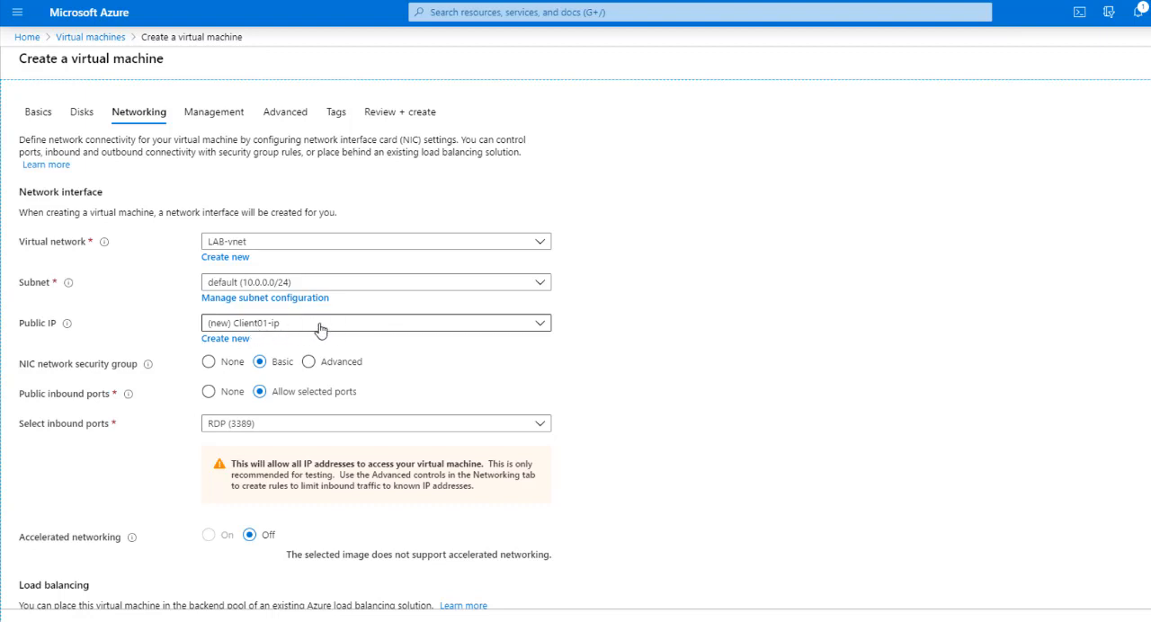
pyautogui.moveTo(247, 335)
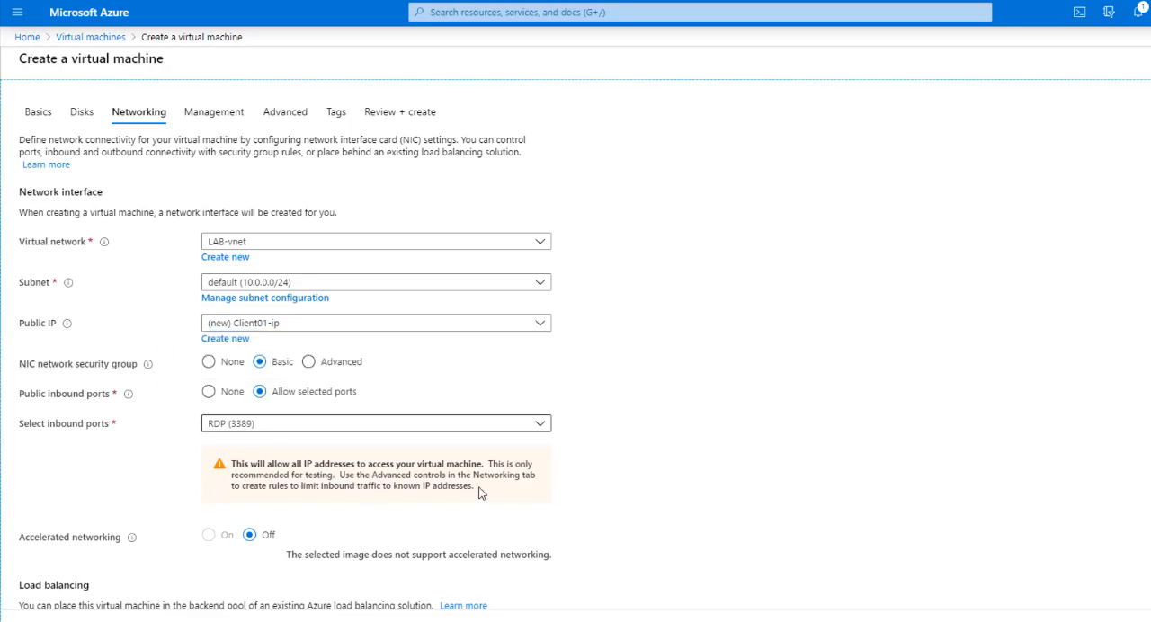
pyautogui.scroll(-3)
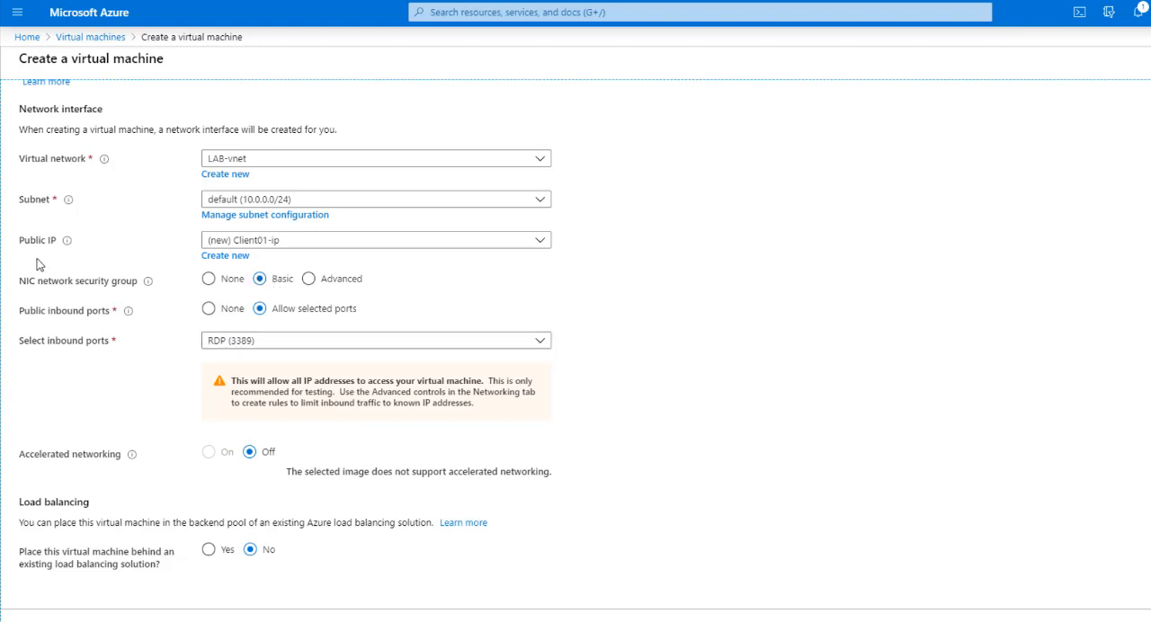
pyautogui.moveTo(442, 334)
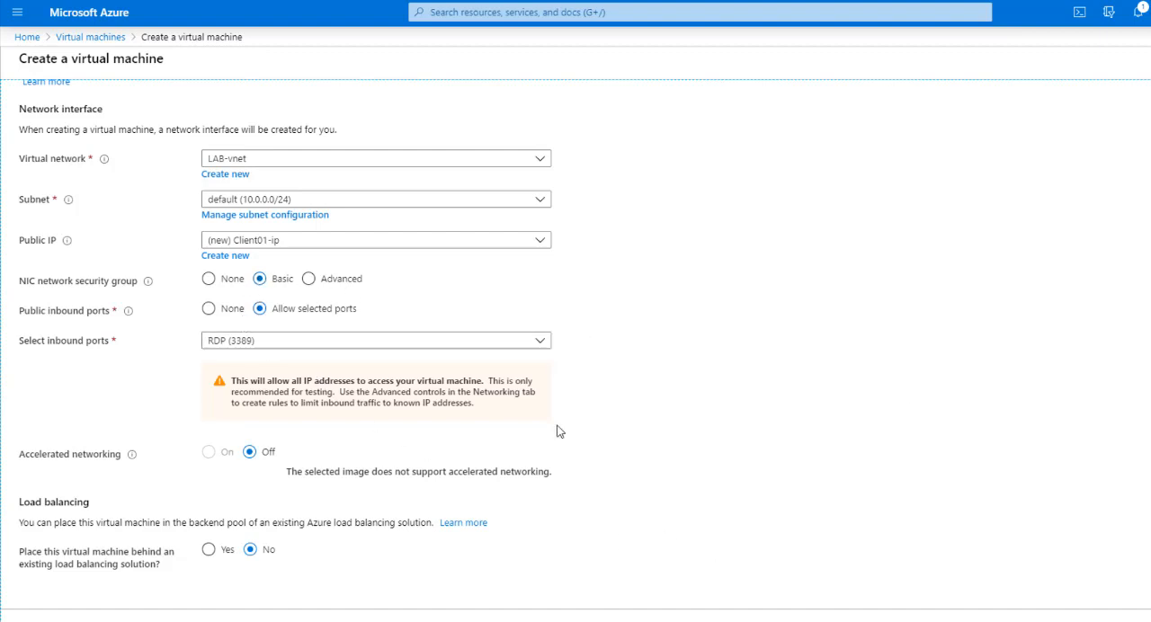
pyautogui.moveTo(637, 546)
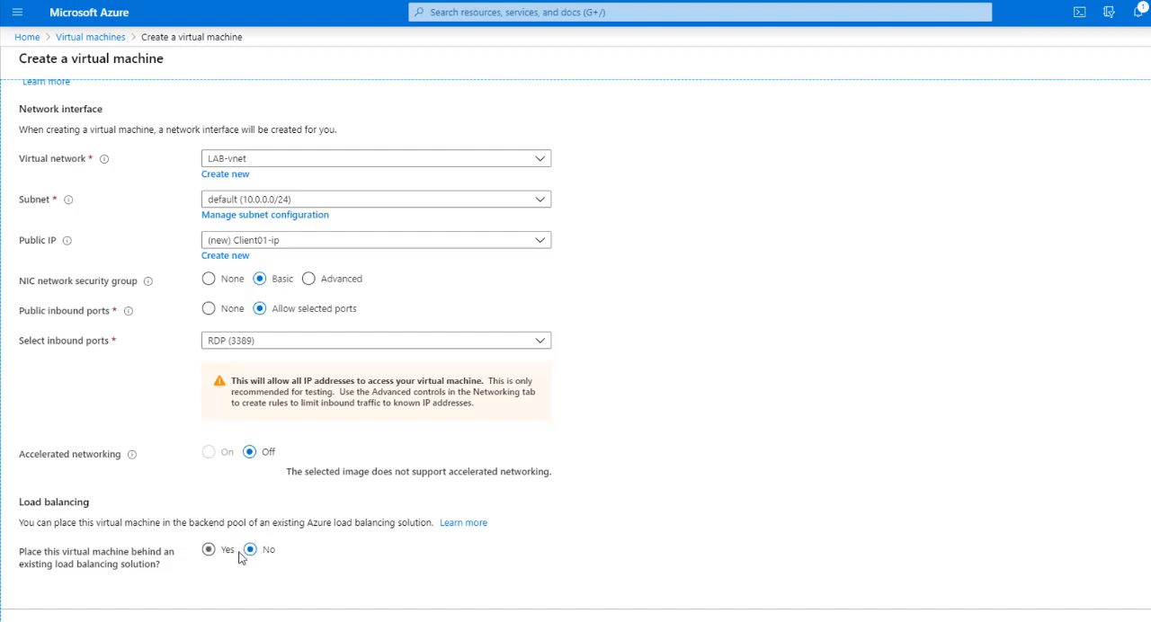
pyautogui.click(214, 112)
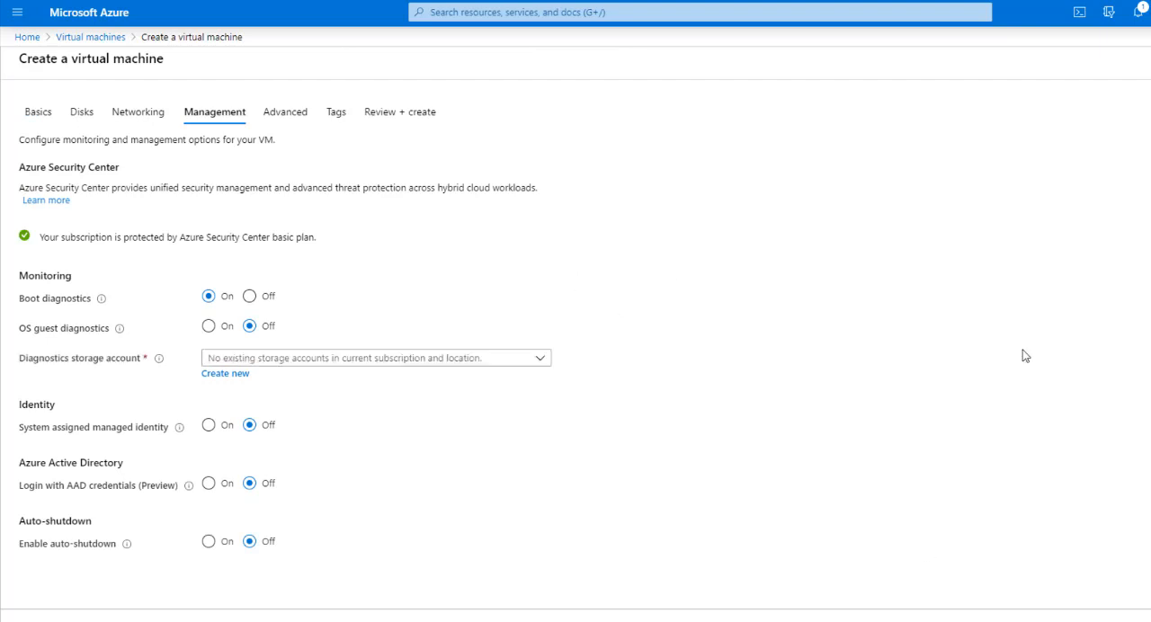
pyautogui.moveTo(79, 315)
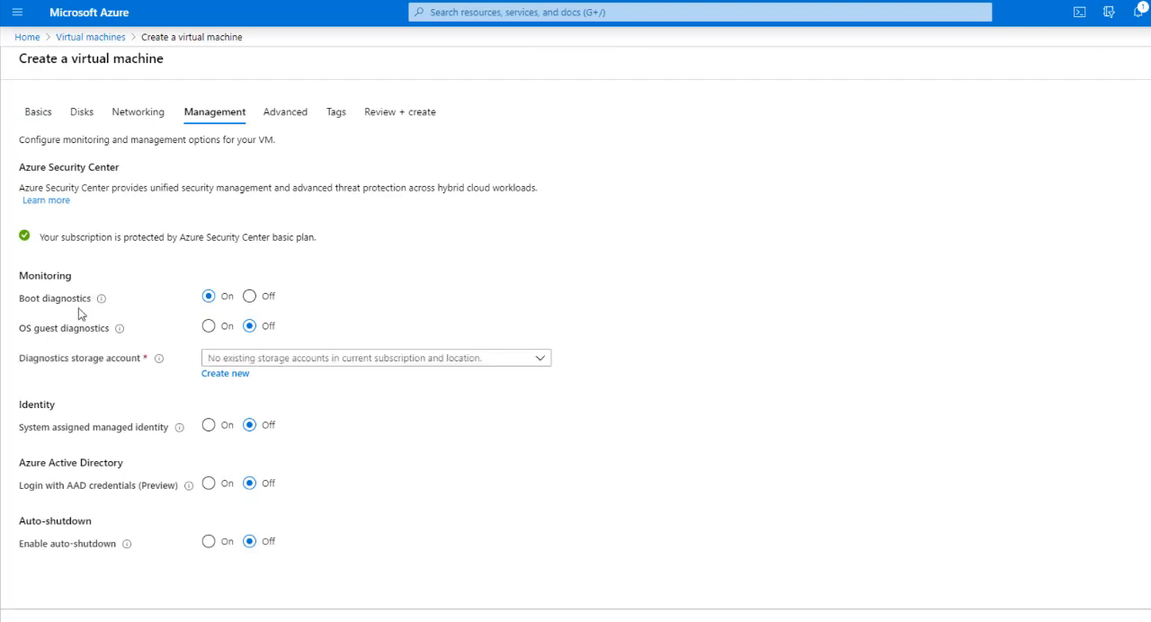
# Step: On the Management tab, set Boot diagnostics to Off and Enable auto-shutdown to On
pyautogui.click(248, 296)
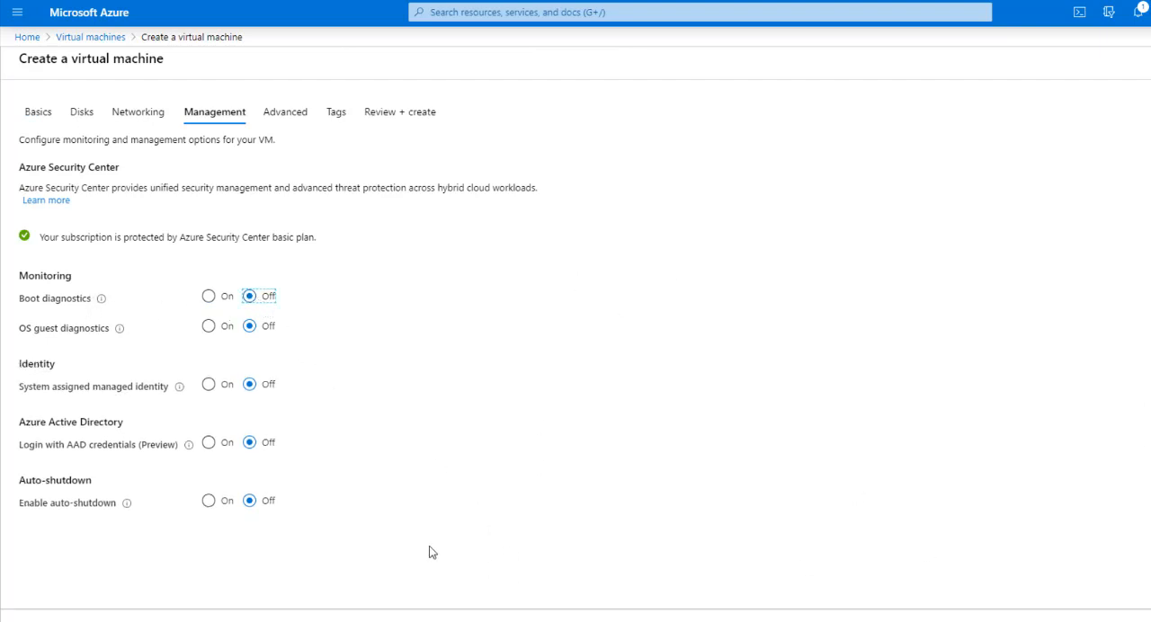
pyautogui.moveTo(228, 356)
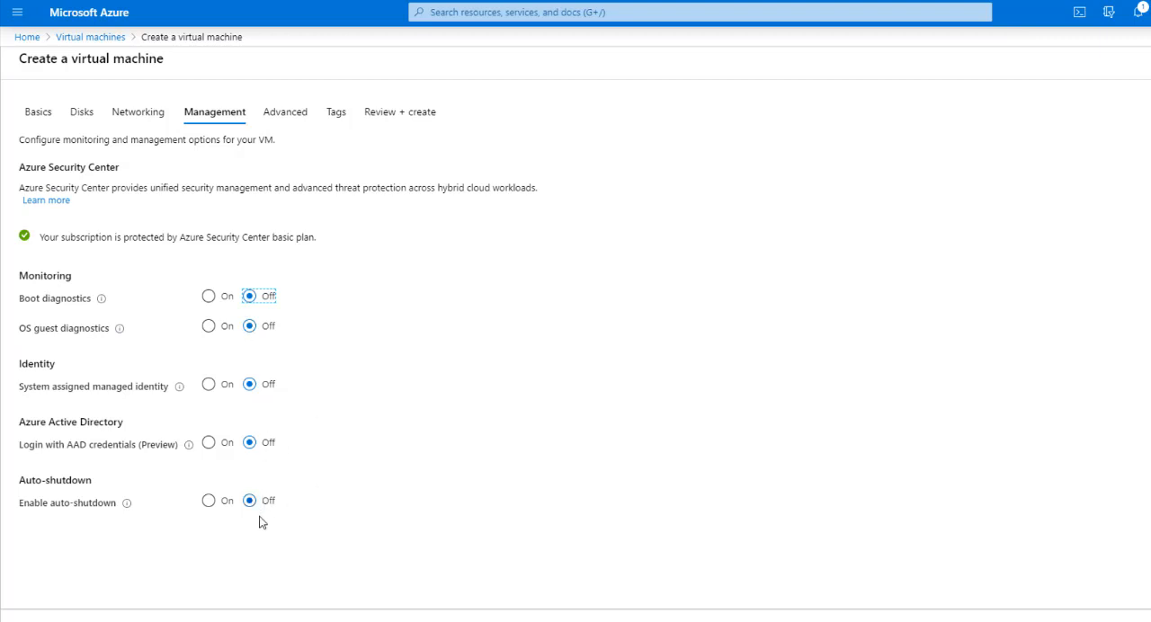
pyautogui.click(209, 501)
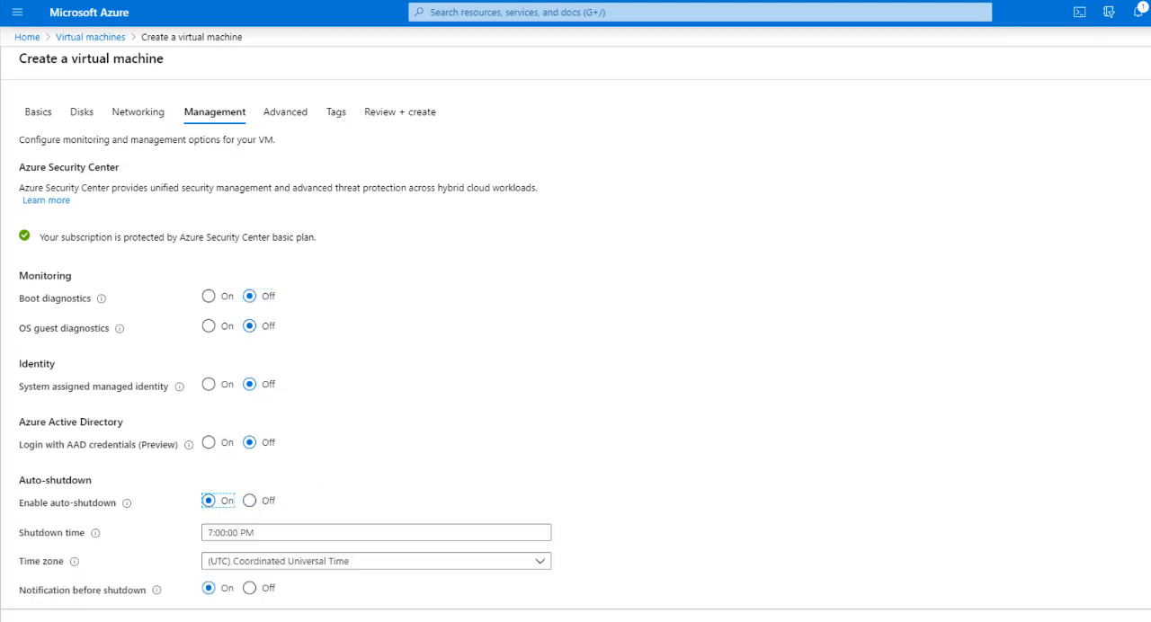
# Step: Schedule auto-shutdown at 10:00:00 PM in (UTC-06:00) Central Time (US & Canada)
pyautogui.scroll(-3)
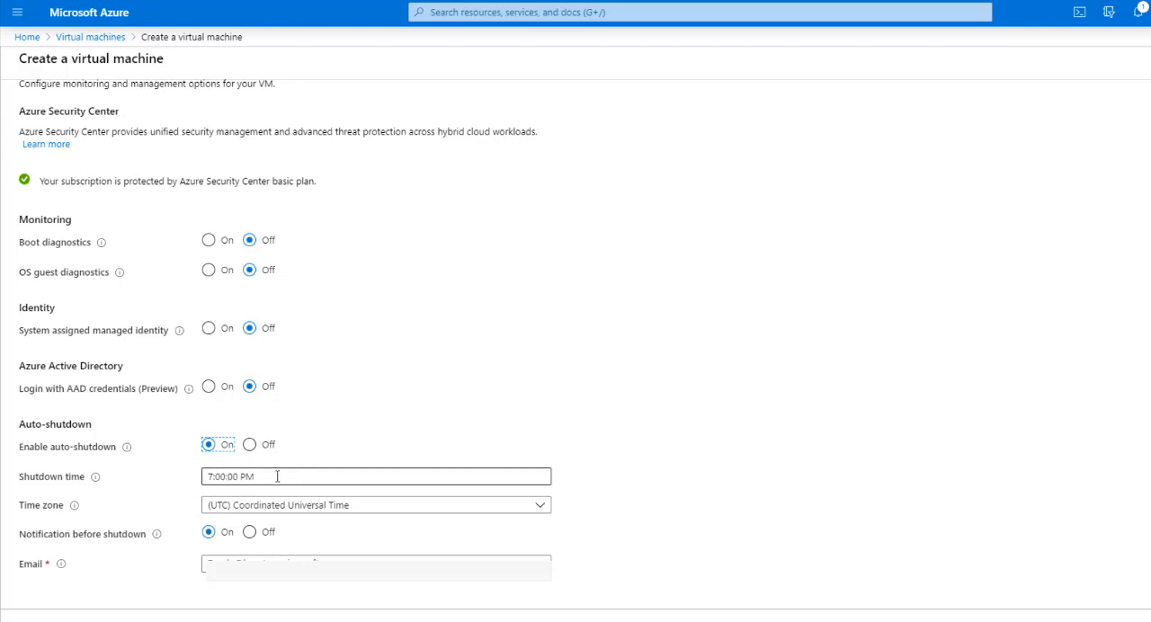
pyautogui.moveTo(143, 487)
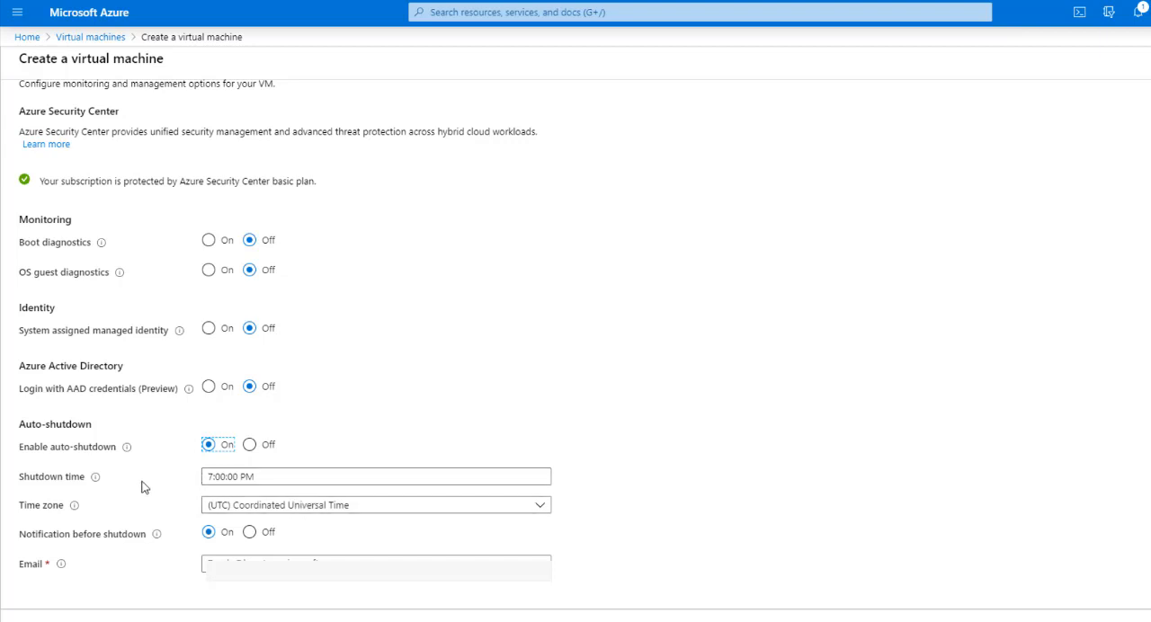
pyautogui.moveTo(470, 510)
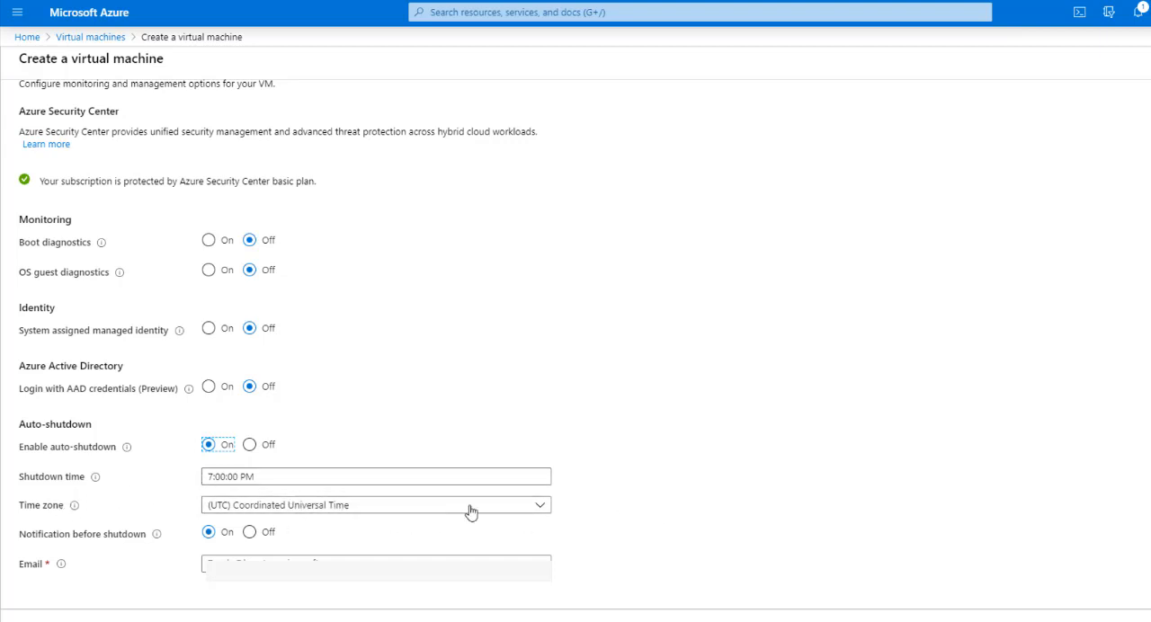
pyautogui.moveTo(299, 508)
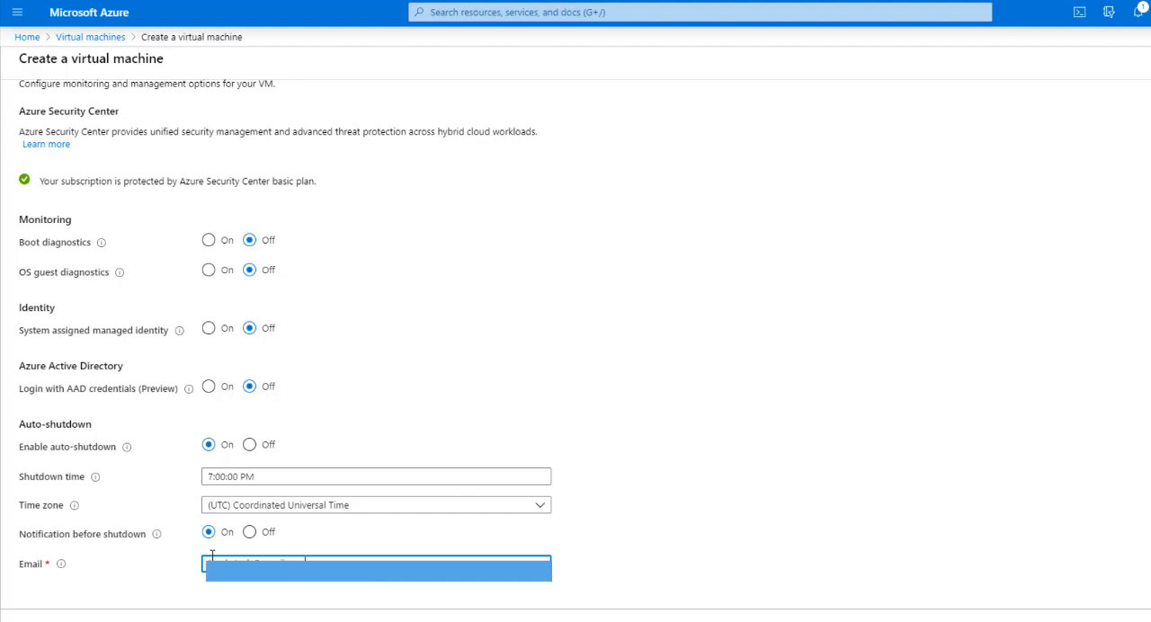
pyautogui.moveTo(515, 552)
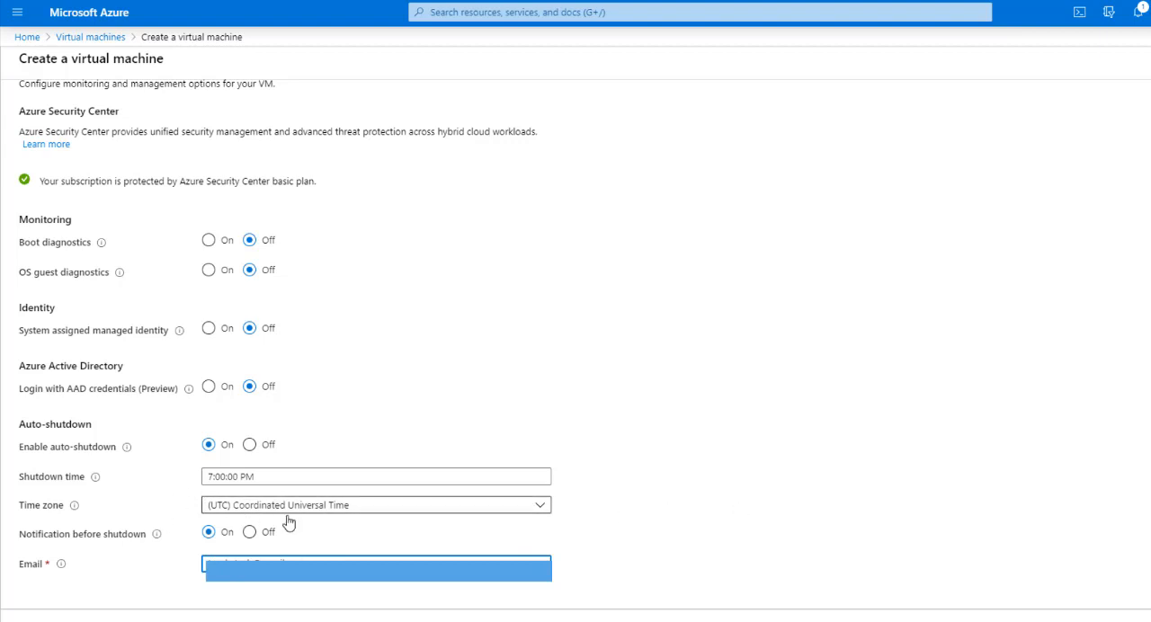
pyautogui.moveTo(717, 561)
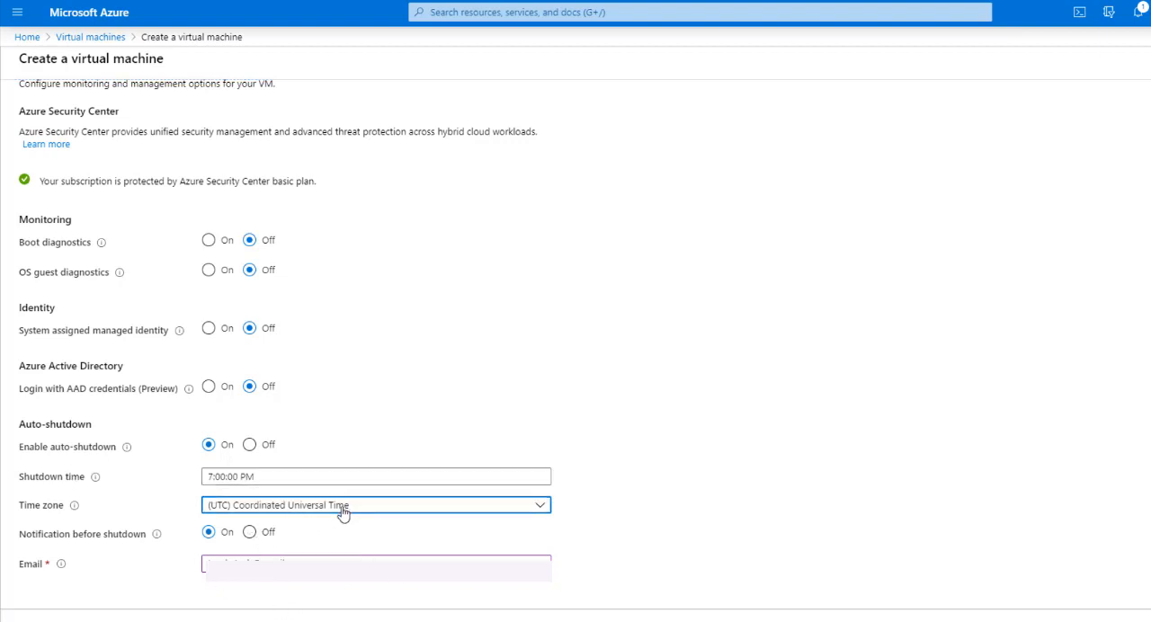
pyautogui.click(375, 505)
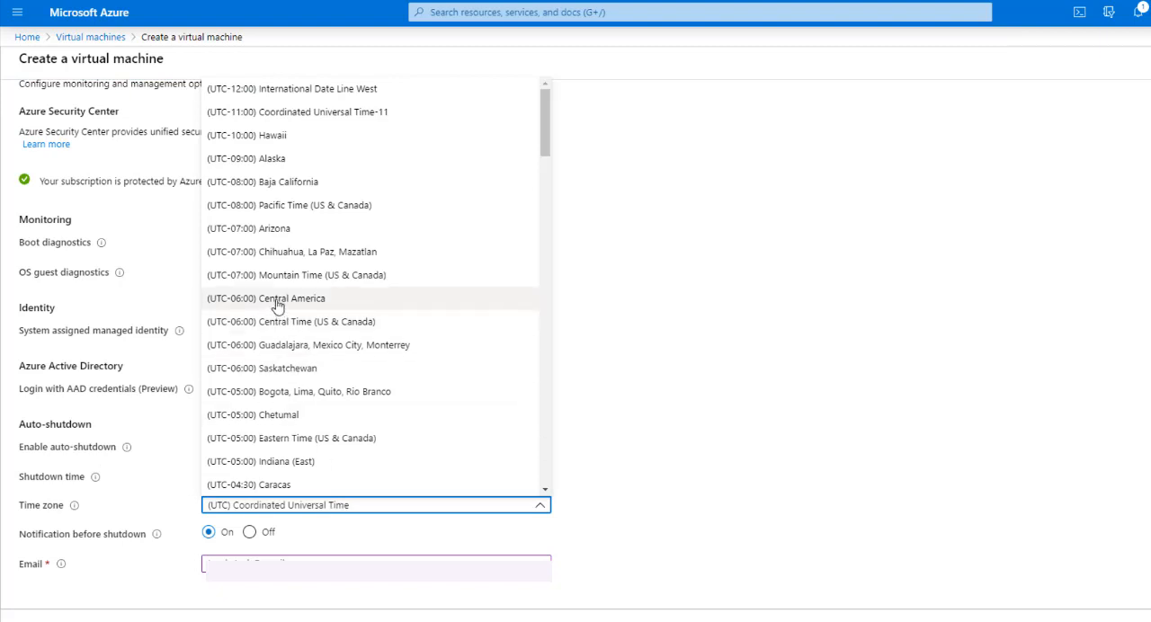
pyautogui.moveTo(403, 345)
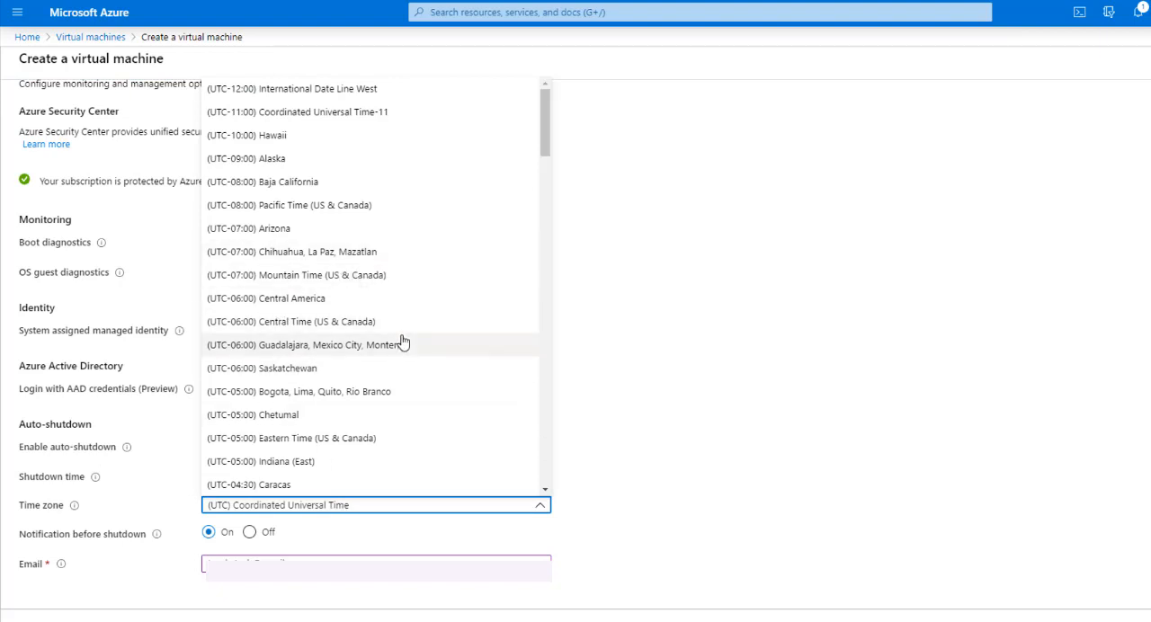
pyautogui.moveTo(295, 345)
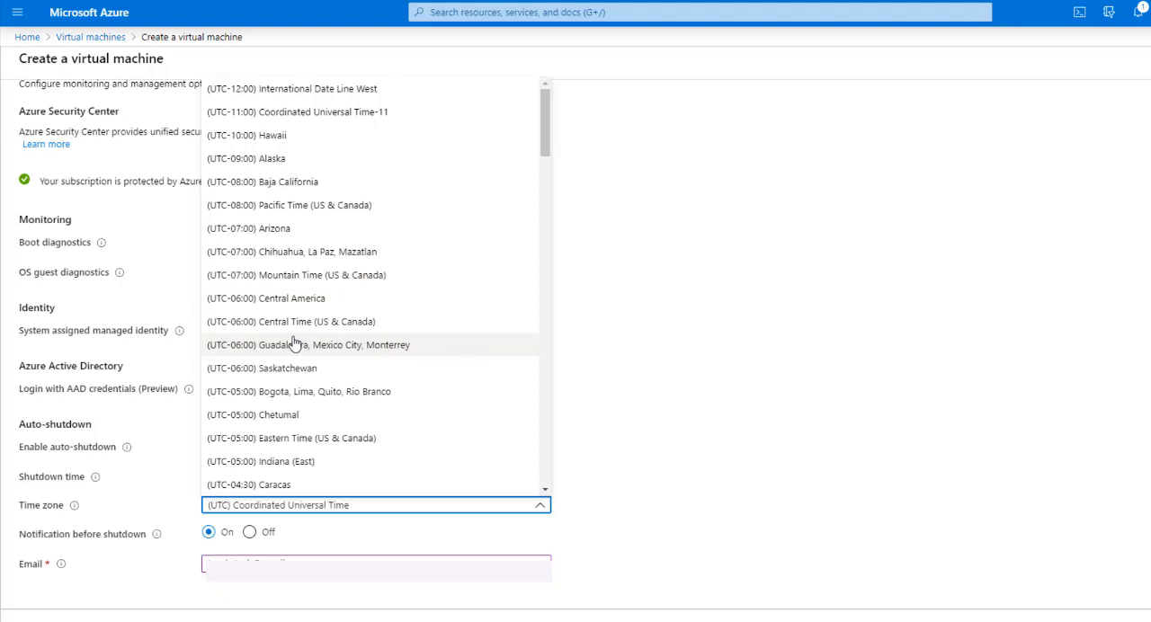
pyautogui.click(291, 321)
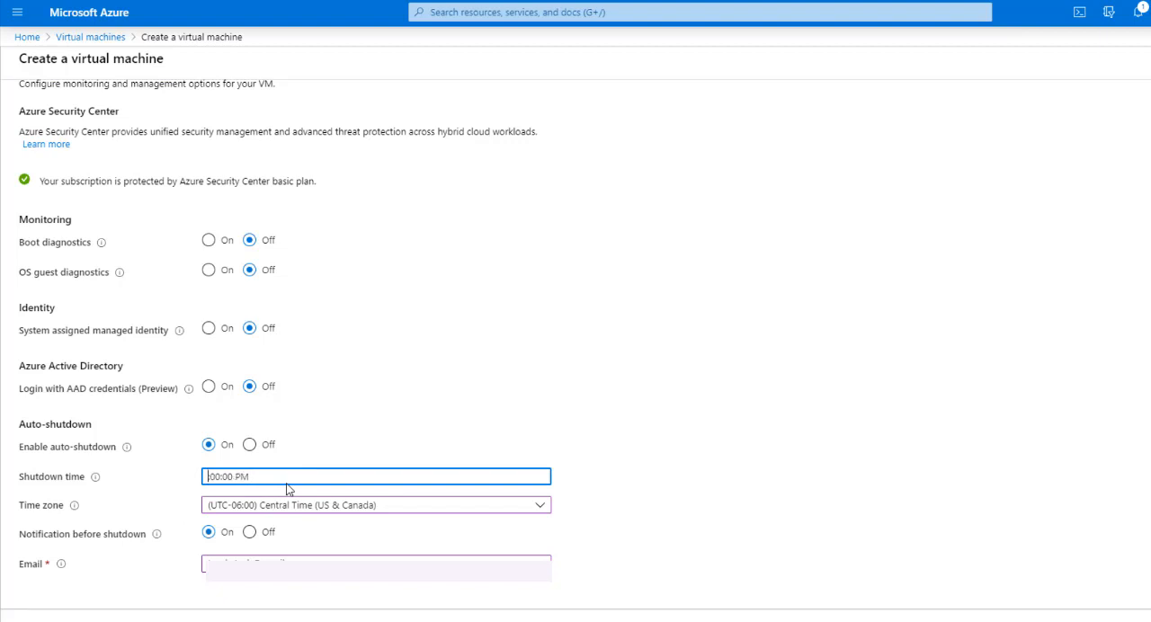
pyautogui.write('10:00:00 PM')
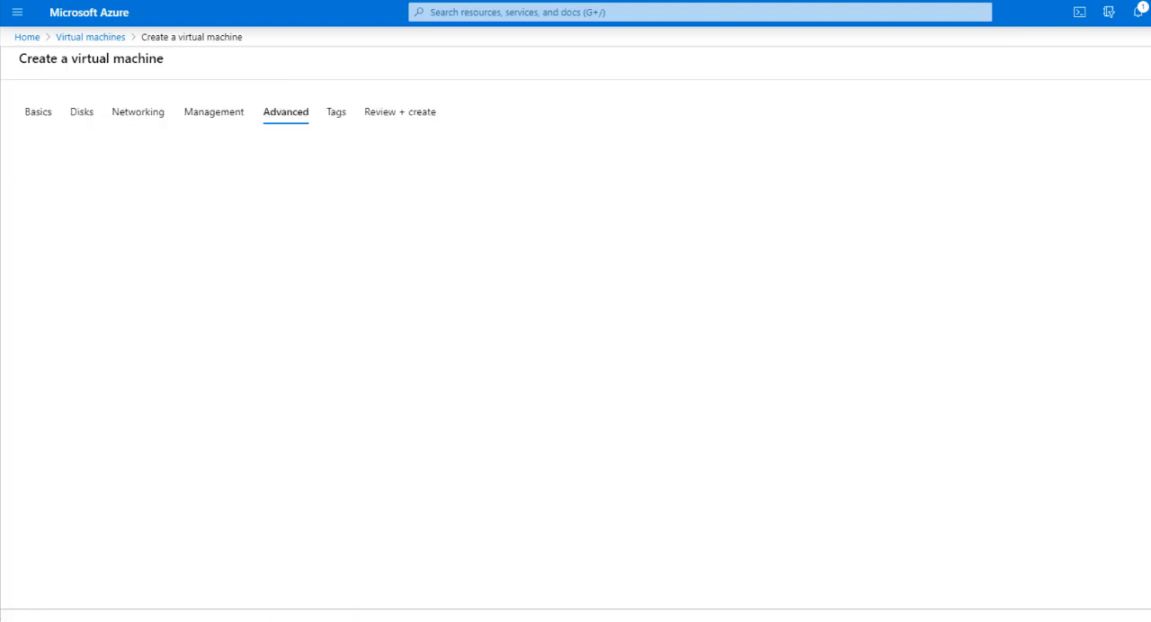
pyautogui.click(285, 112)
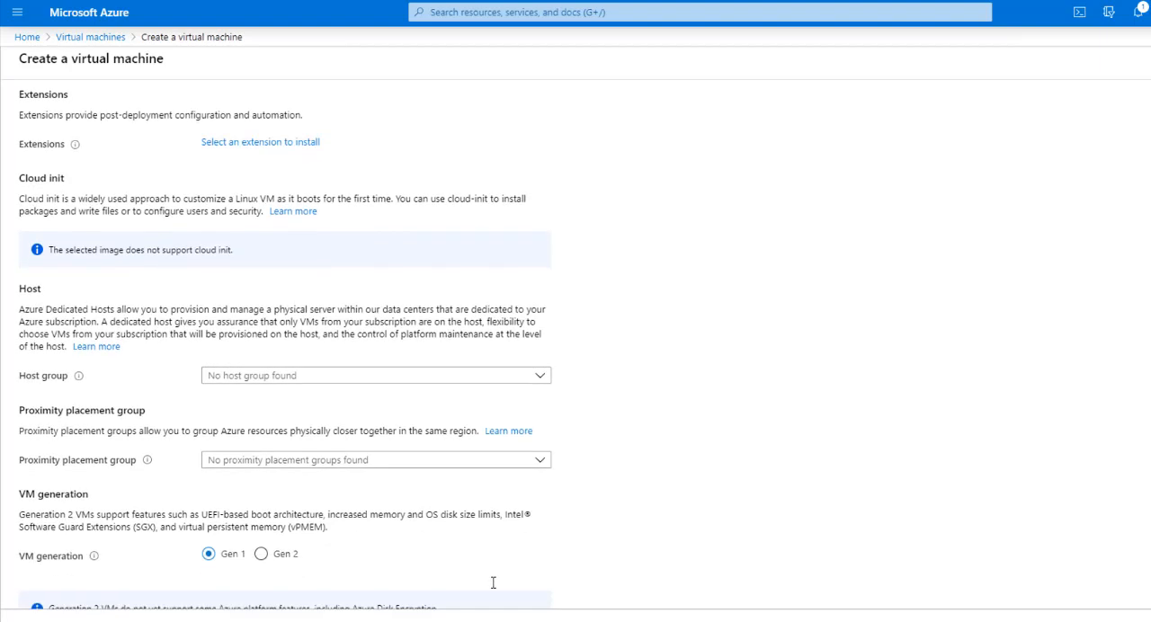
pyautogui.scroll(-3)
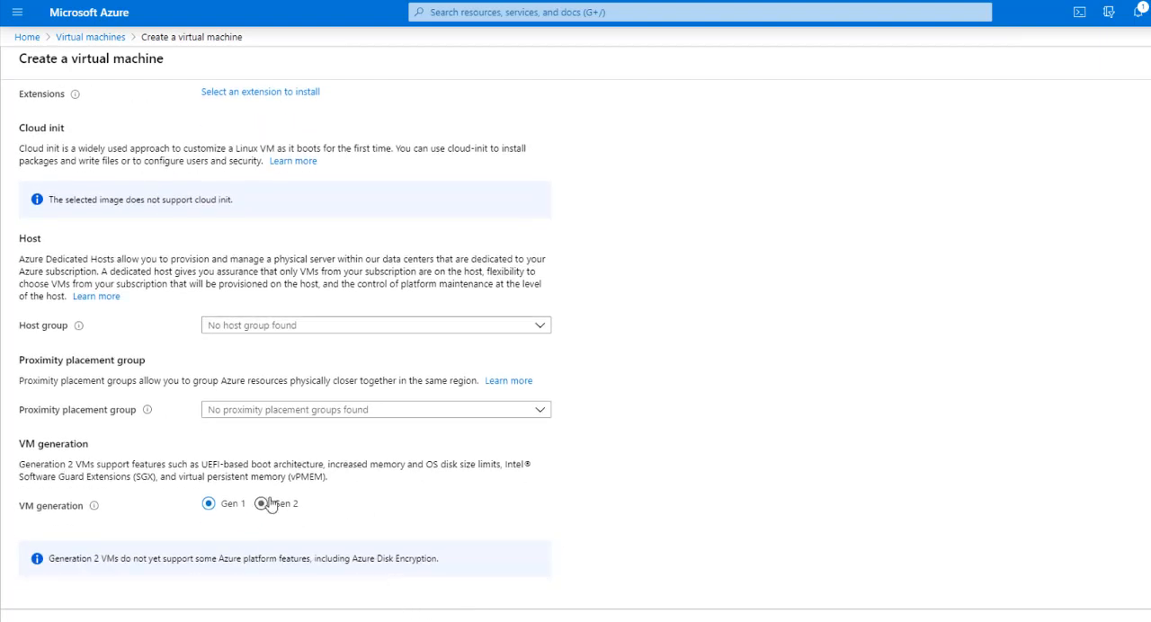
pyautogui.moveTo(302, 500)
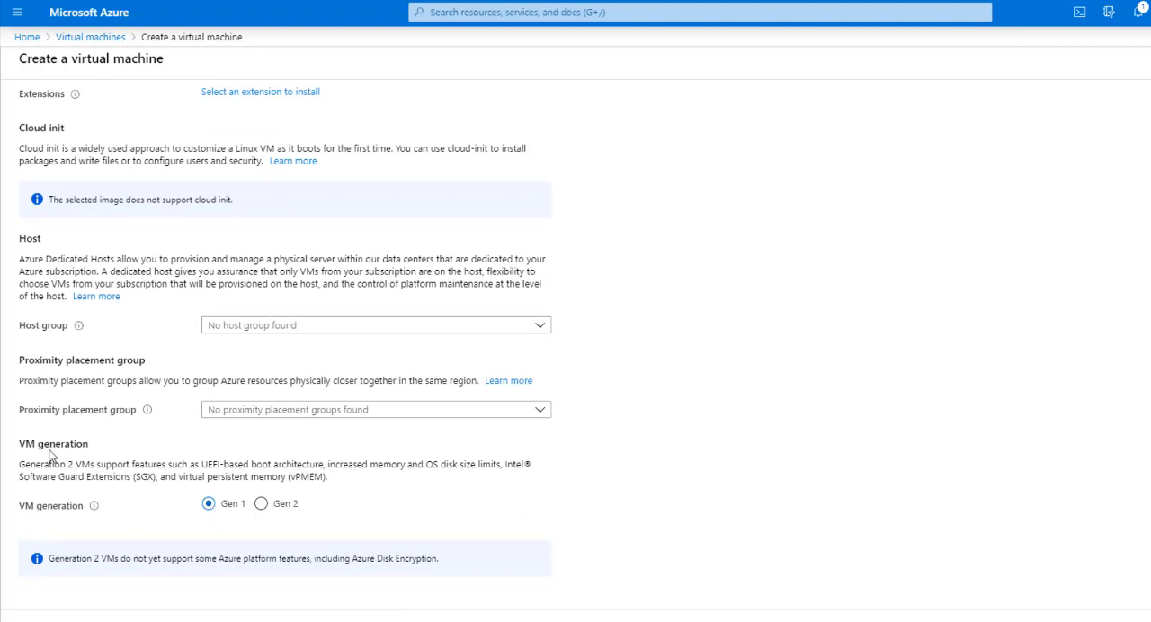
pyautogui.click(262, 504)
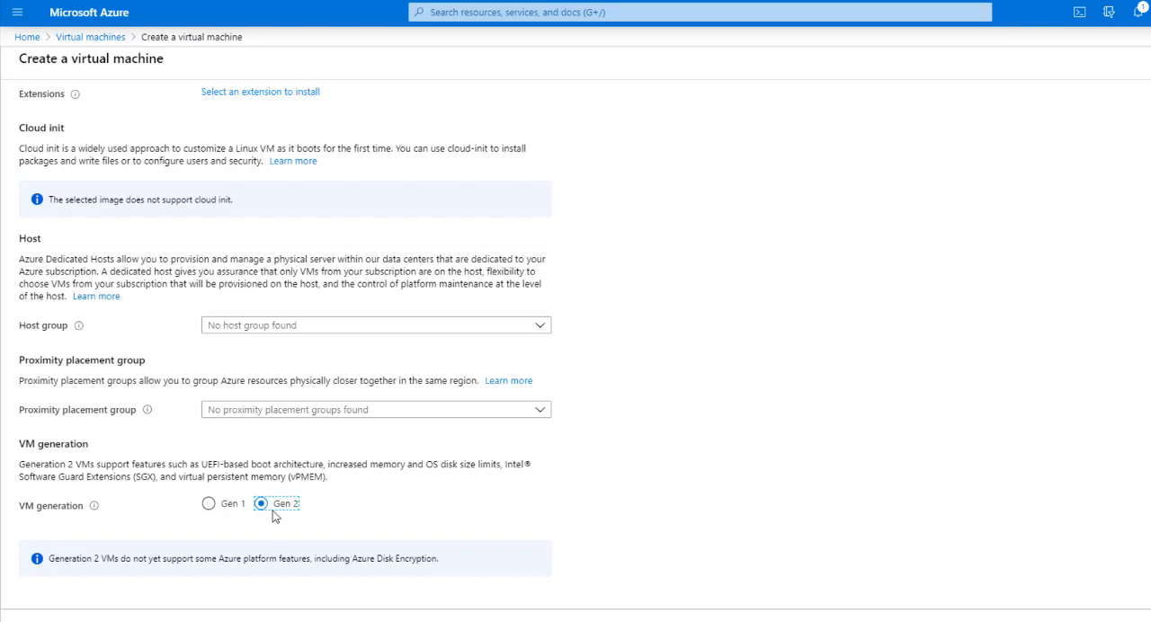
pyautogui.moveTo(110, 471)
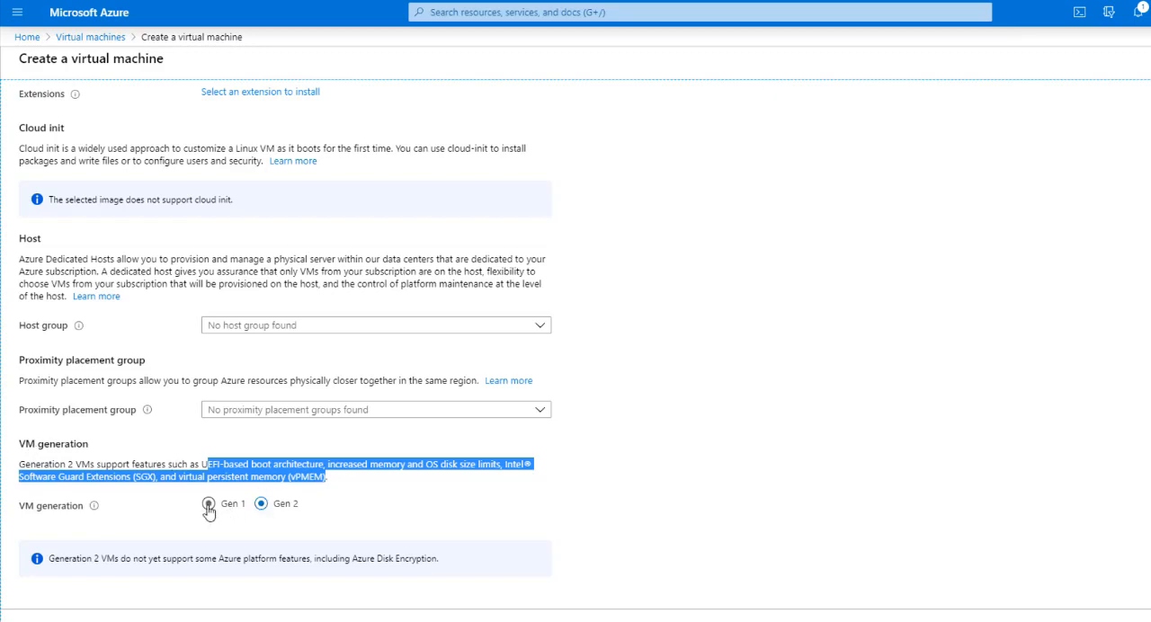
pyautogui.scroll(3)
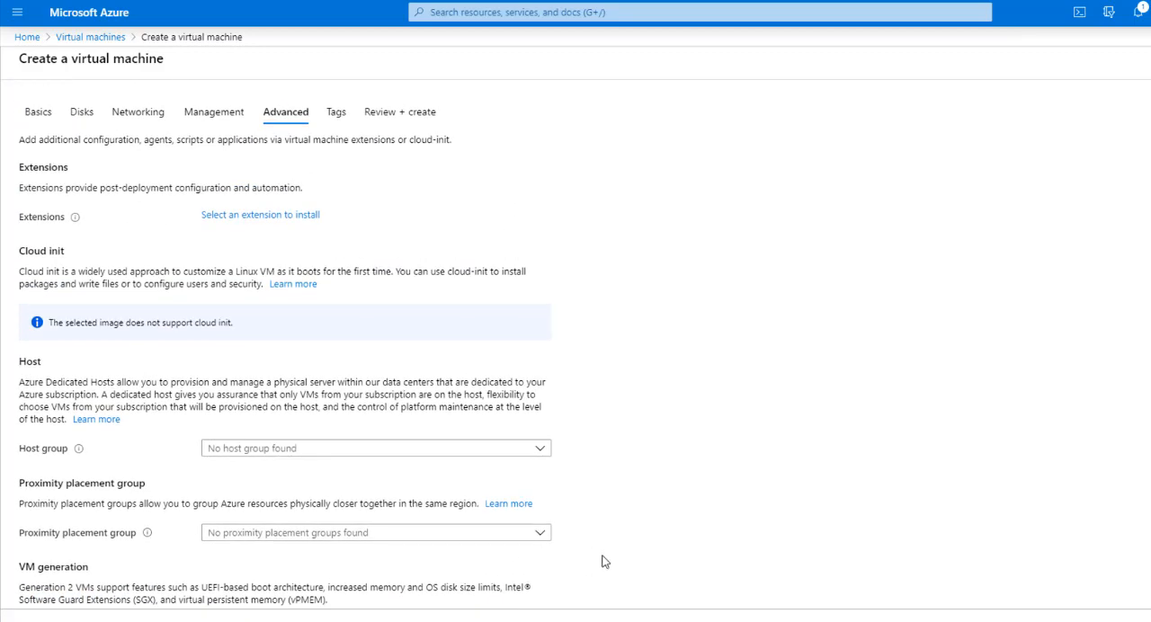
pyautogui.scroll(-3)
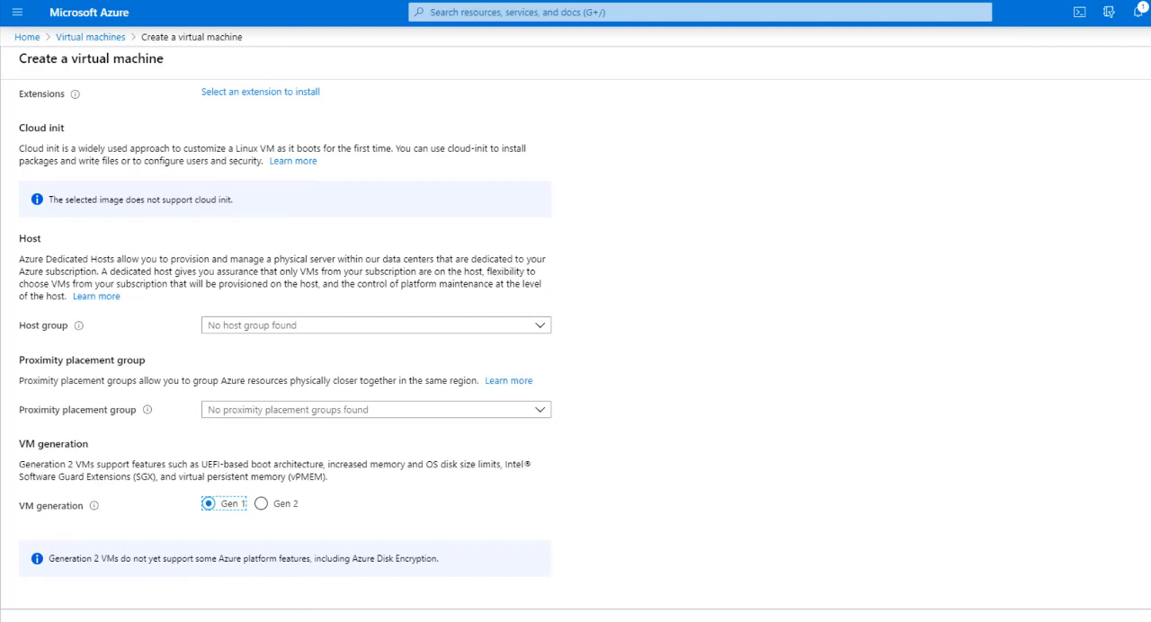
# Step: Add a Department tag with value IT, applied to all 11 resources
pyautogui.click(335, 111)
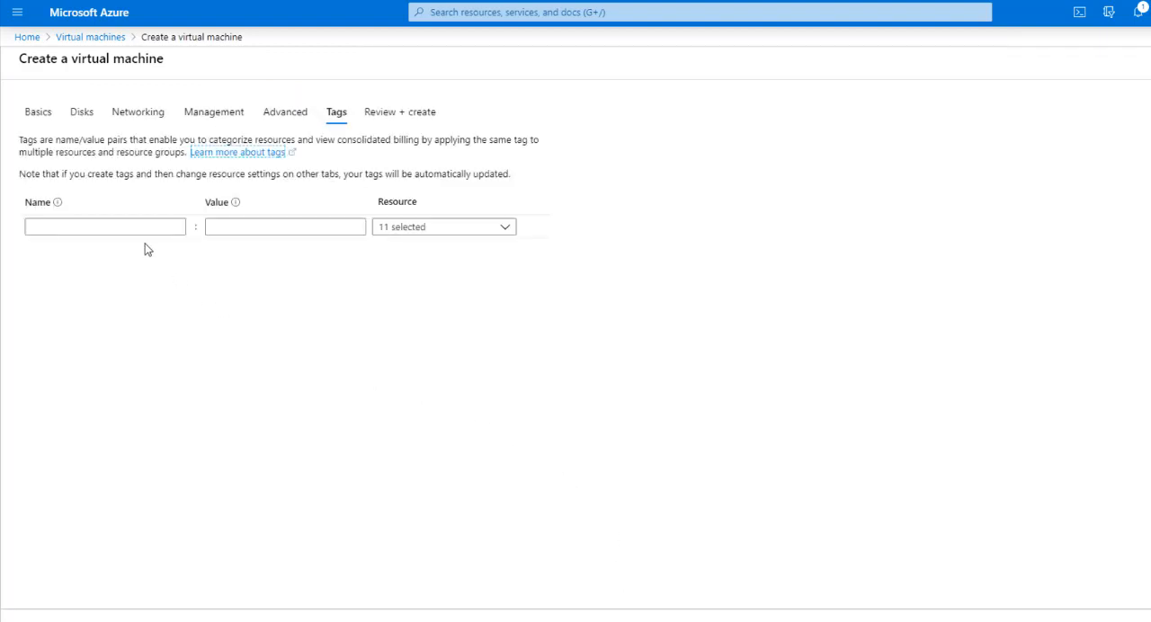
pyautogui.click(103, 226)
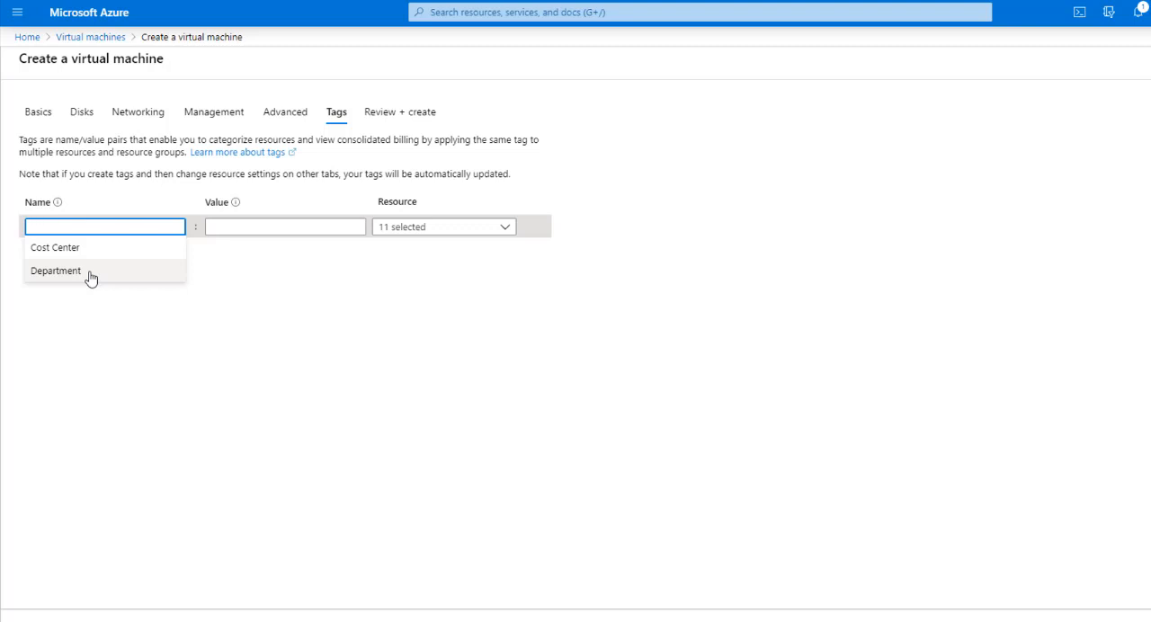
pyautogui.moveTo(186, 243)
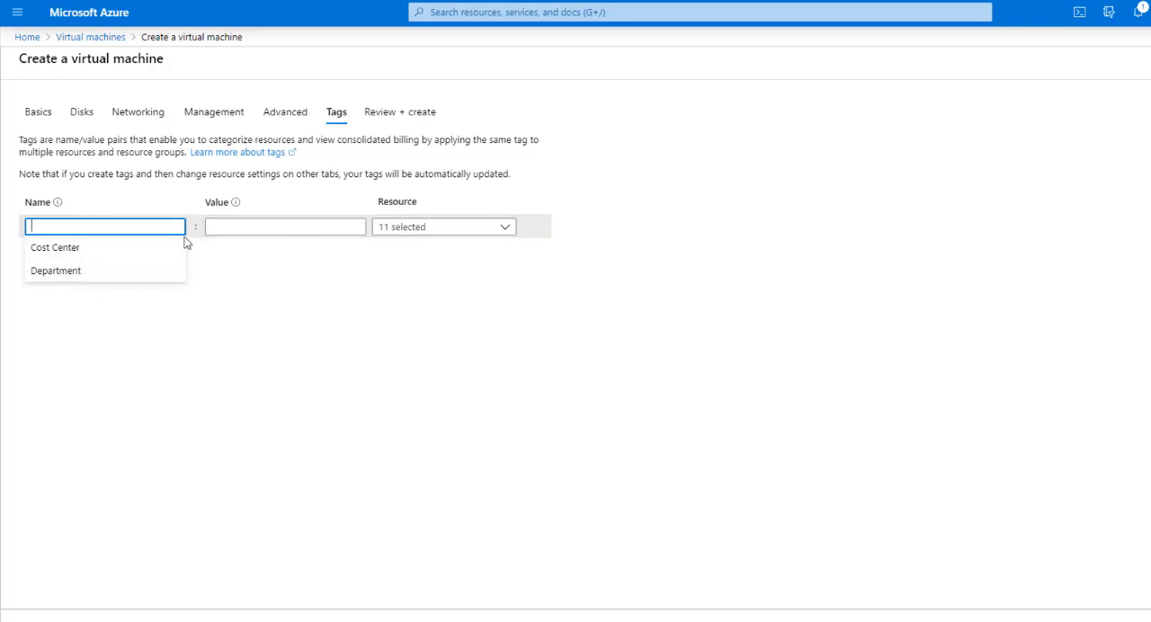
pyautogui.moveTo(187, 286)
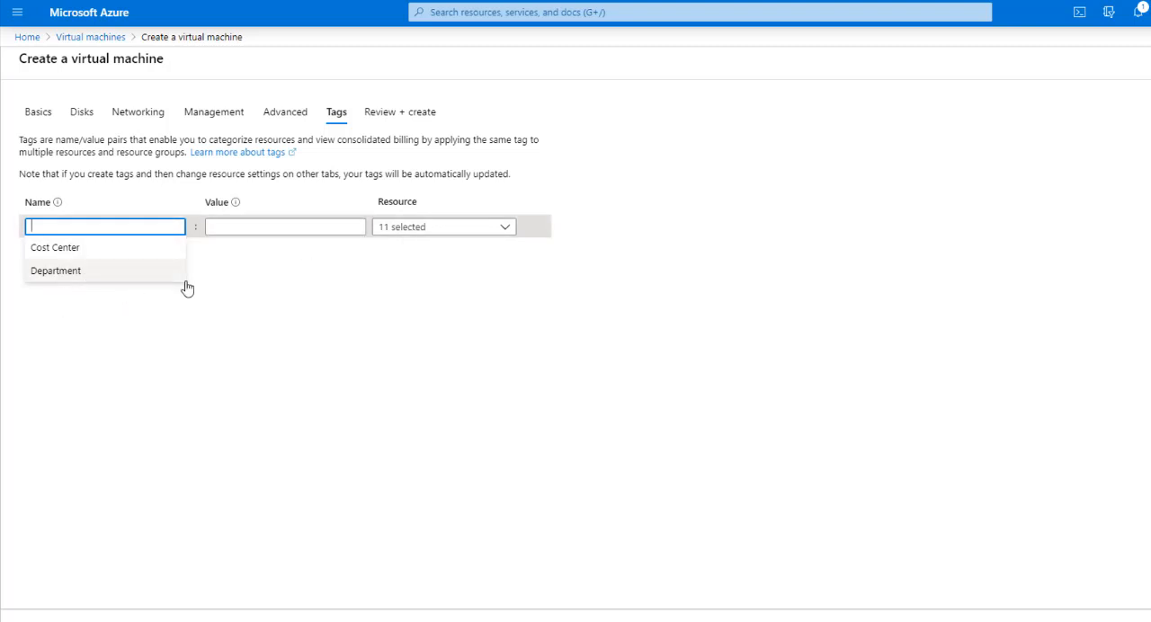
pyautogui.moveTo(106, 271)
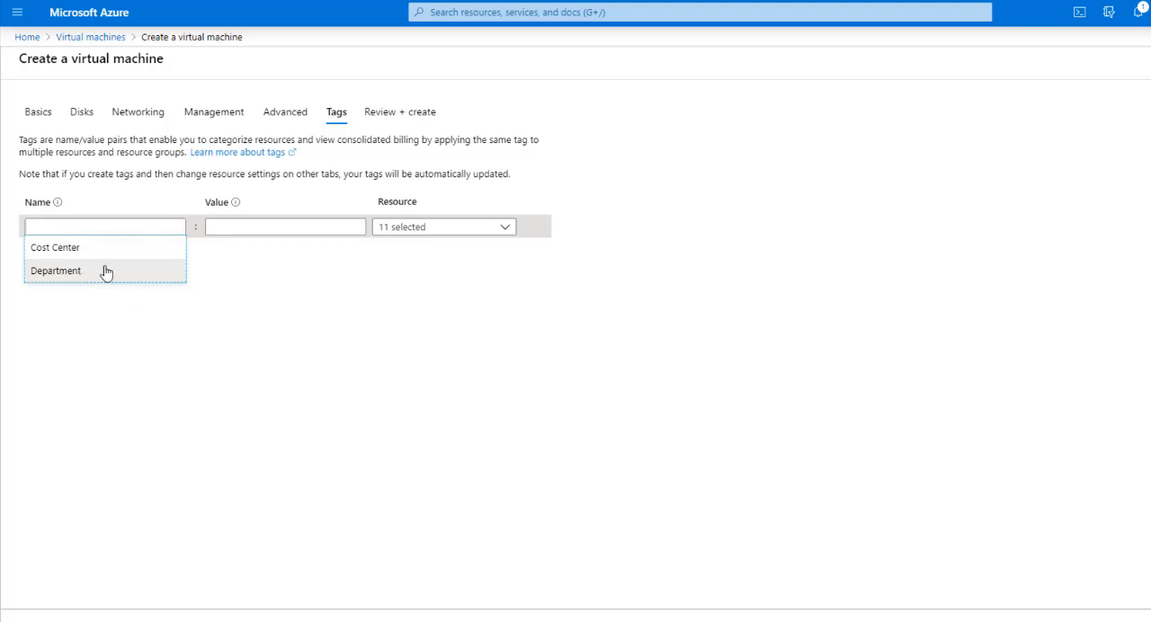
pyautogui.click(55, 271)
pyautogui.write('IT')
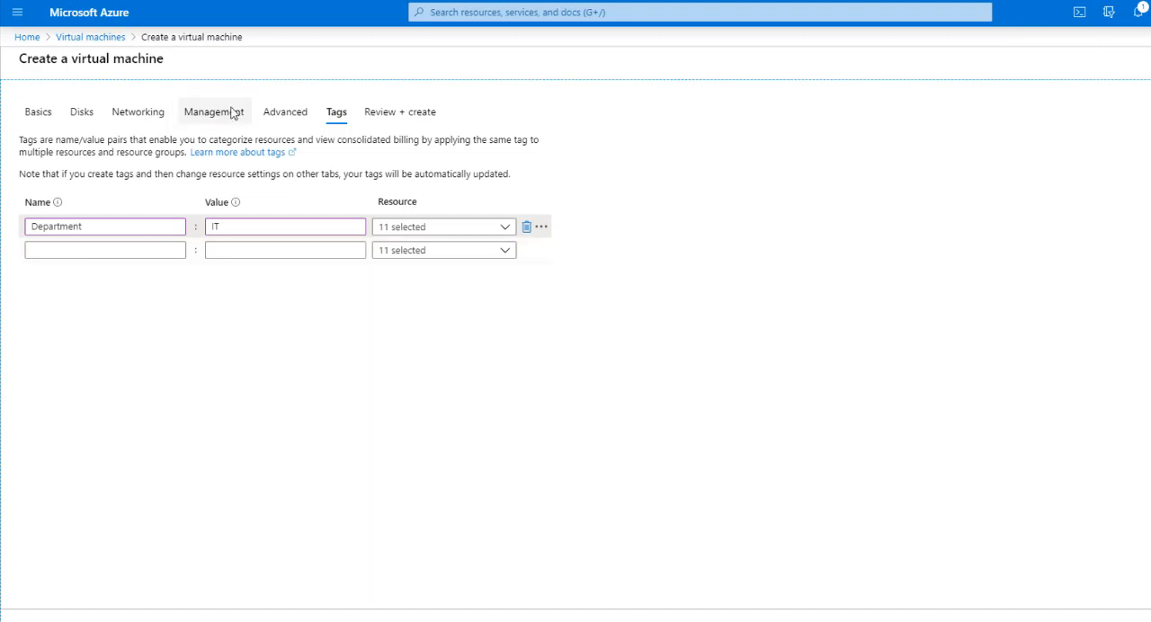
pyautogui.click(284, 250)
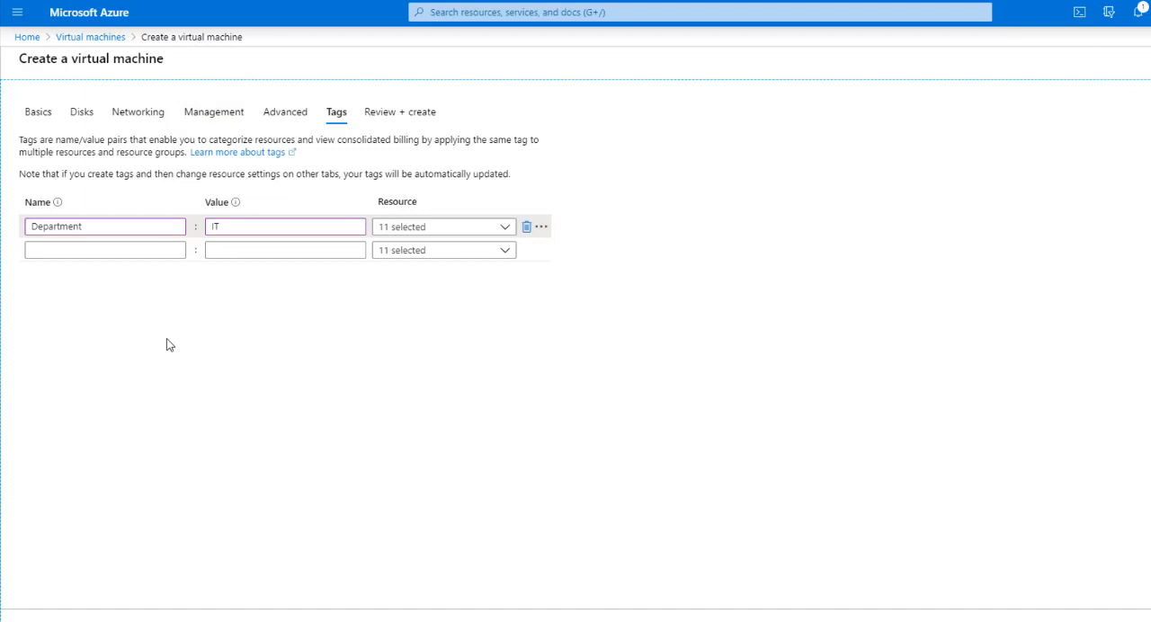
pyautogui.moveTo(223, 278)
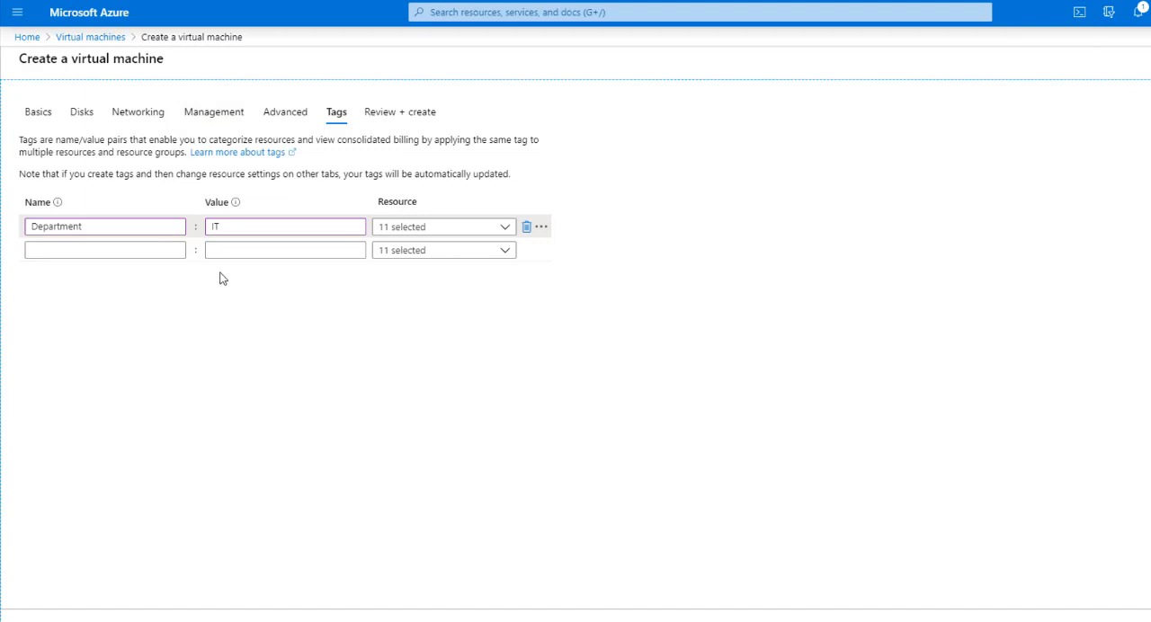
pyautogui.click(285, 226)
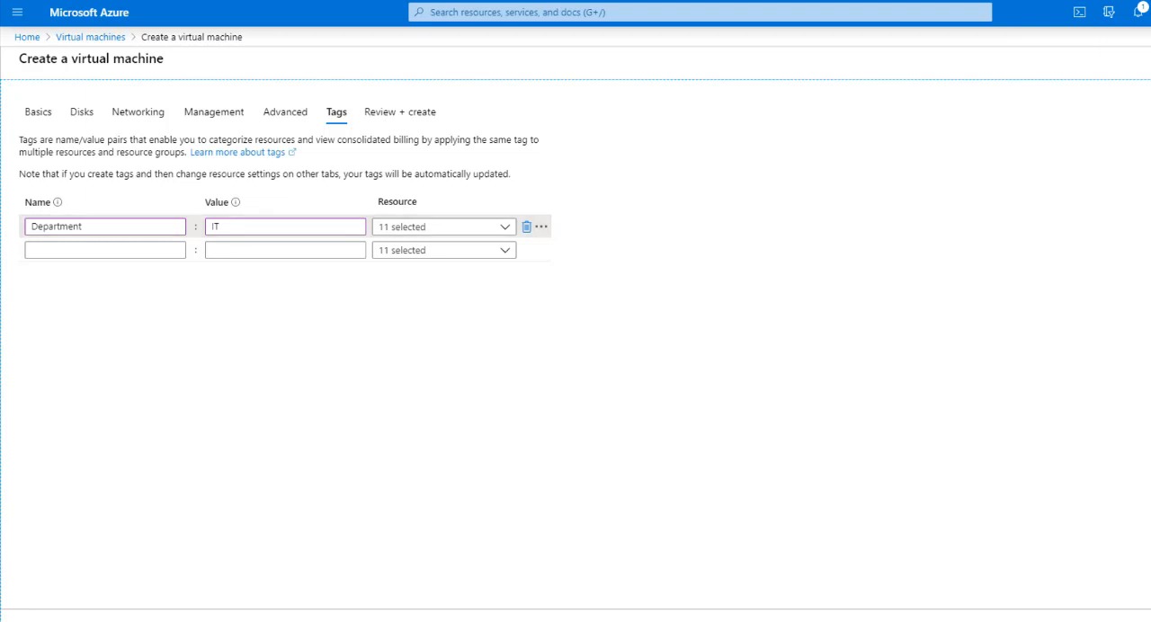
# Step: Run validation on Review + create and review the Management and Advanced settings summary
pyautogui.click(401, 112)
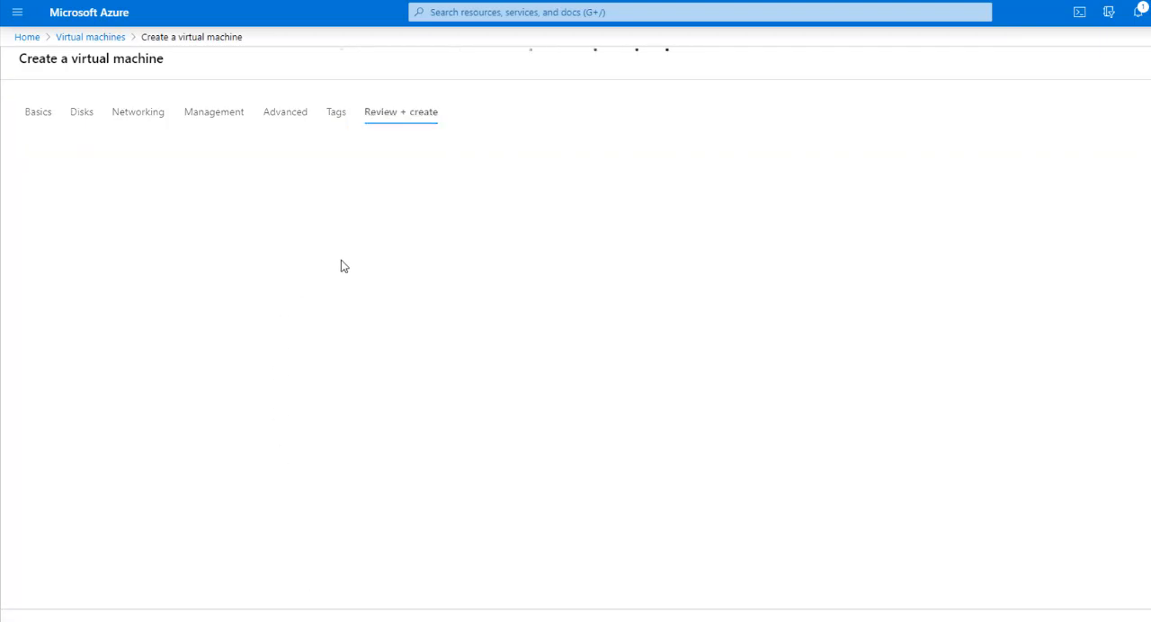
pyautogui.click(400, 111)
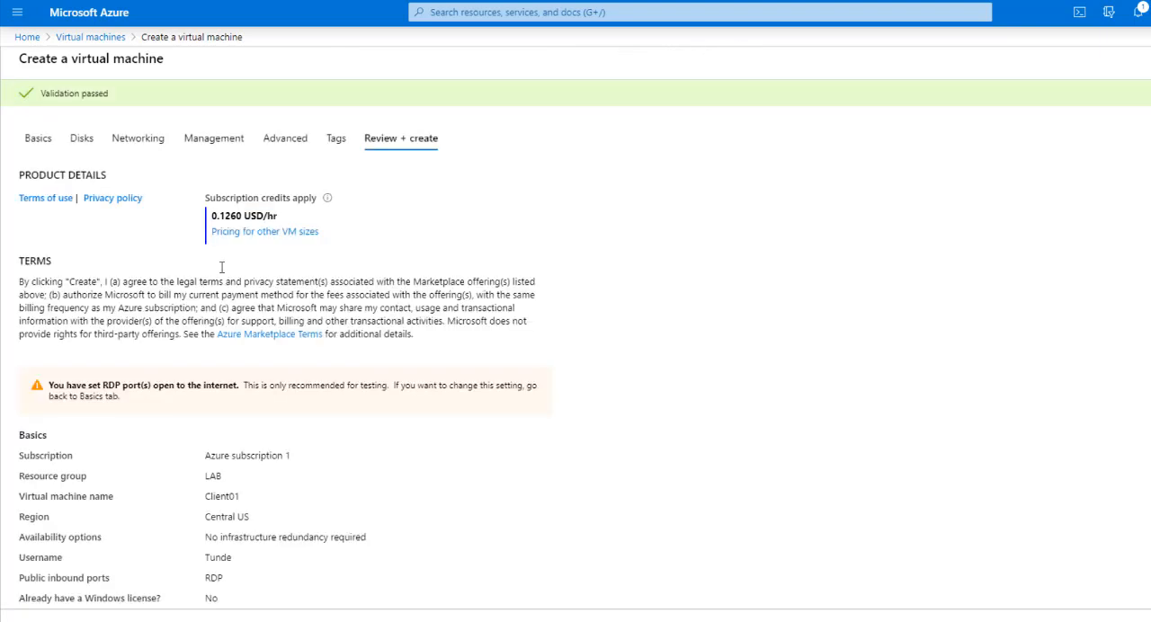
pyautogui.scroll(-3)
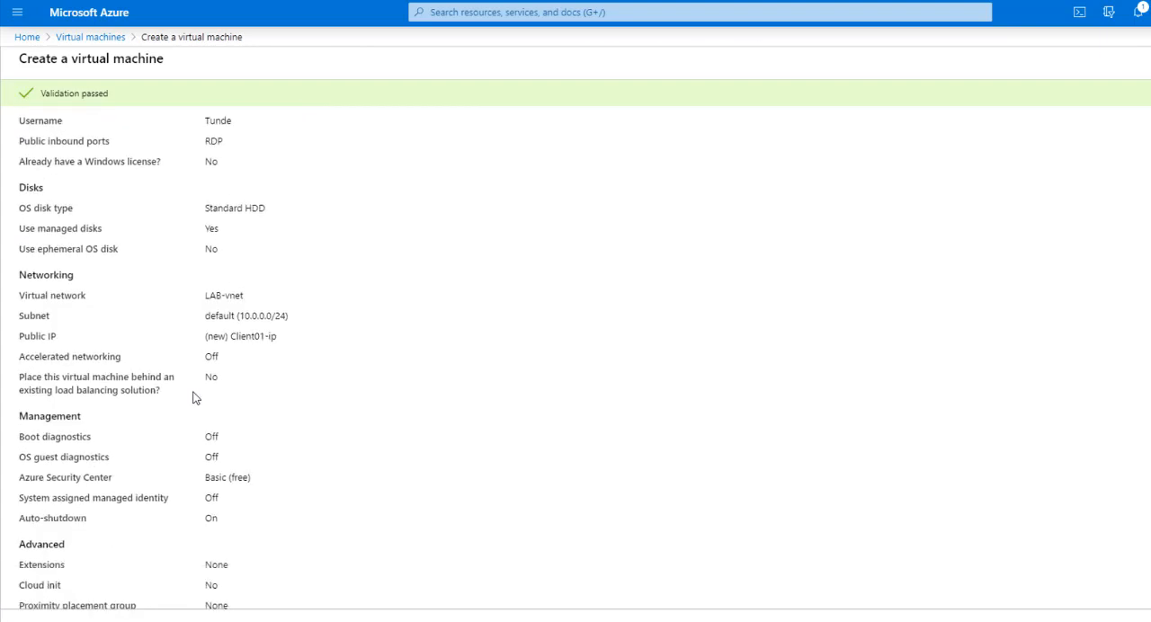
pyautogui.scroll(-3)
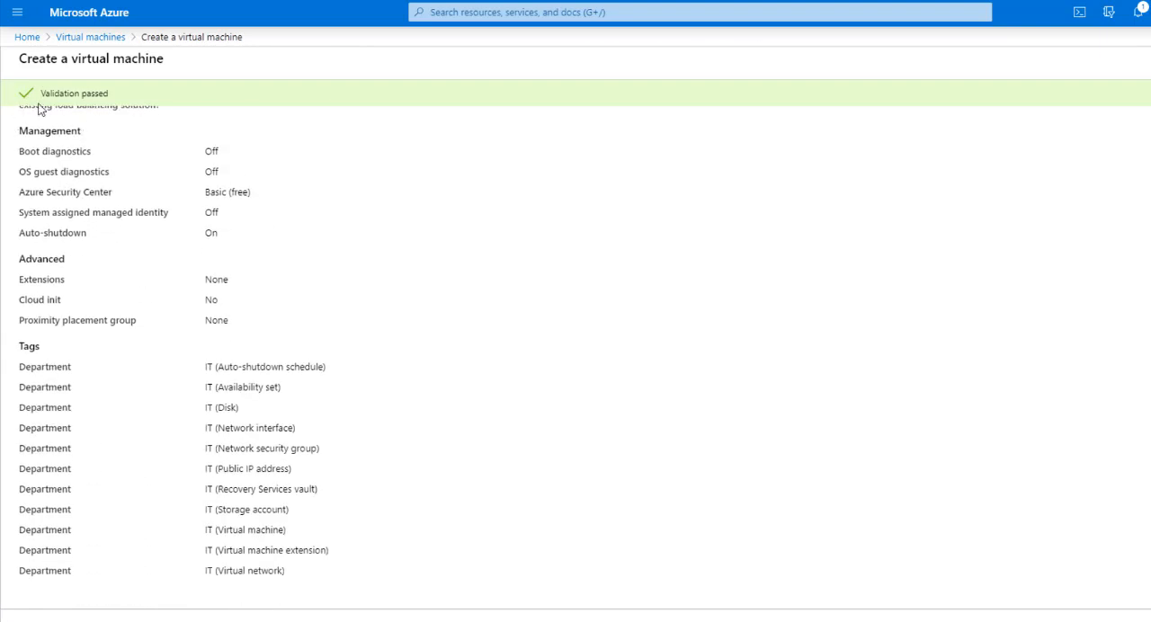
pyautogui.moveTo(201, 371)
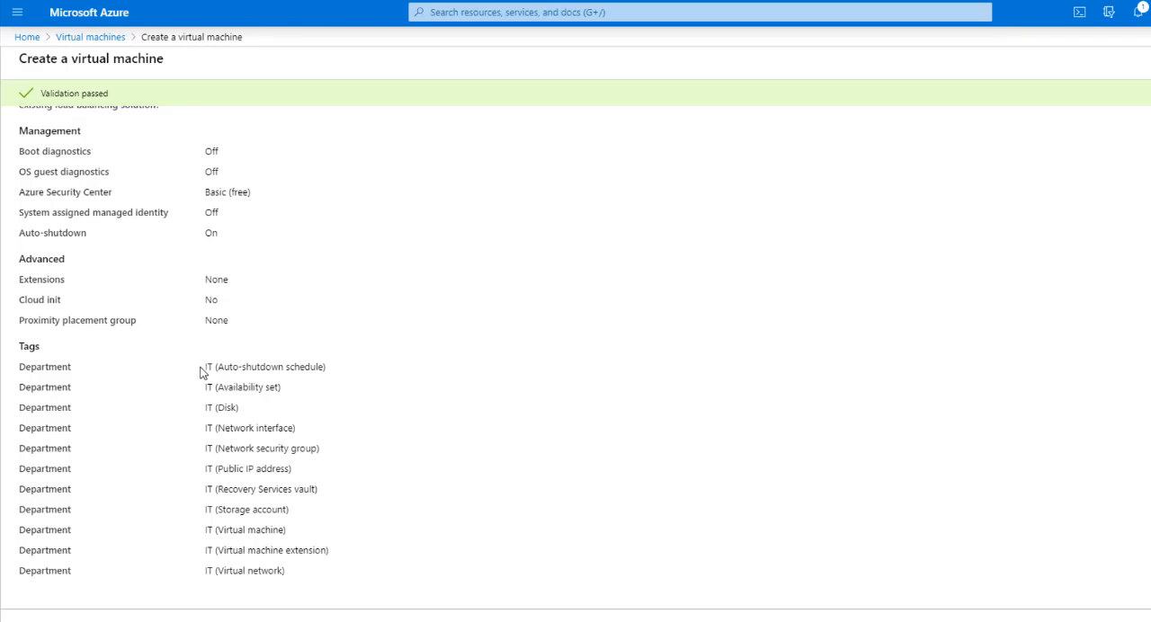
# Step: Confirm the Department: IT tag on the availability set, virtual machine and other resources
pyautogui.doubleClick(230, 388)
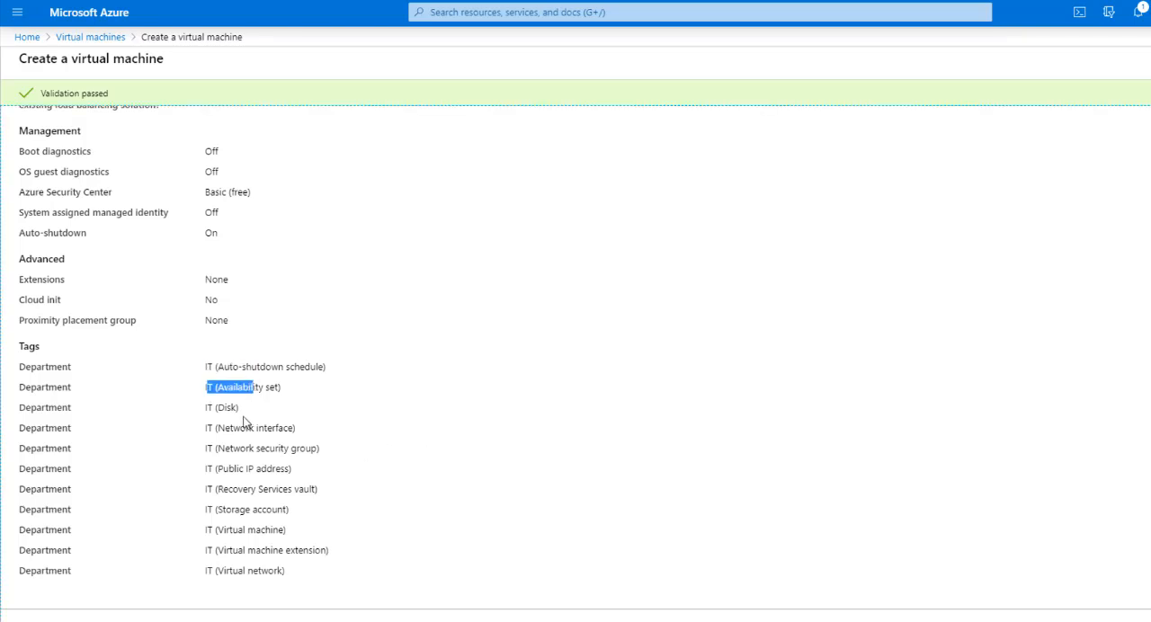
pyautogui.doubleClick(245, 428)
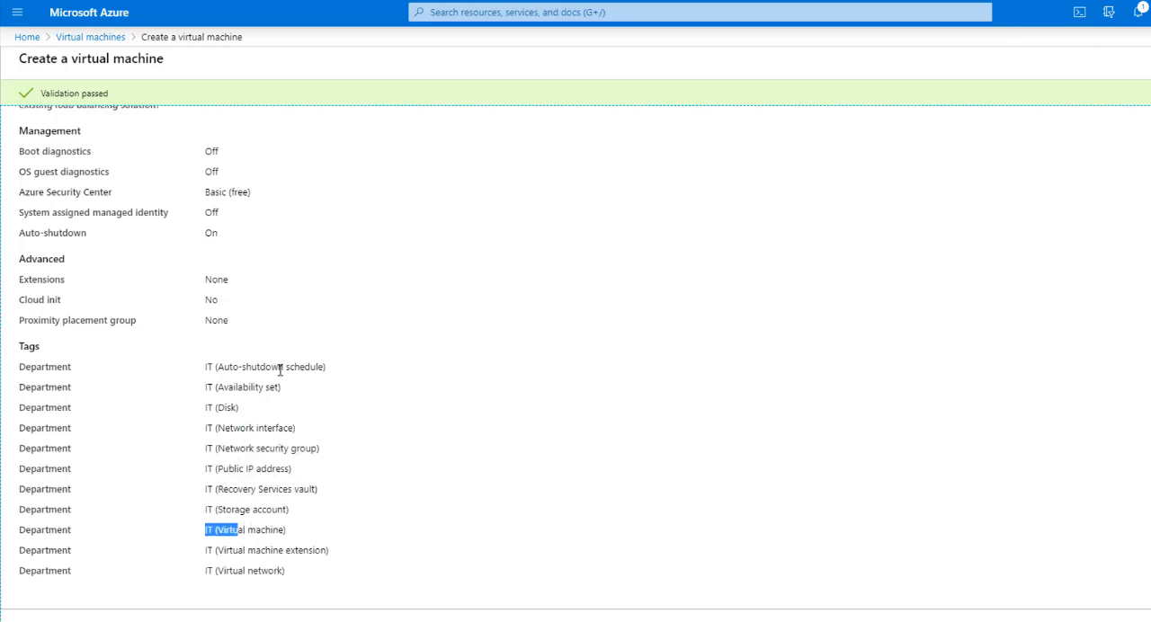
pyautogui.moveTo(226, 412)
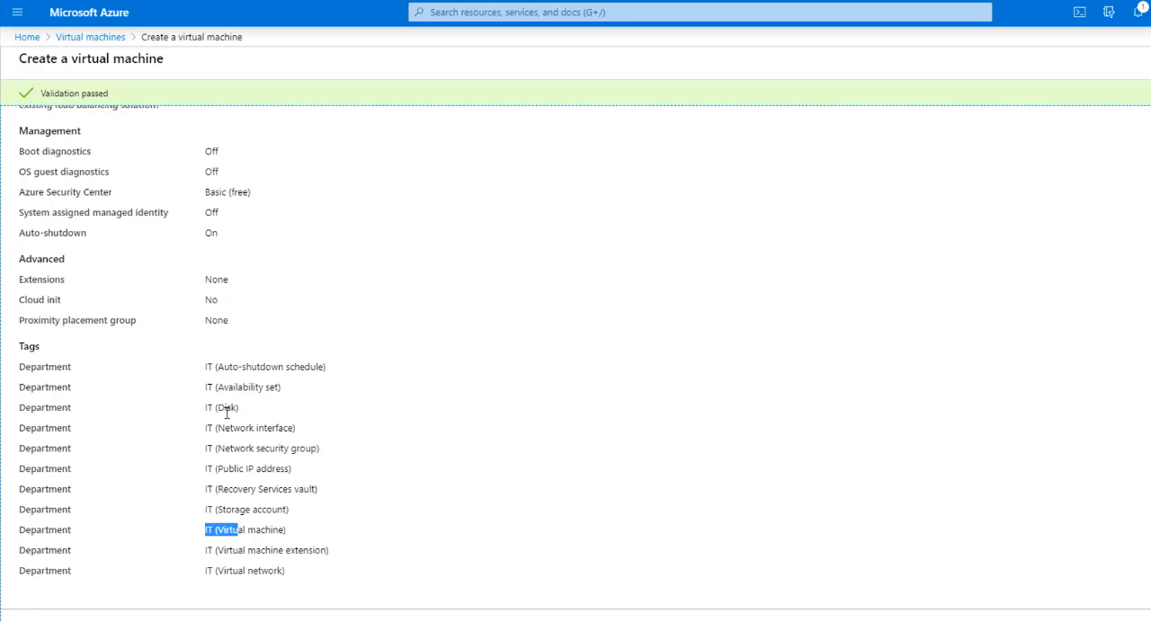
pyautogui.moveTo(305, 530)
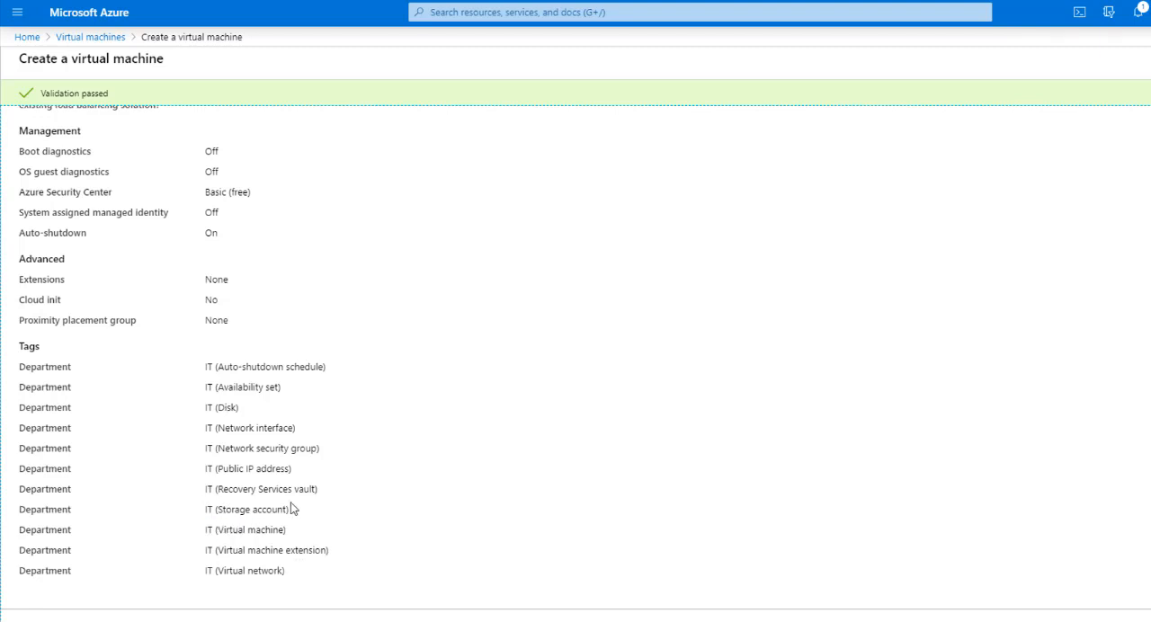
pyautogui.doubleClick(259, 469)
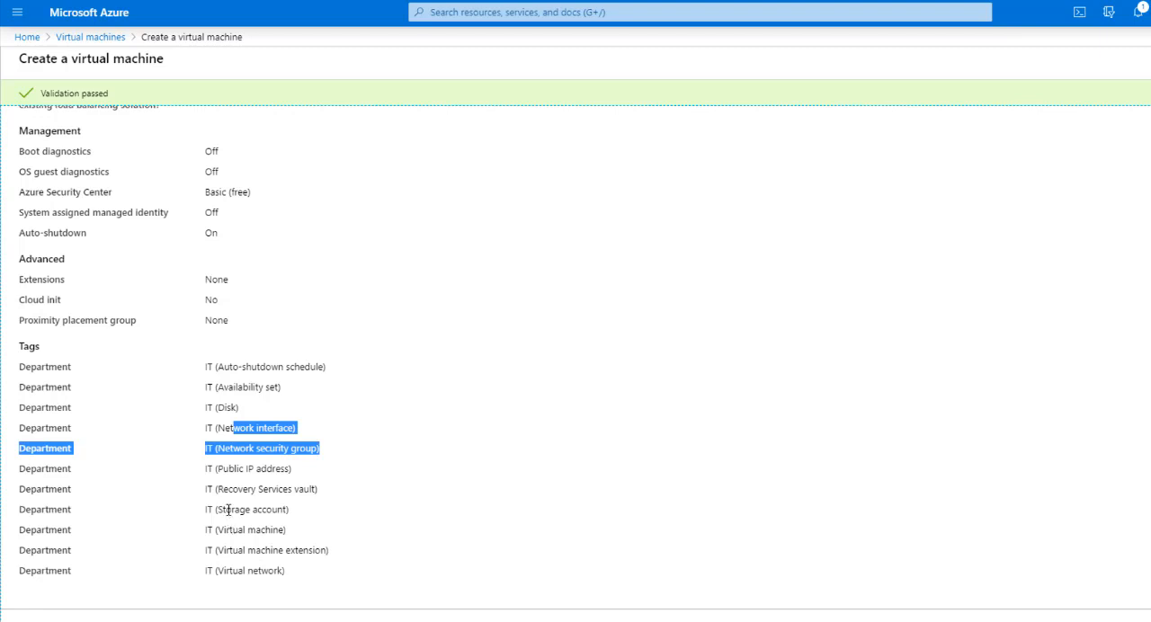
pyautogui.scroll(-3)
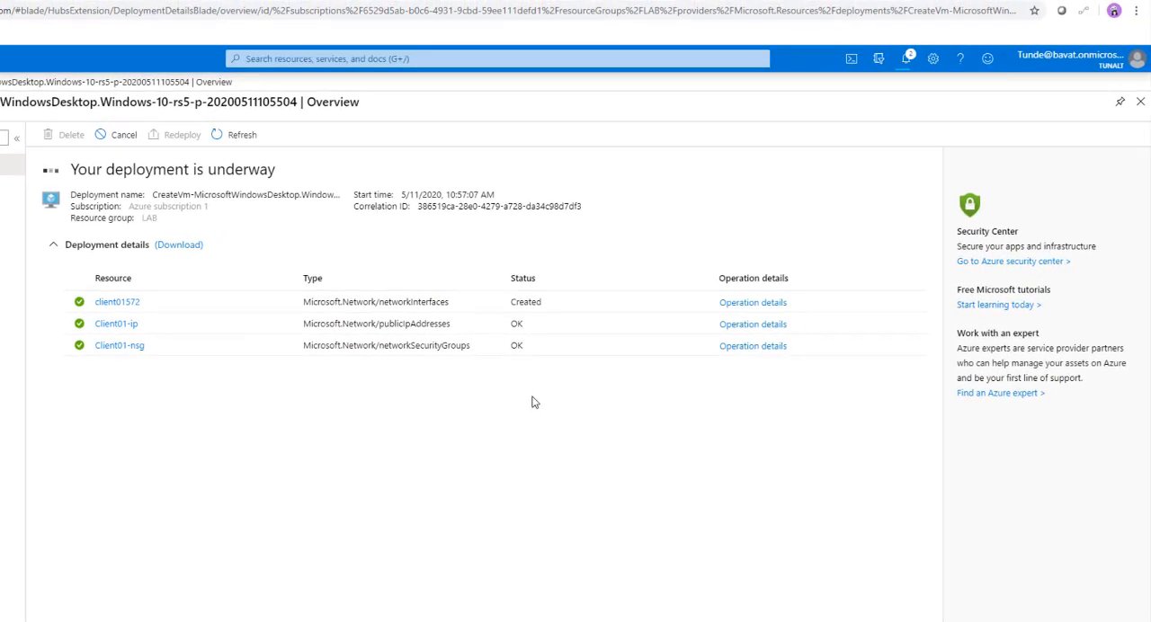
pyautogui.moveTo(117, 301)
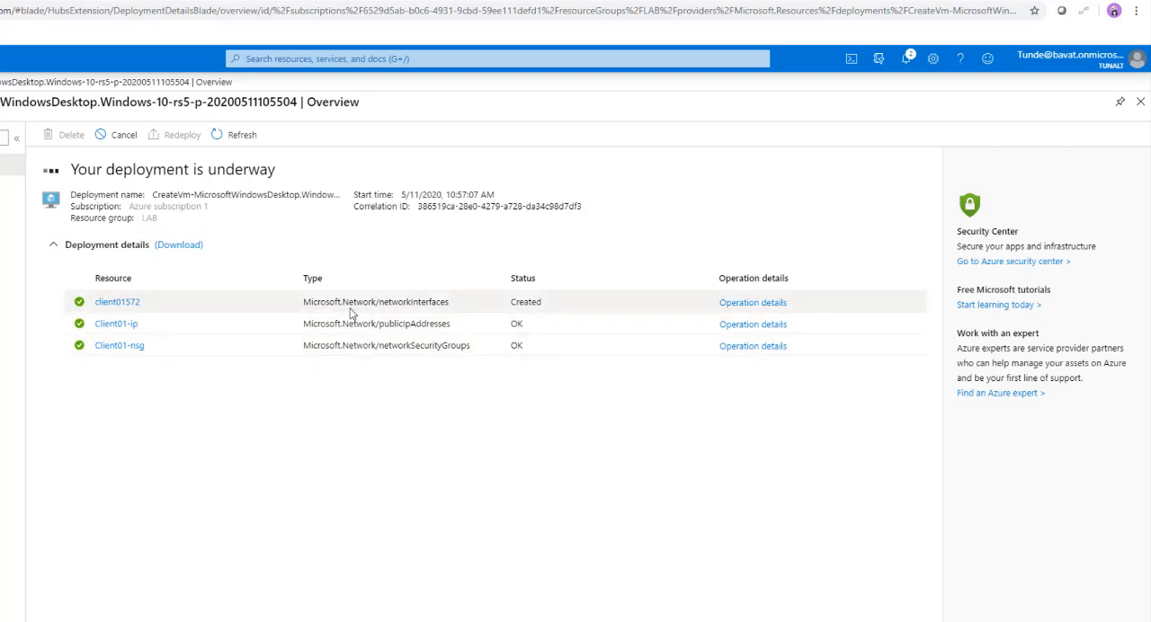
pyautogui.moveTo(159, 321)
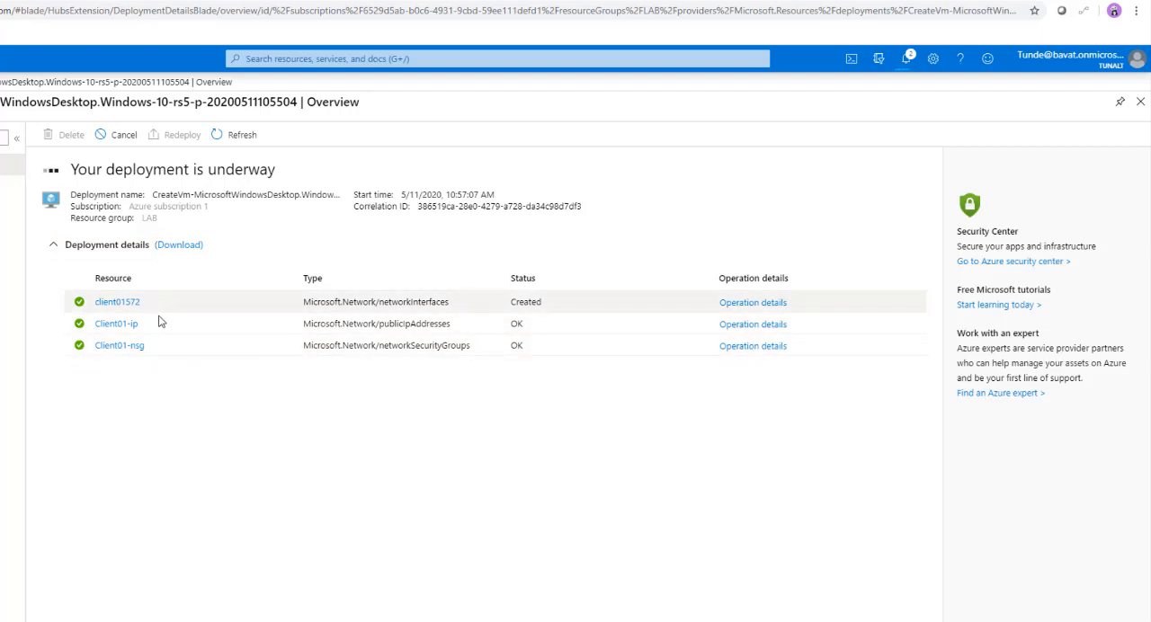
pyautogui.moveTo(601, 442)
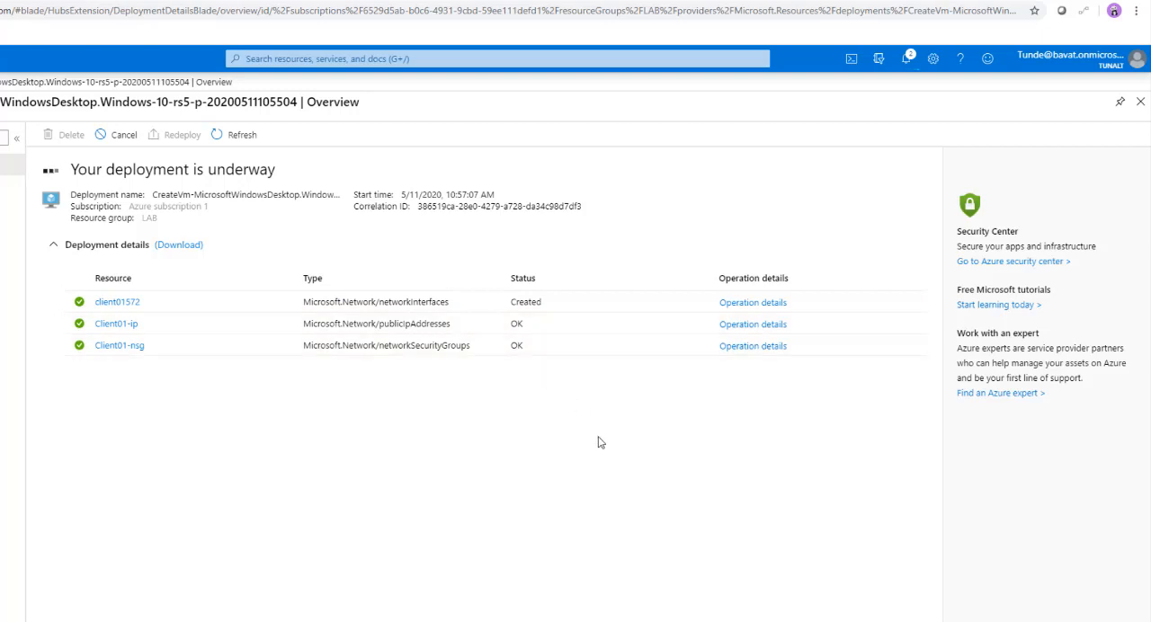
pyautogui.moveTo(232, 192)
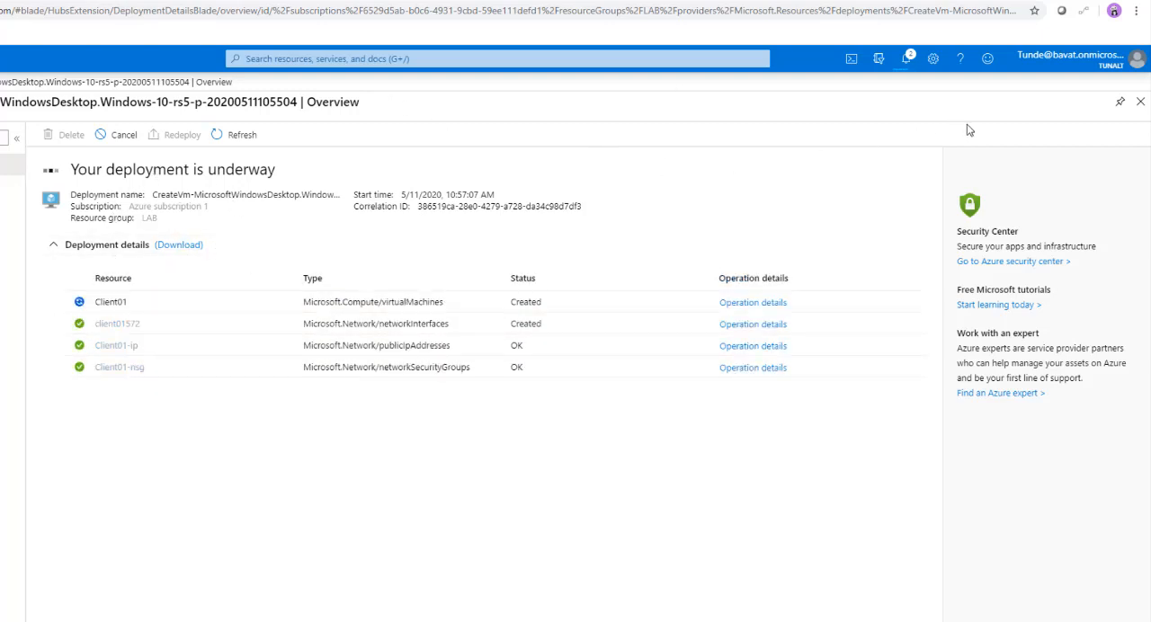
# Step: Open the notifications to view Client01's 'Deployment in progress' entry
pyautogui.click(906, 58)
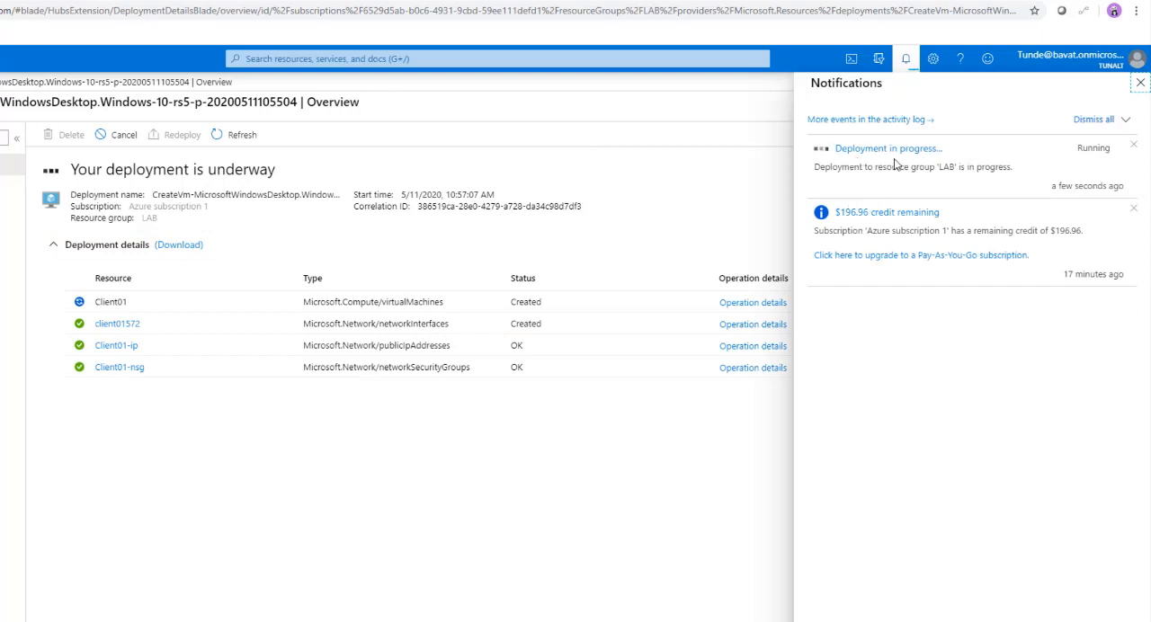
pyautogui.moveTo(868, 155)
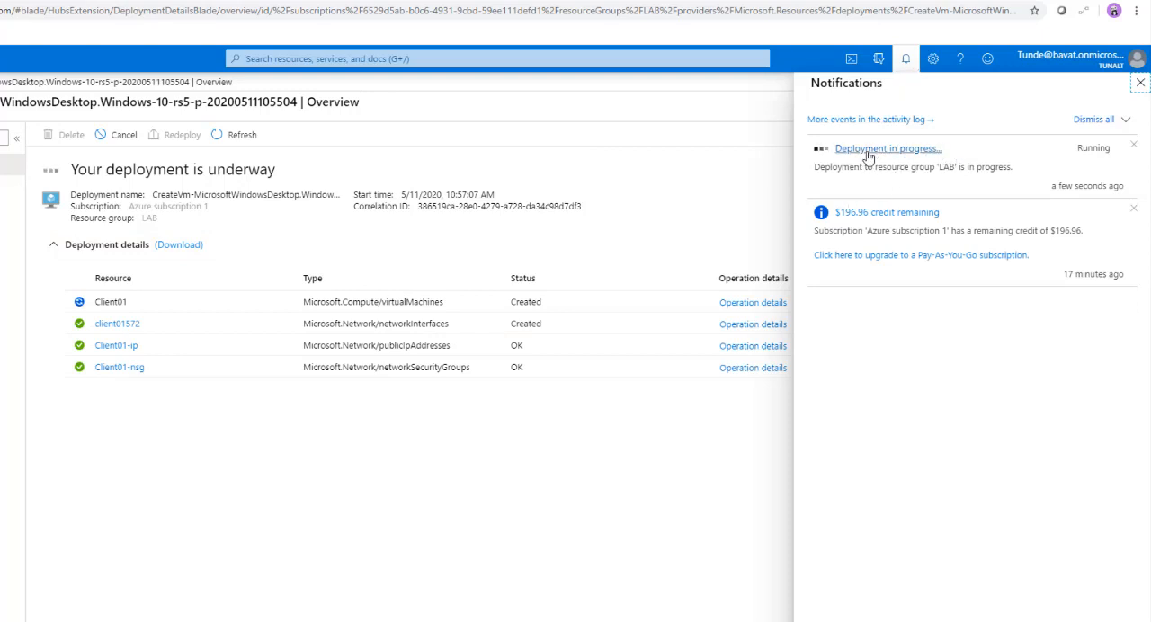
pyautogui.moveTo(853, 158)
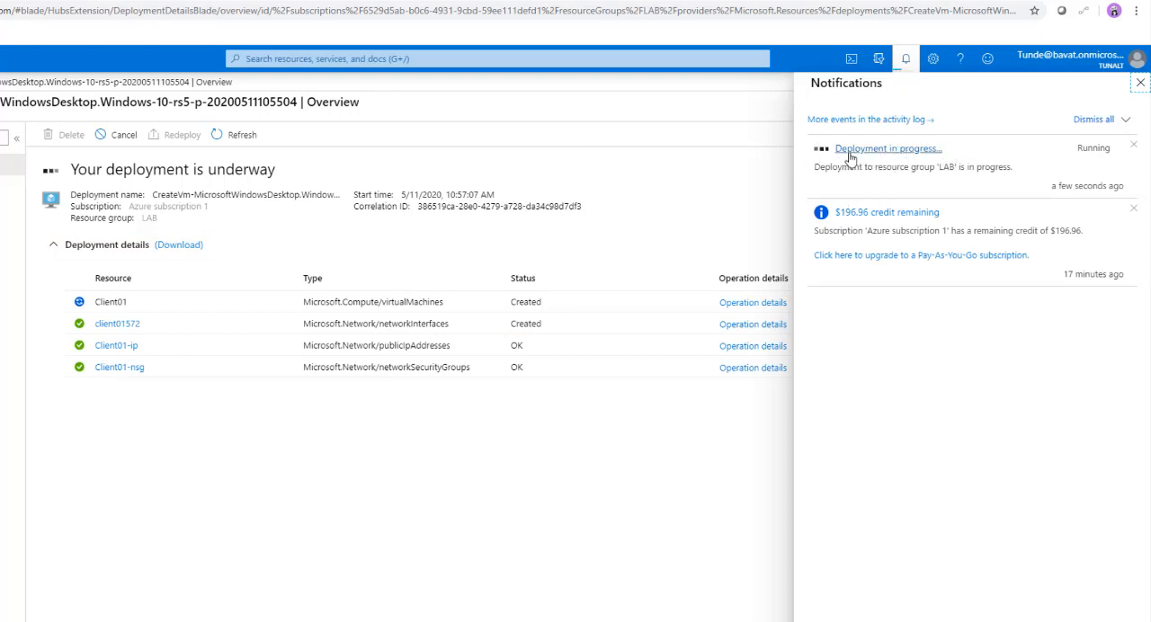
pyautogui.moveTo(821, 182)
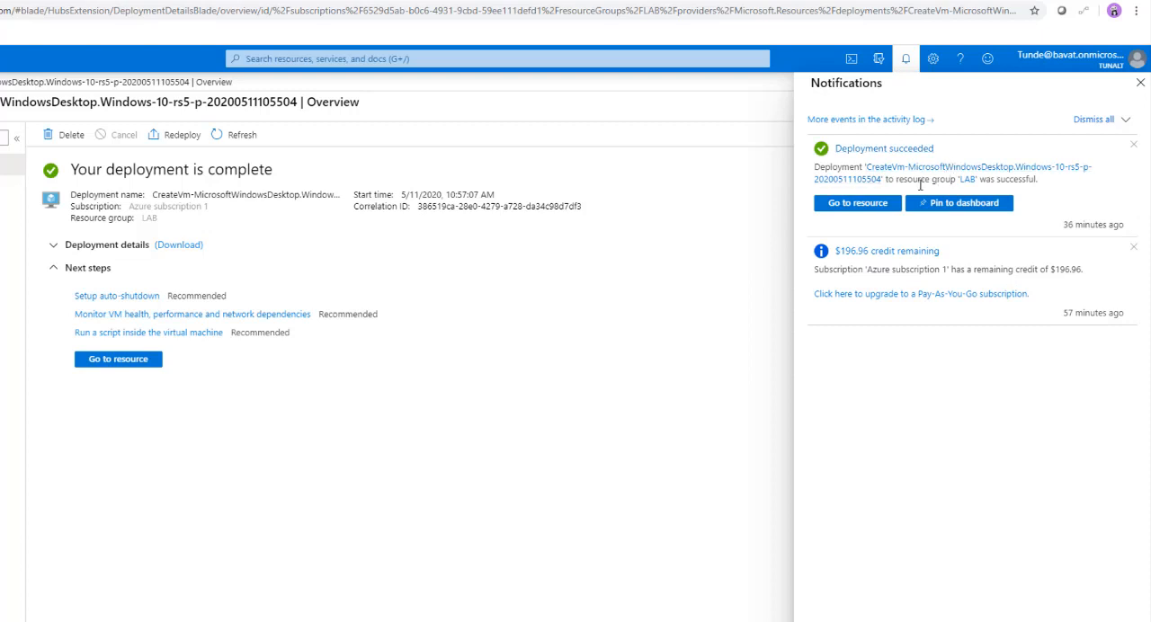
pyautogui.moveTo(856, 202)
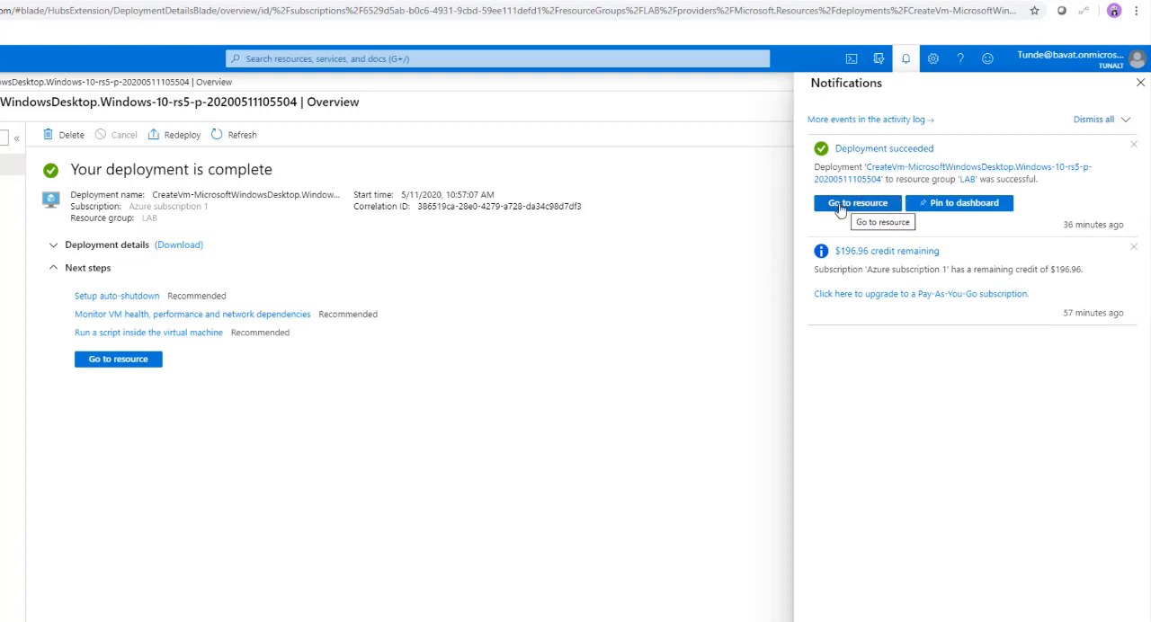
pyautogui.moveTo(118, 359)
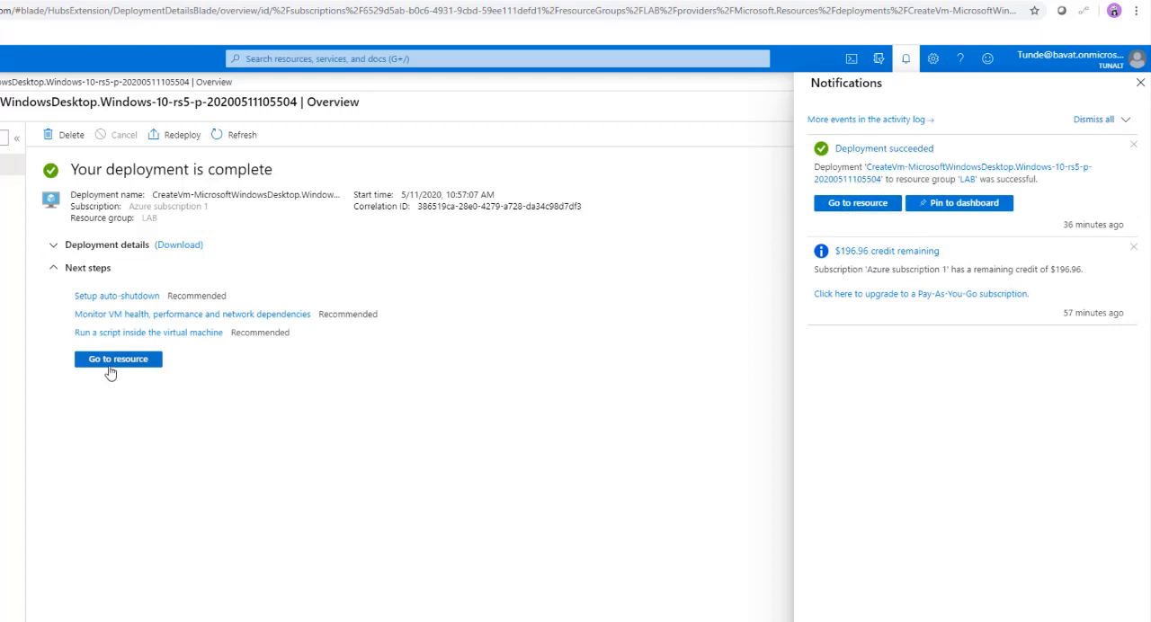
pyautogui.moveTo(921, 220)
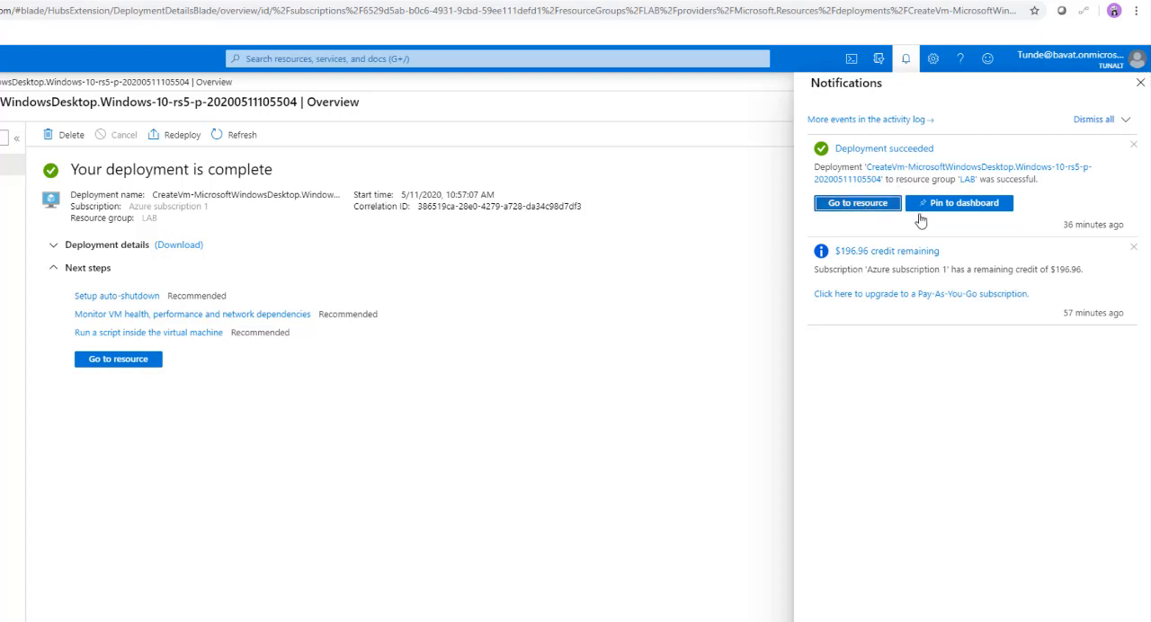
# Step: Open the deployed Client01 VM via Go to resource in the notification
pyautogui.click(856, 202)
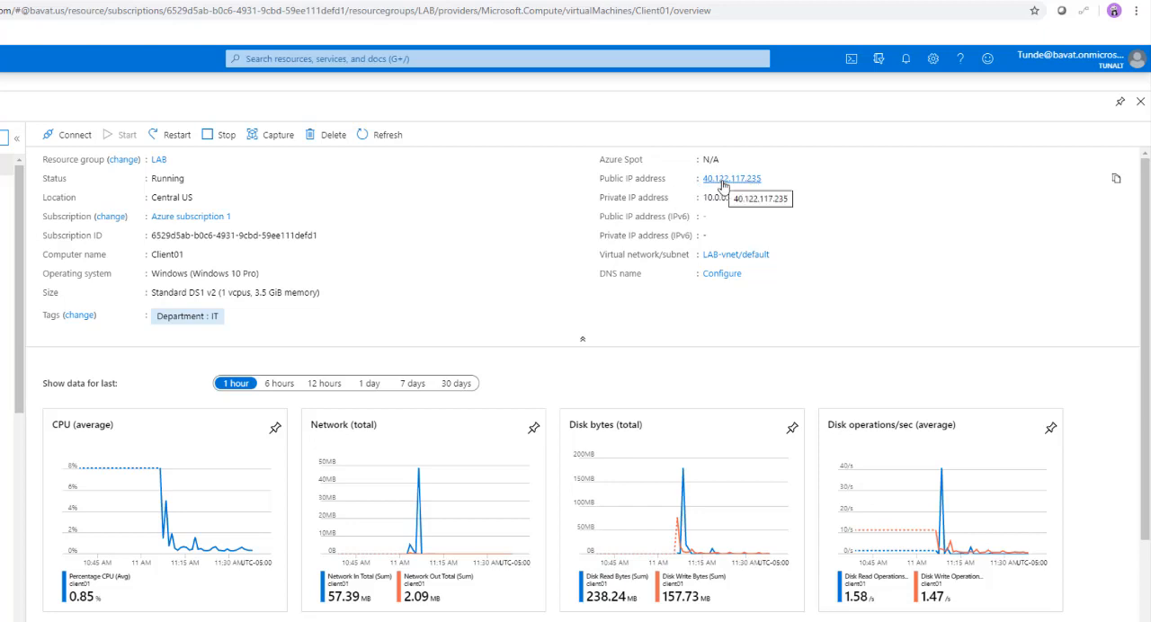
pyautogui.moveTo(285, 156)
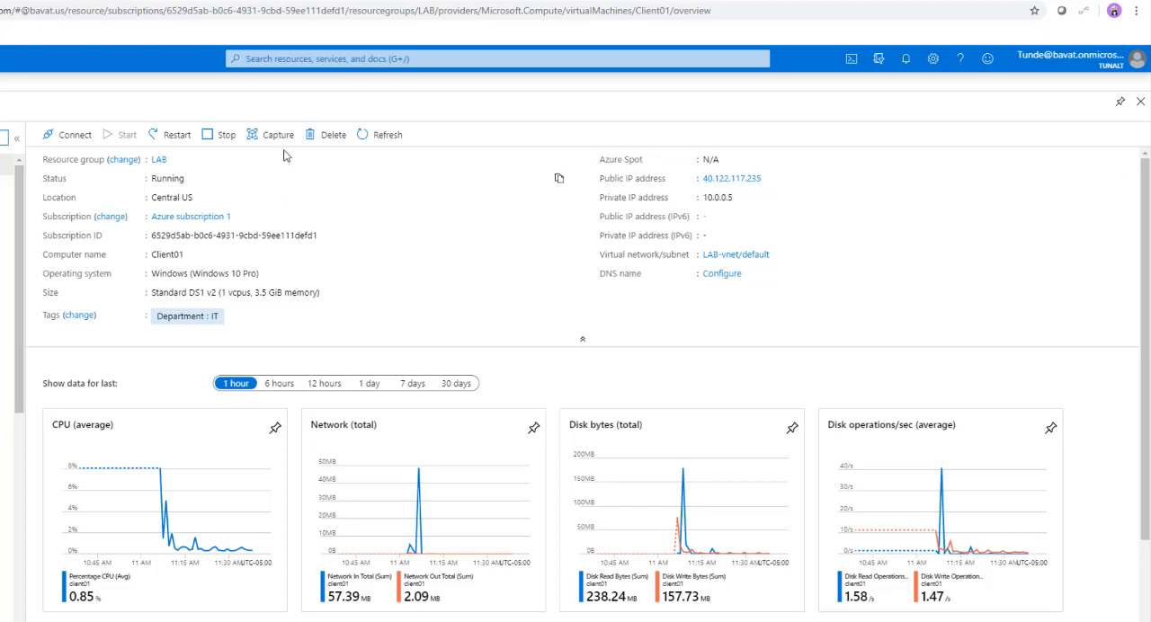
pyautogui.moveTo(165, 145)
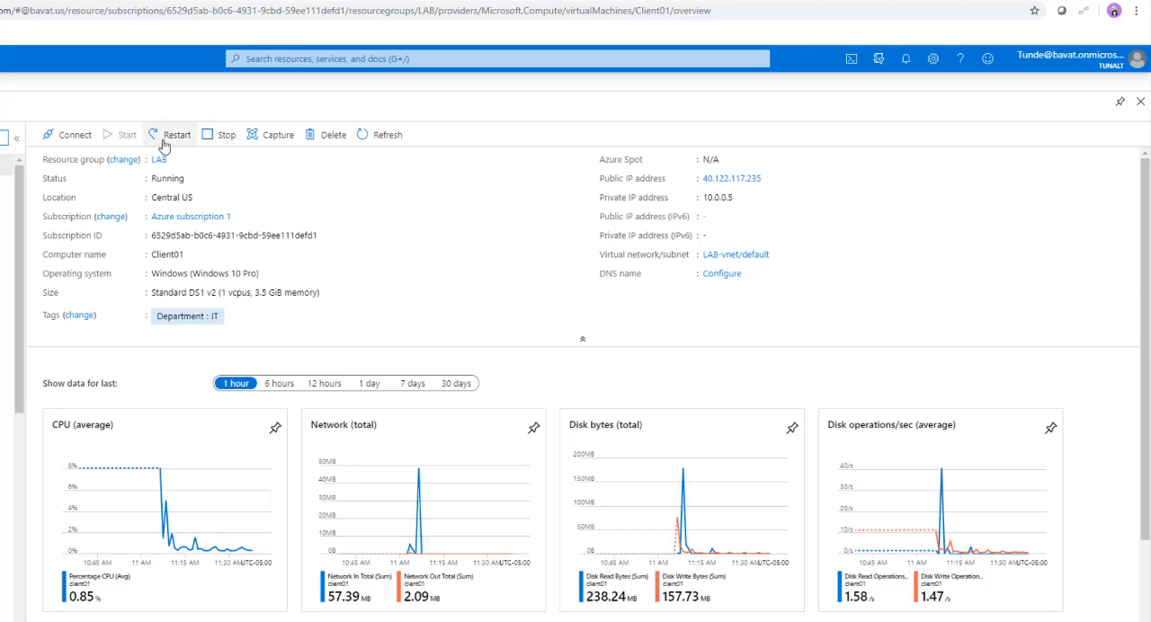
pyautogui.moveTo(140, 159)
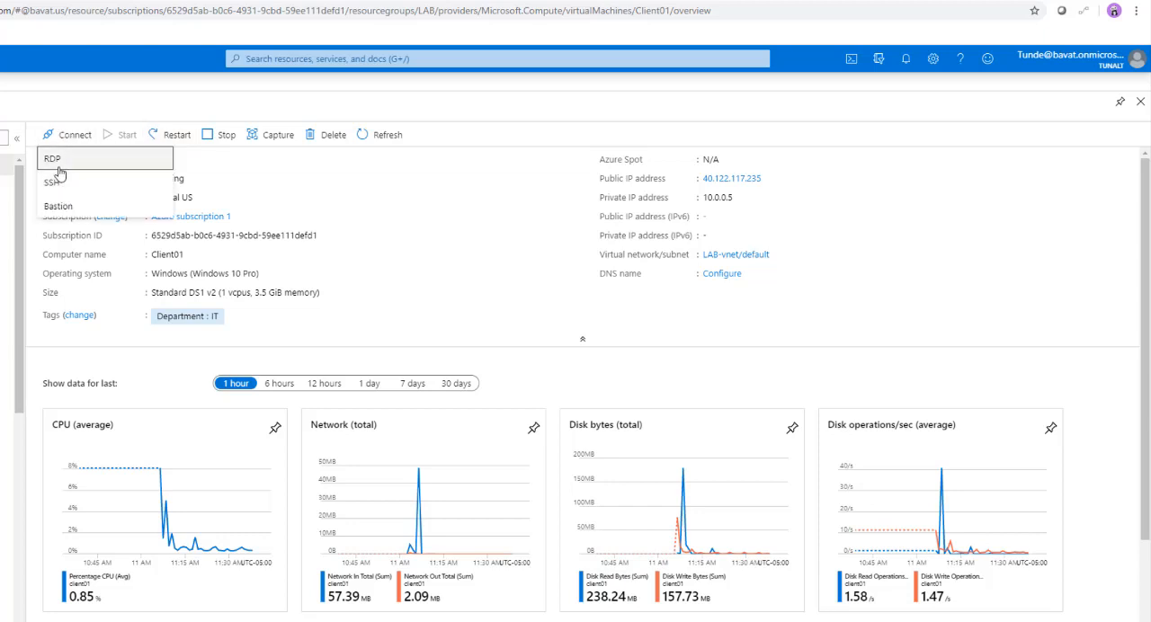
pyautogui.moveTo(57, 189)
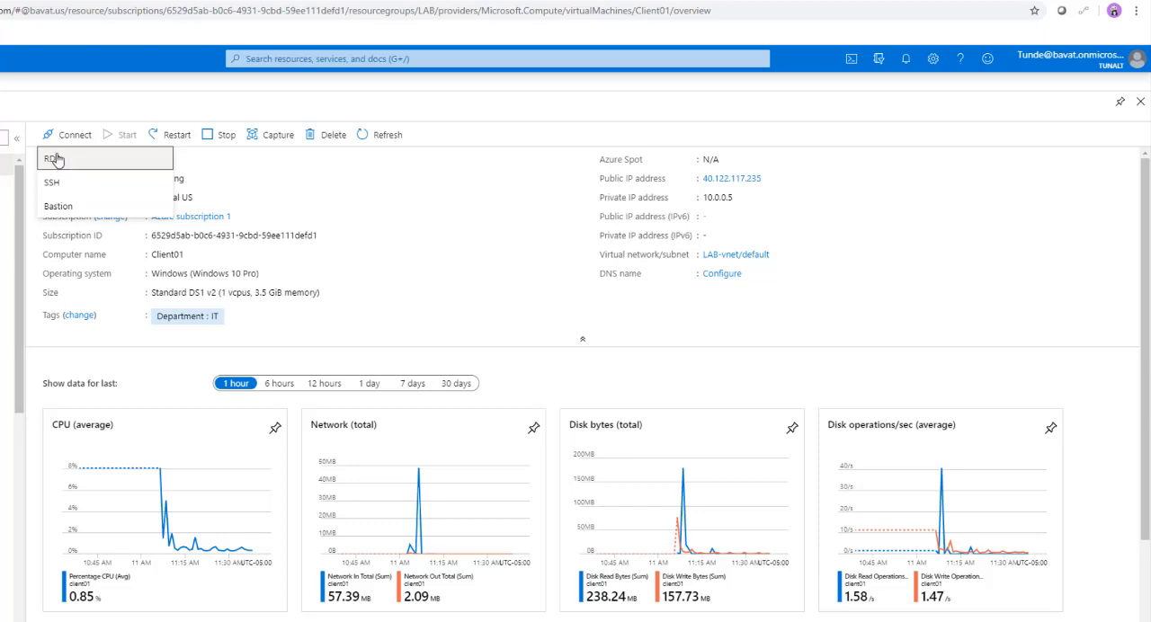
pyautogui.moveTo(63, 206)
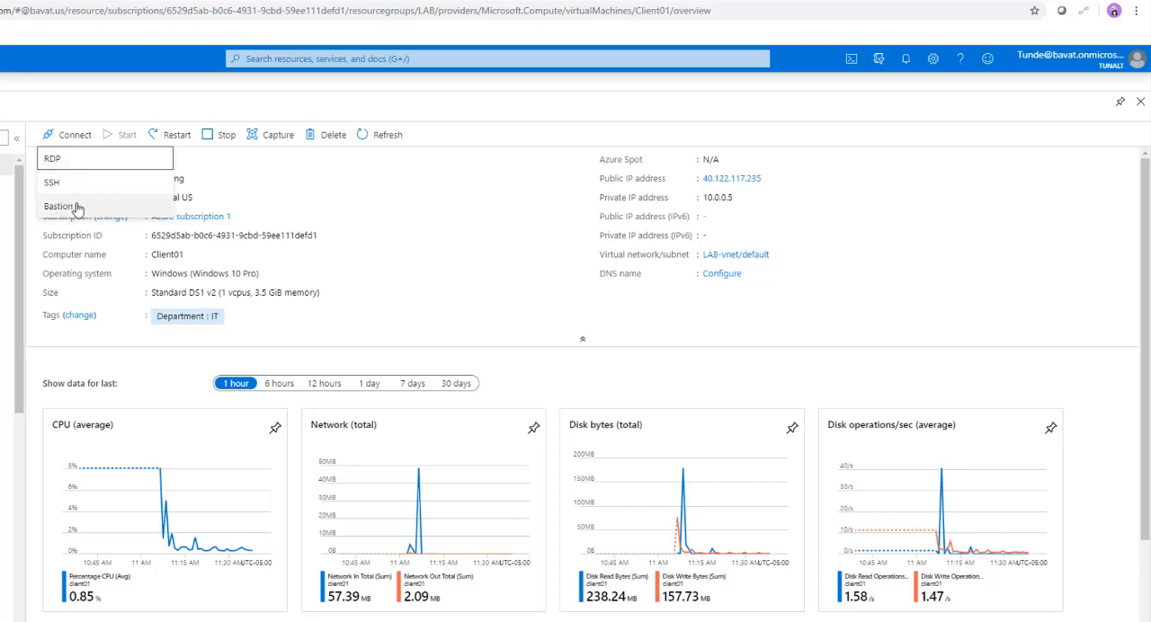
pyautogui.moveTo(71, 162)
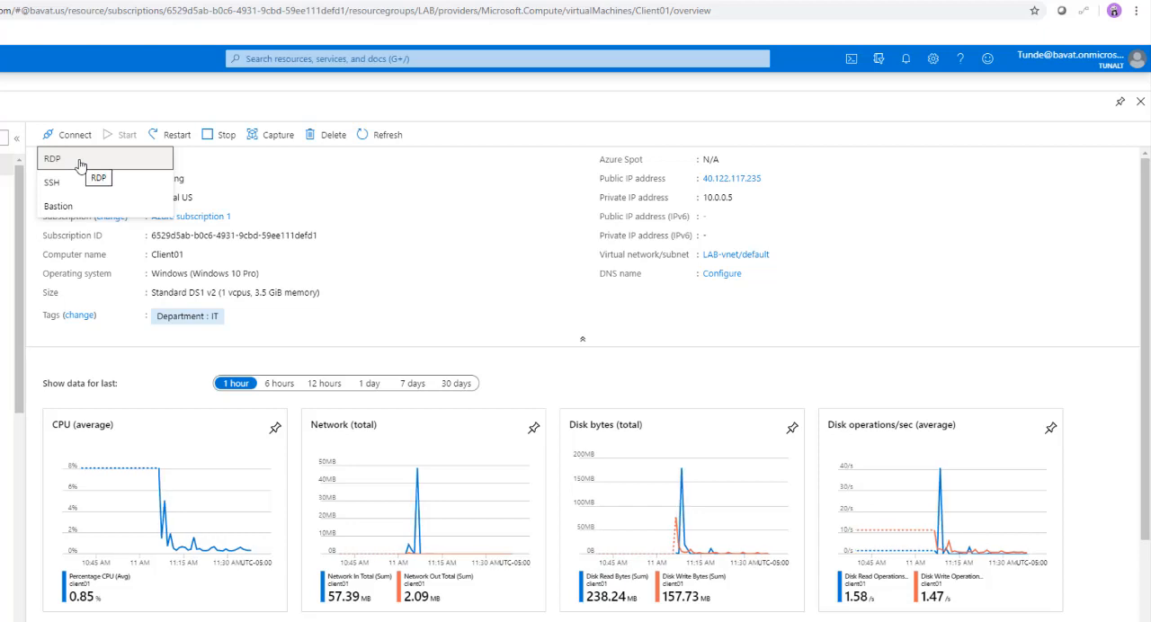
pyautogui.moveTo(81, 206)
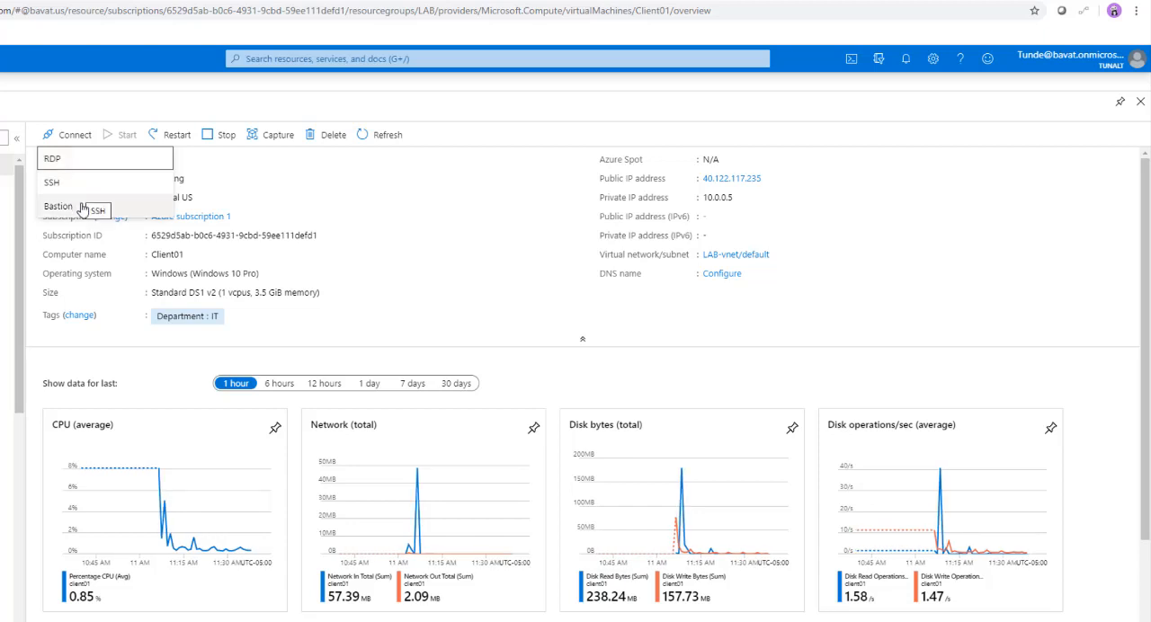
pyautogui.moveTo(70, 186)
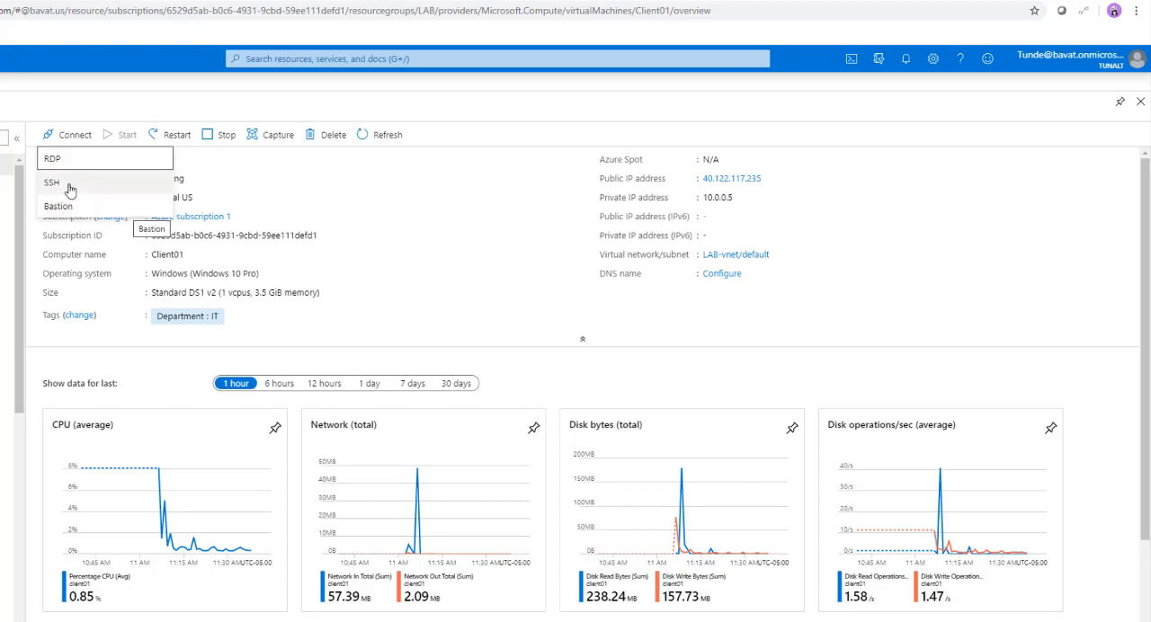
pyautogui.moveTo(75, 206)
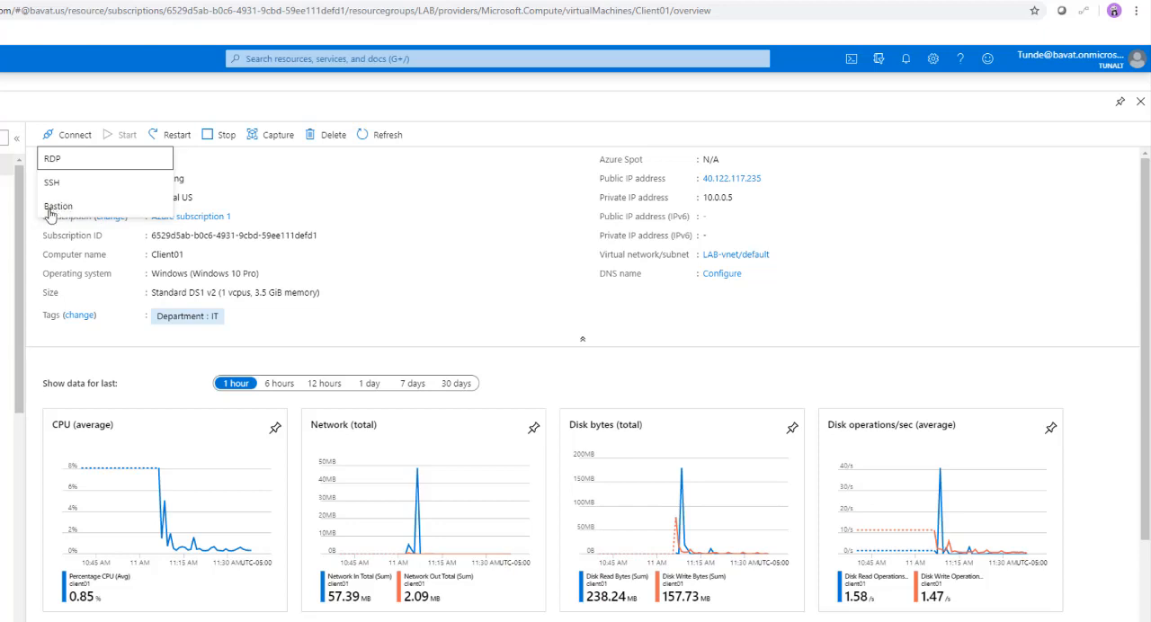
pyautogui.moveTo(56, 160)
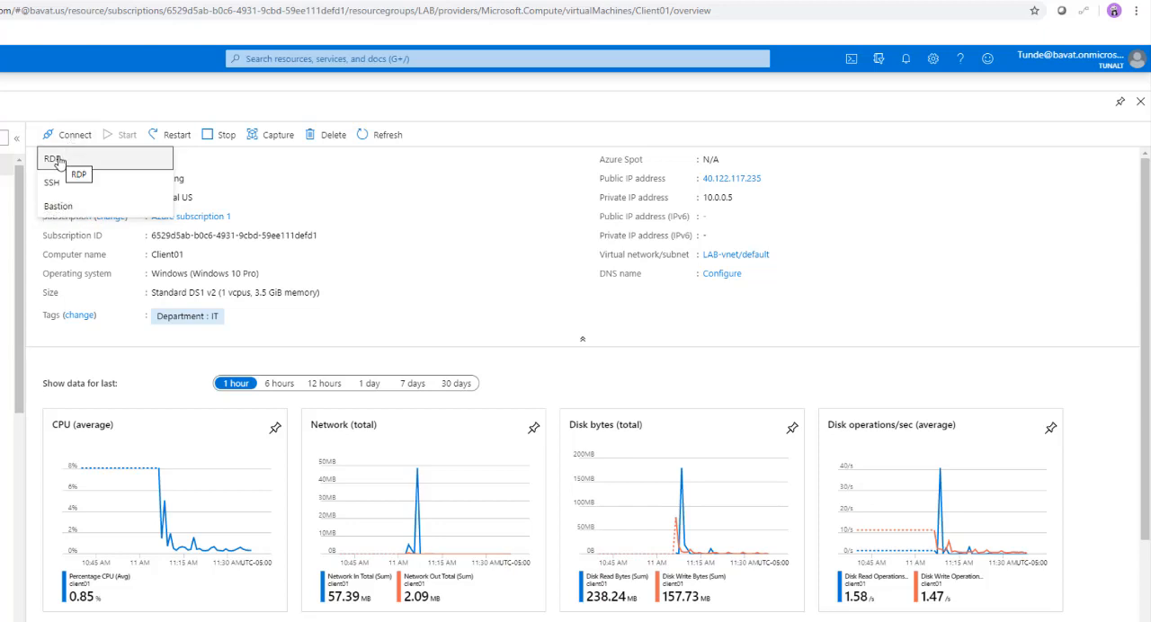
pyautogui.moveTo(54, 159)
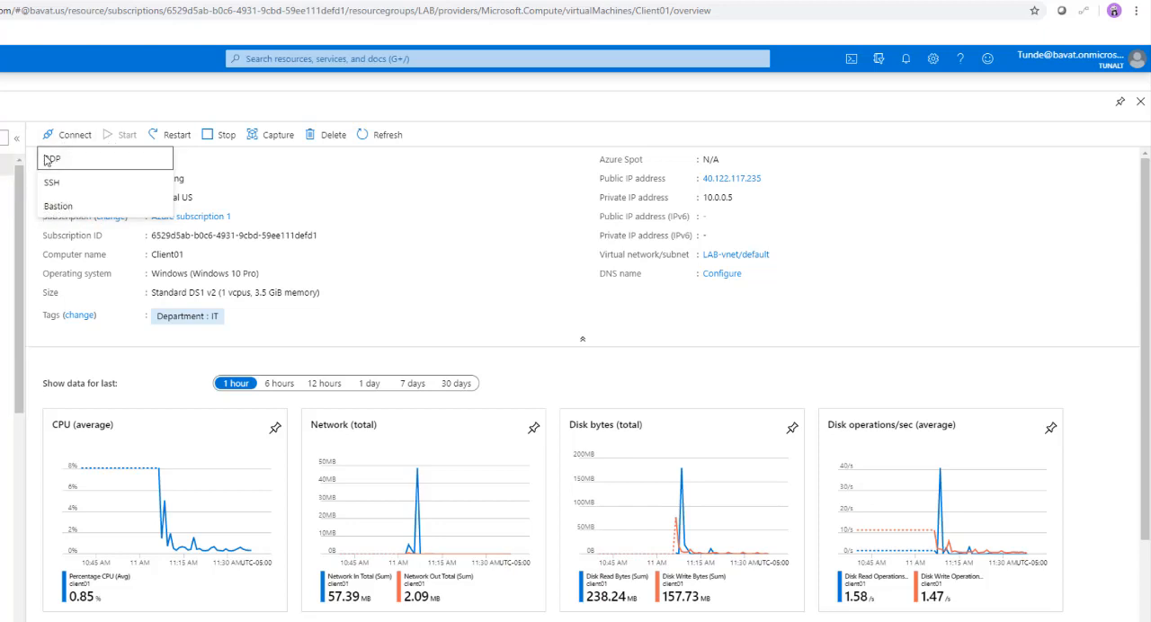
pyautogui.moveTo(145, 167)
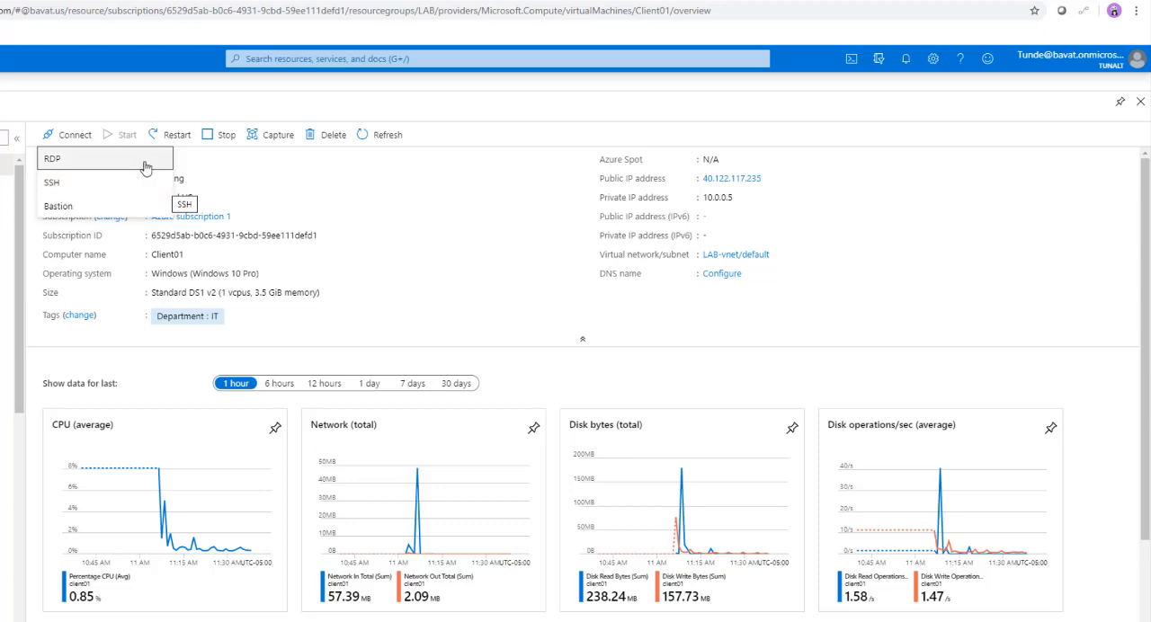